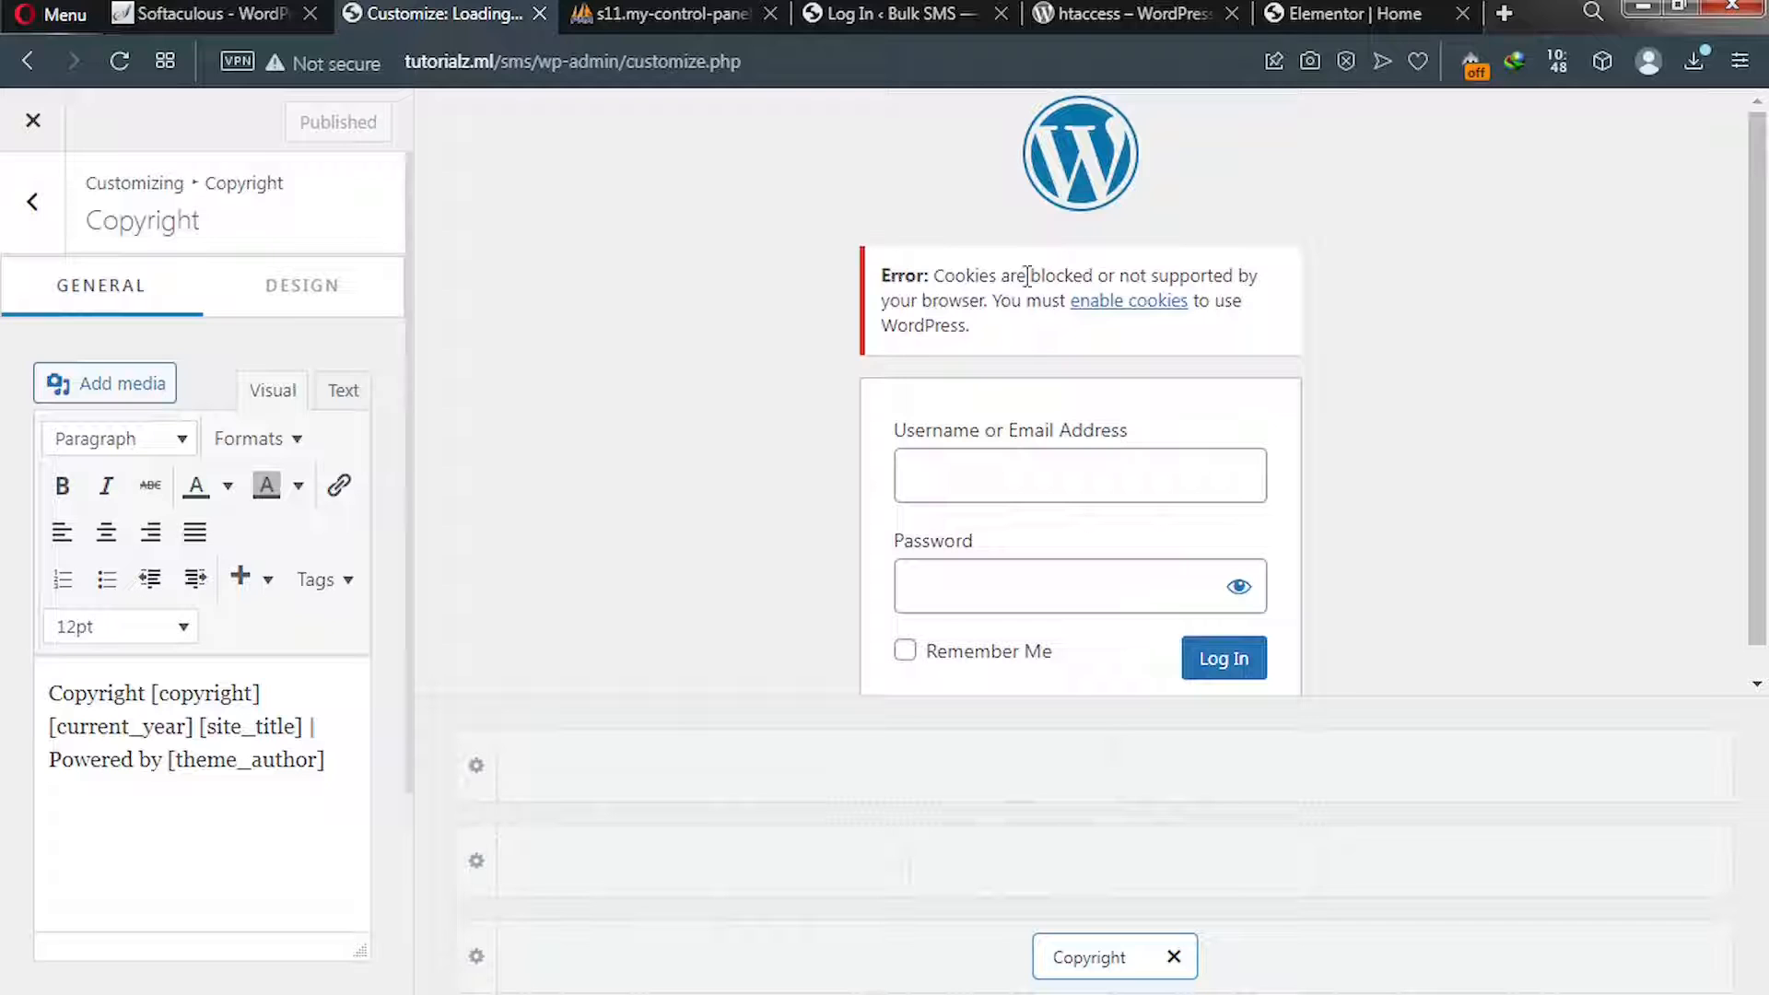
pyautogui.moveTo(836, 414)
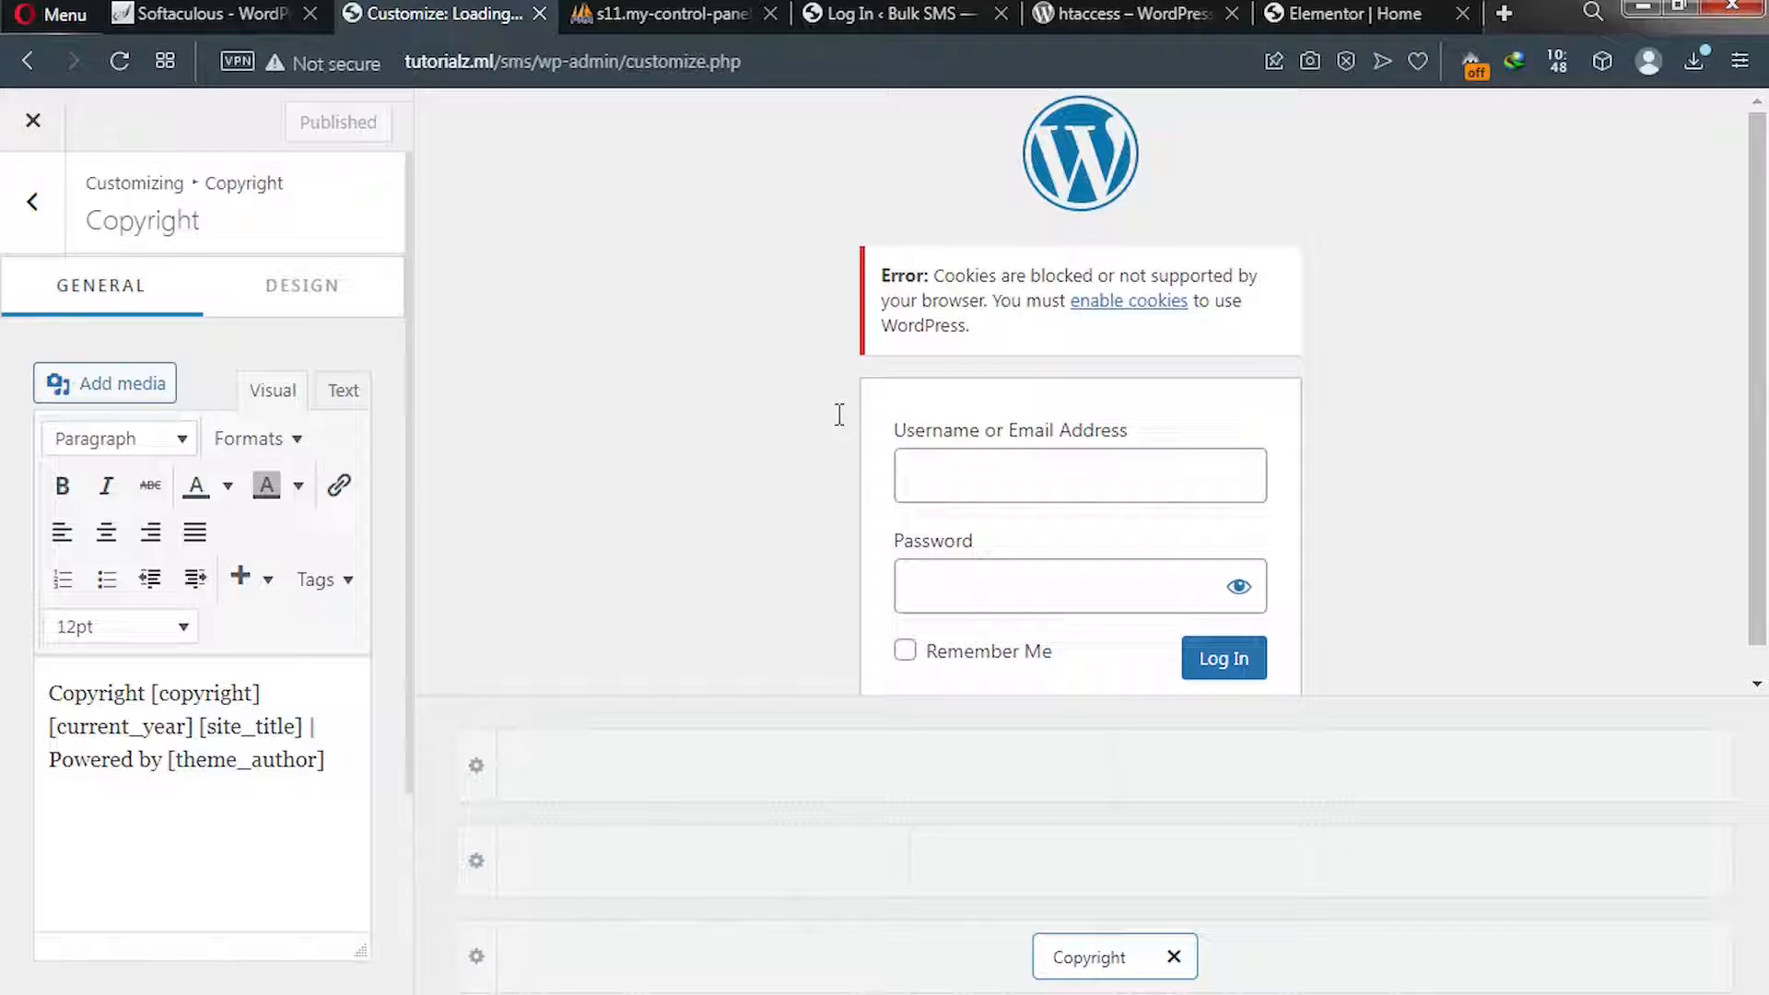
pyautogui.moveTo(841, 426)
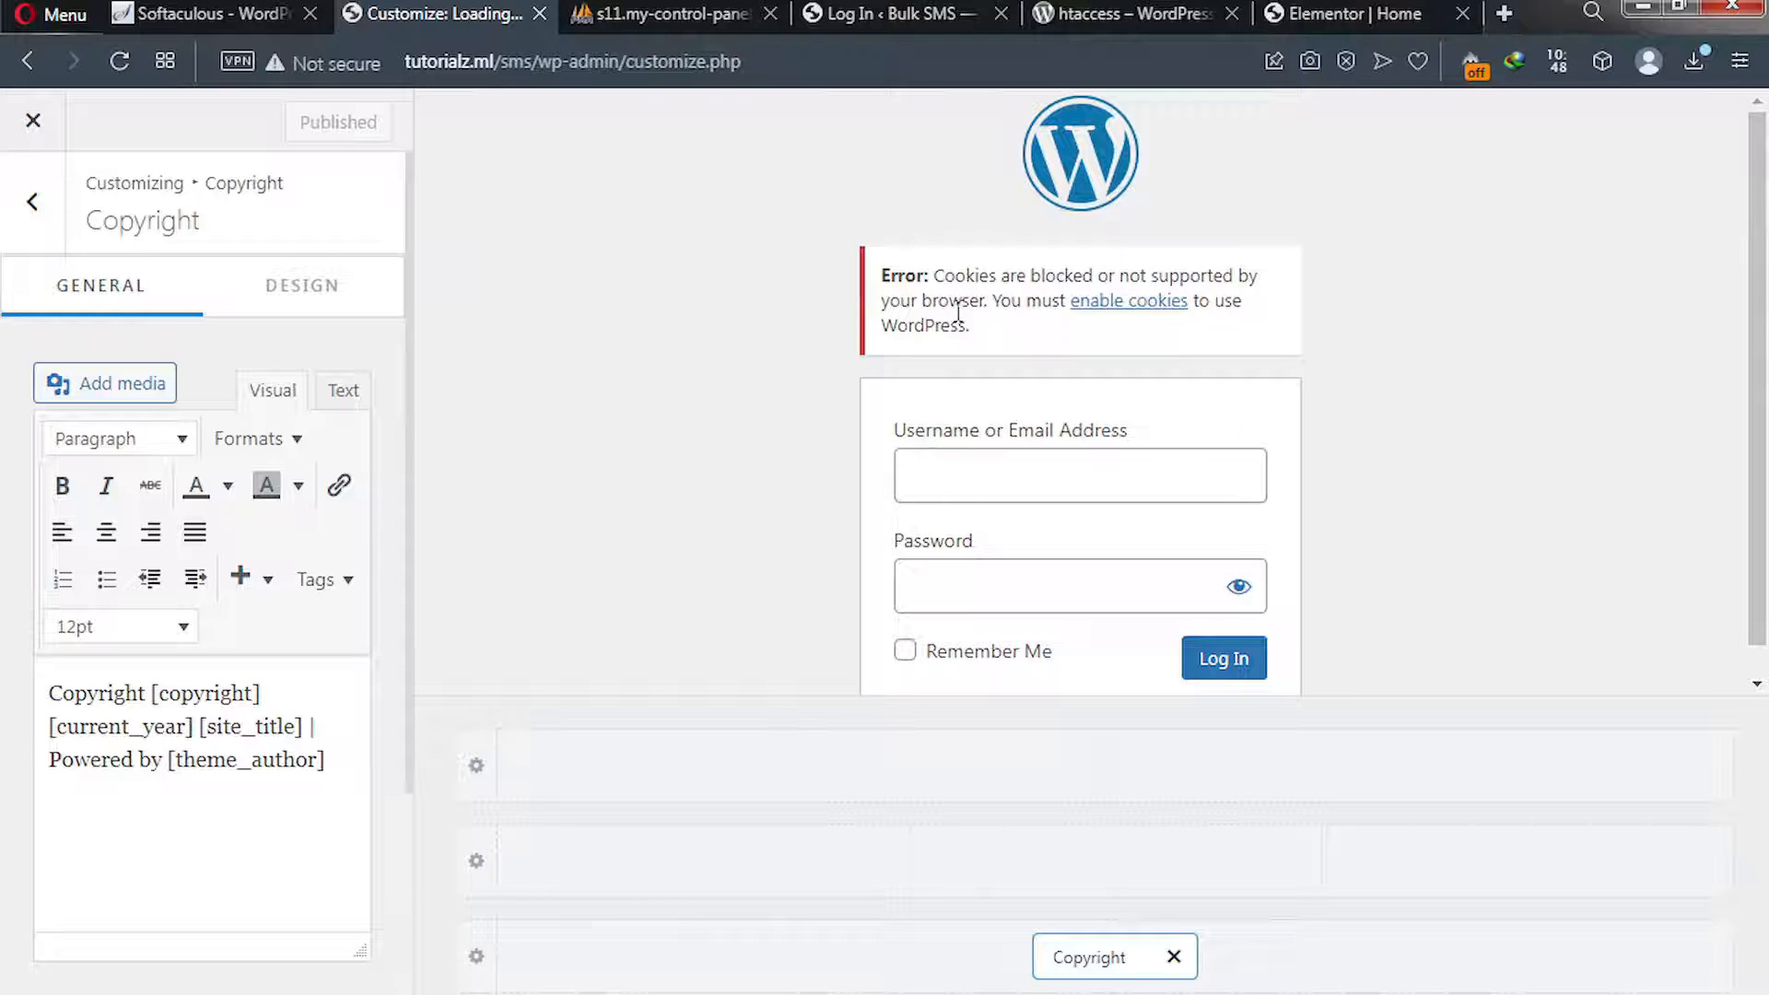
# Switch to the 'Log In ‹ Bulk SMS' tab showing the wp-login cookies-blocked error.
pyautogui.click(889, 13)
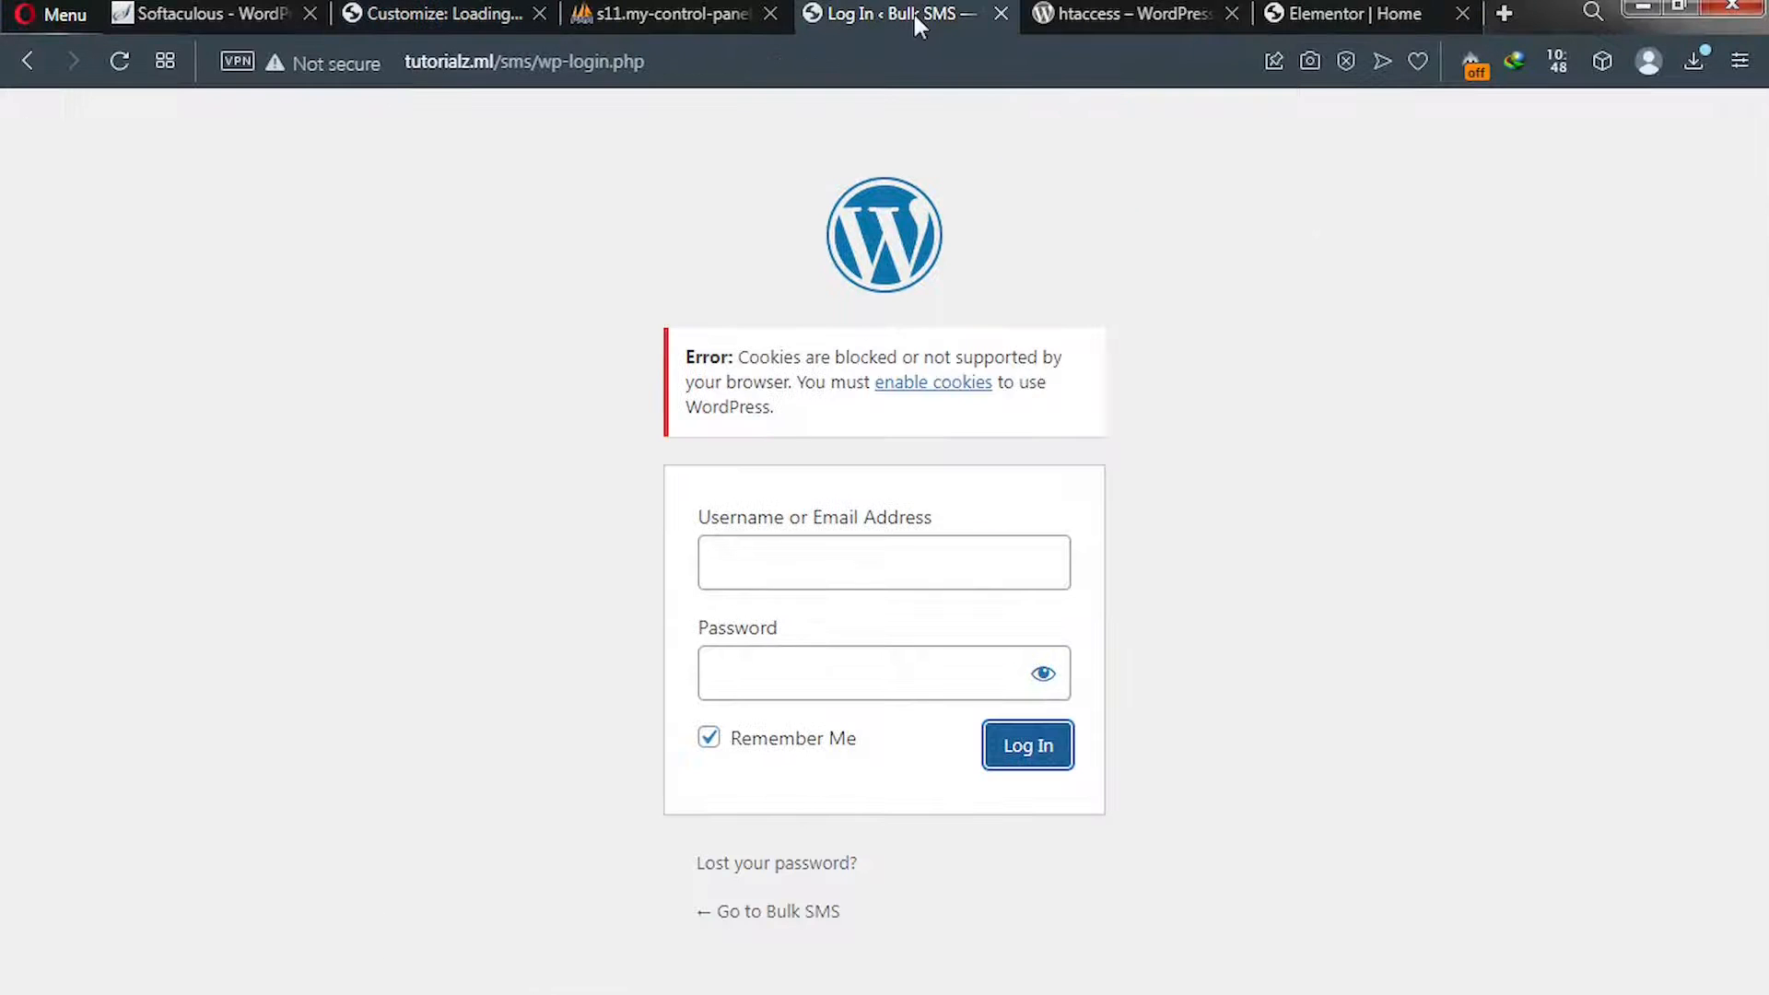
pyautogui.moveTo(615, 486)
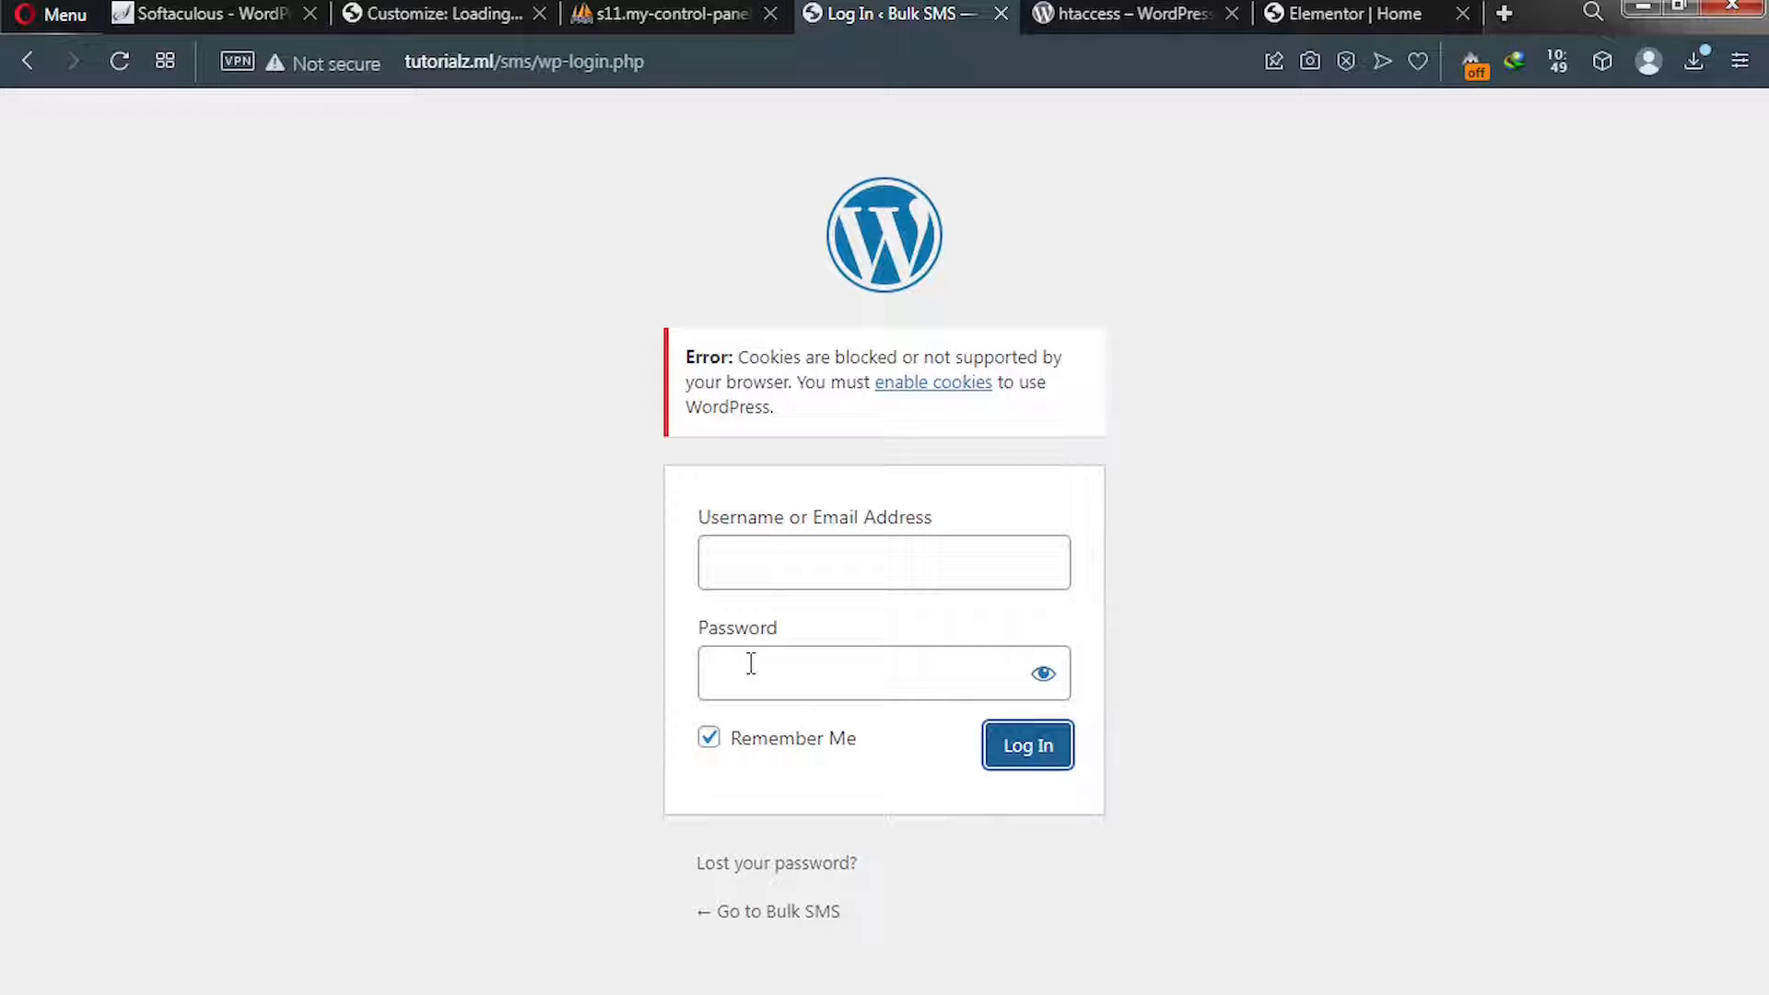
pyautogui.moveTo(534, 648)
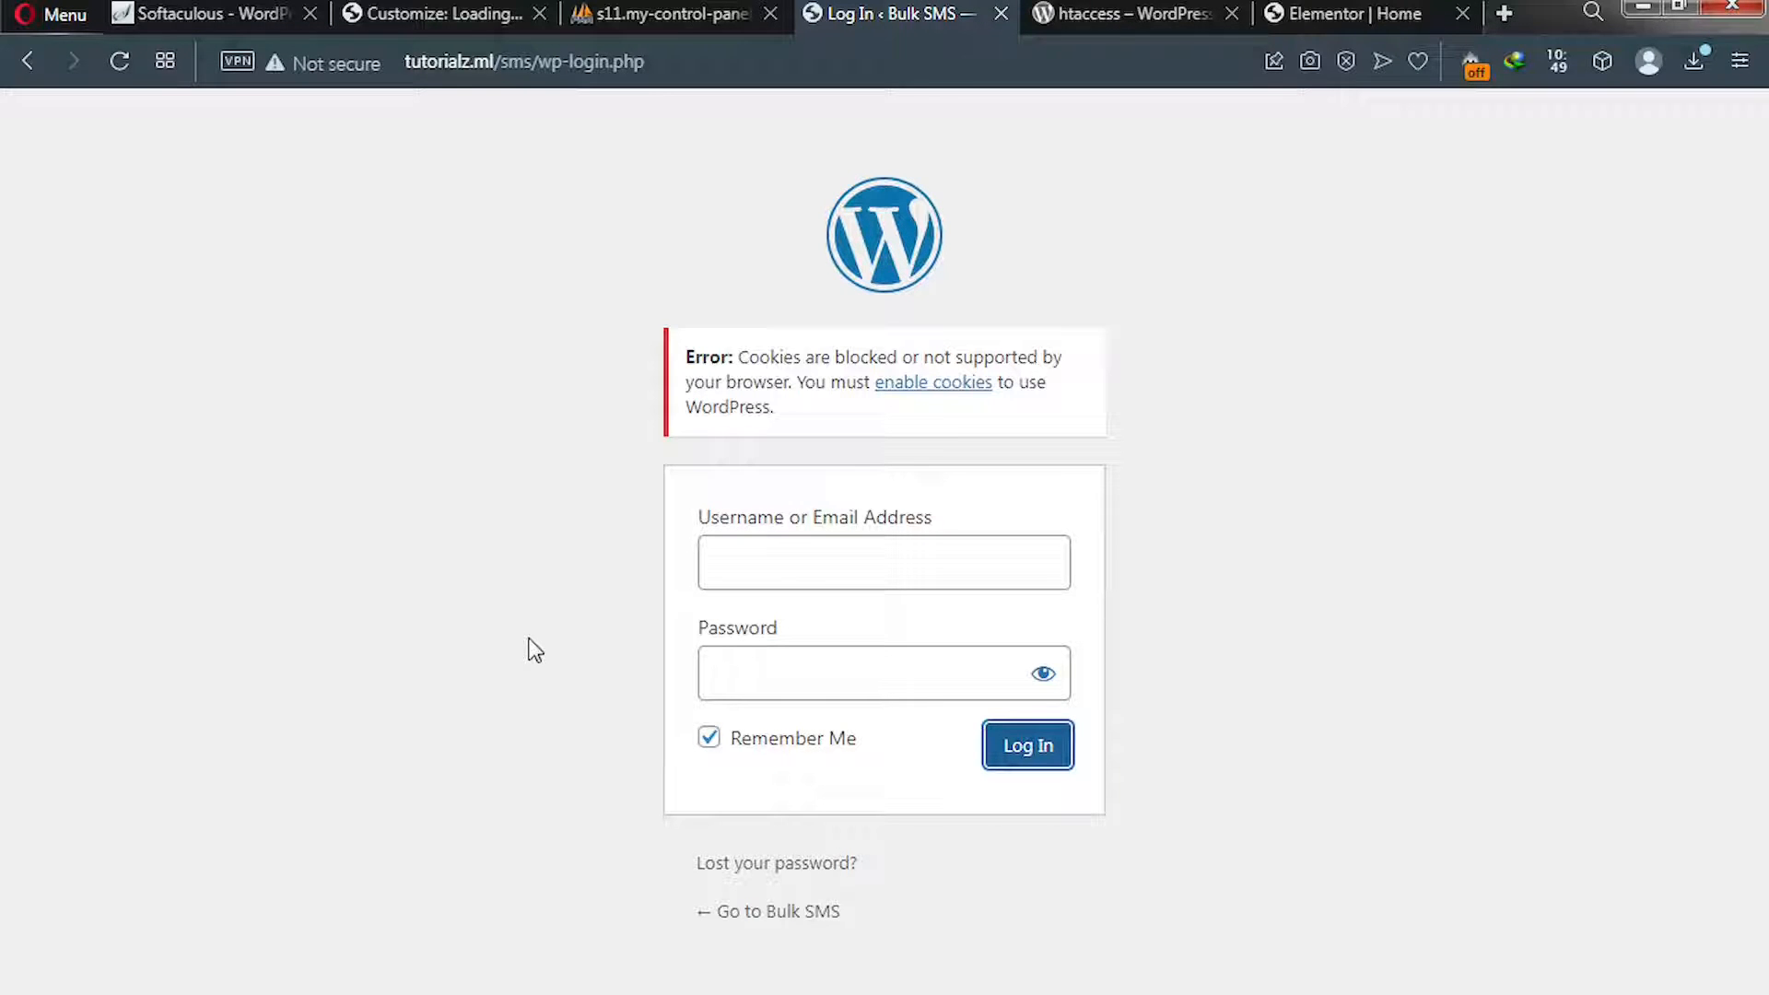
pyautogui.moveTo(901, 936)
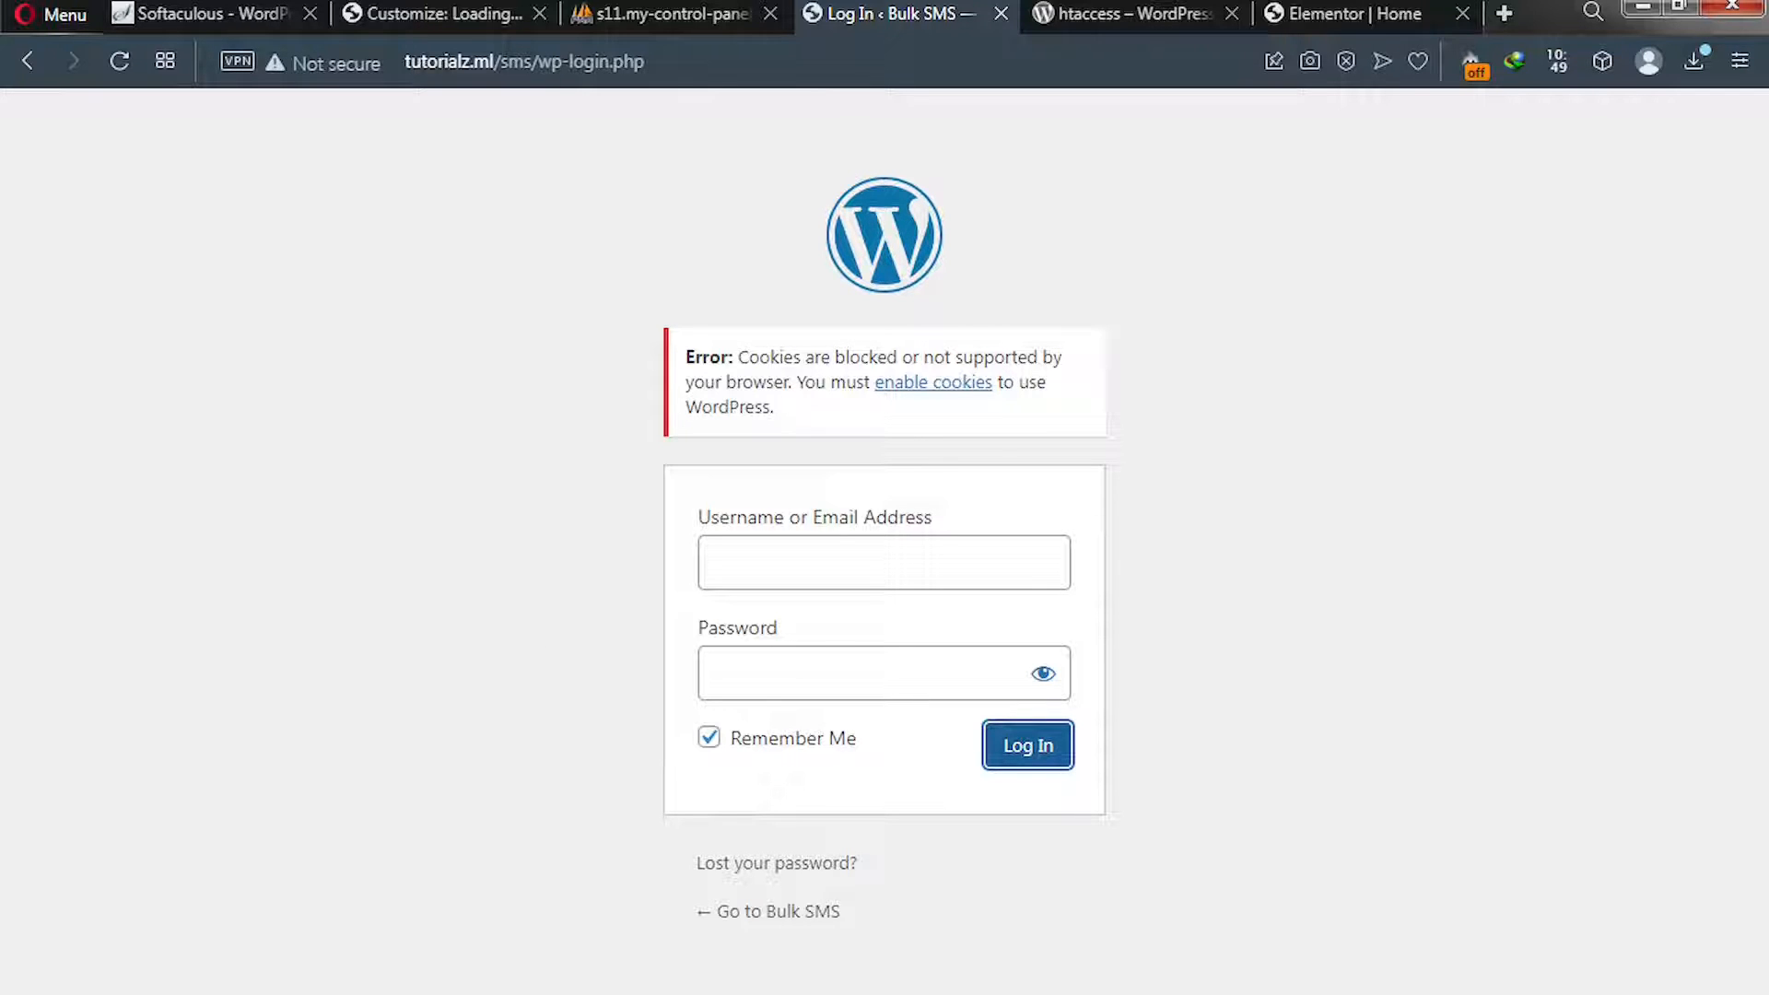
pyautogui.moveTo(1027, 745)
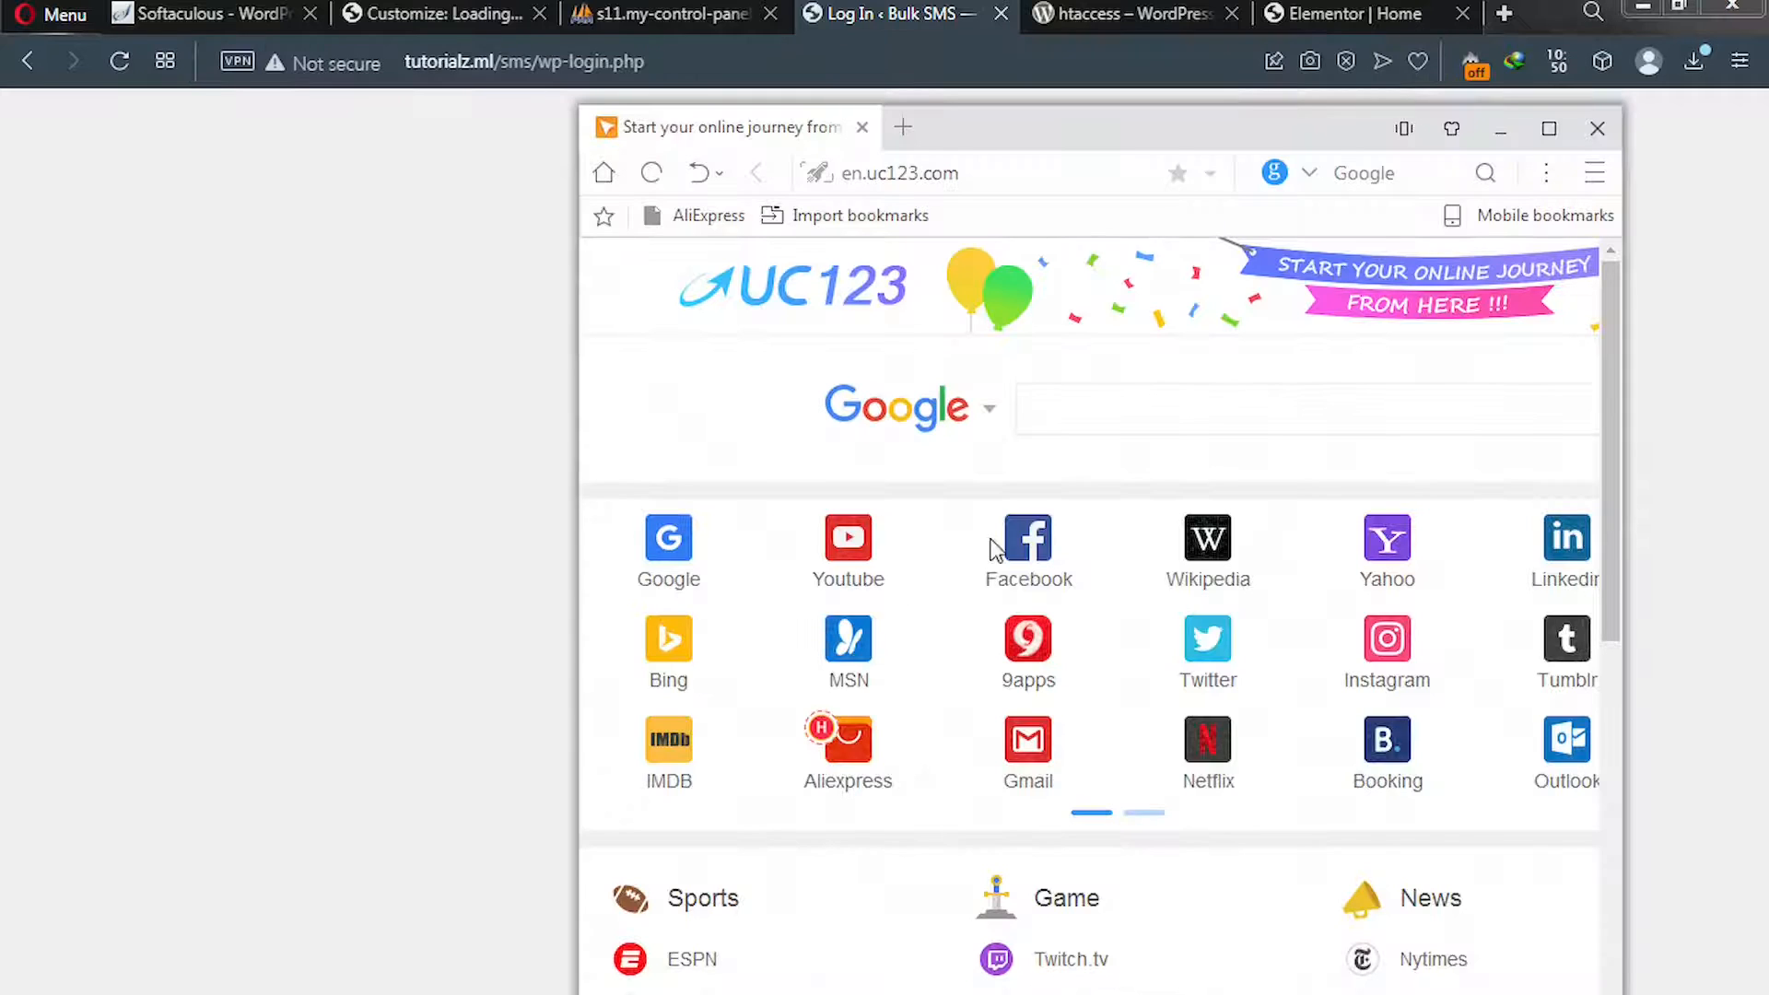
# Enter tutorialz.ml/sms/wp-login.php in UC Browser's address bar to load the login page.
pyautogui.click(903, 173)
pyautogui.write('tutorialz.ml/sms/wp-login.php')
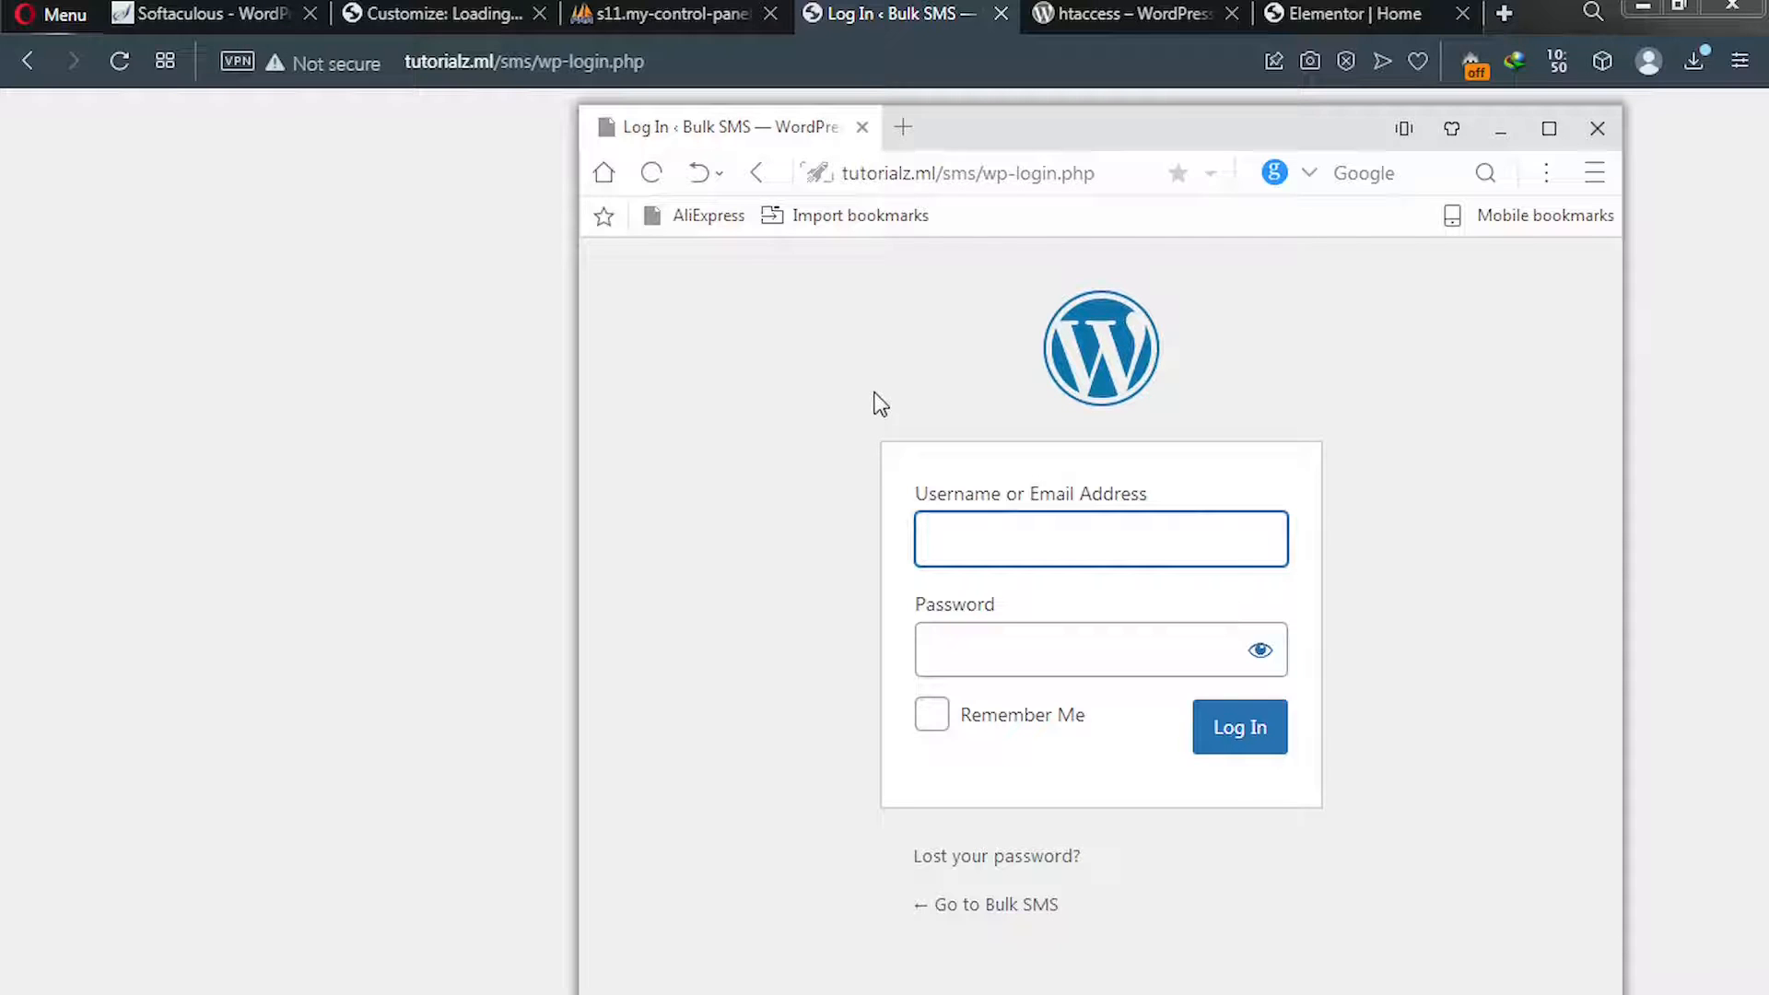
# Log in to the Bulk SMS dashboard with the suggested username and password, then maximize the window.
pyautogui.write('wea')
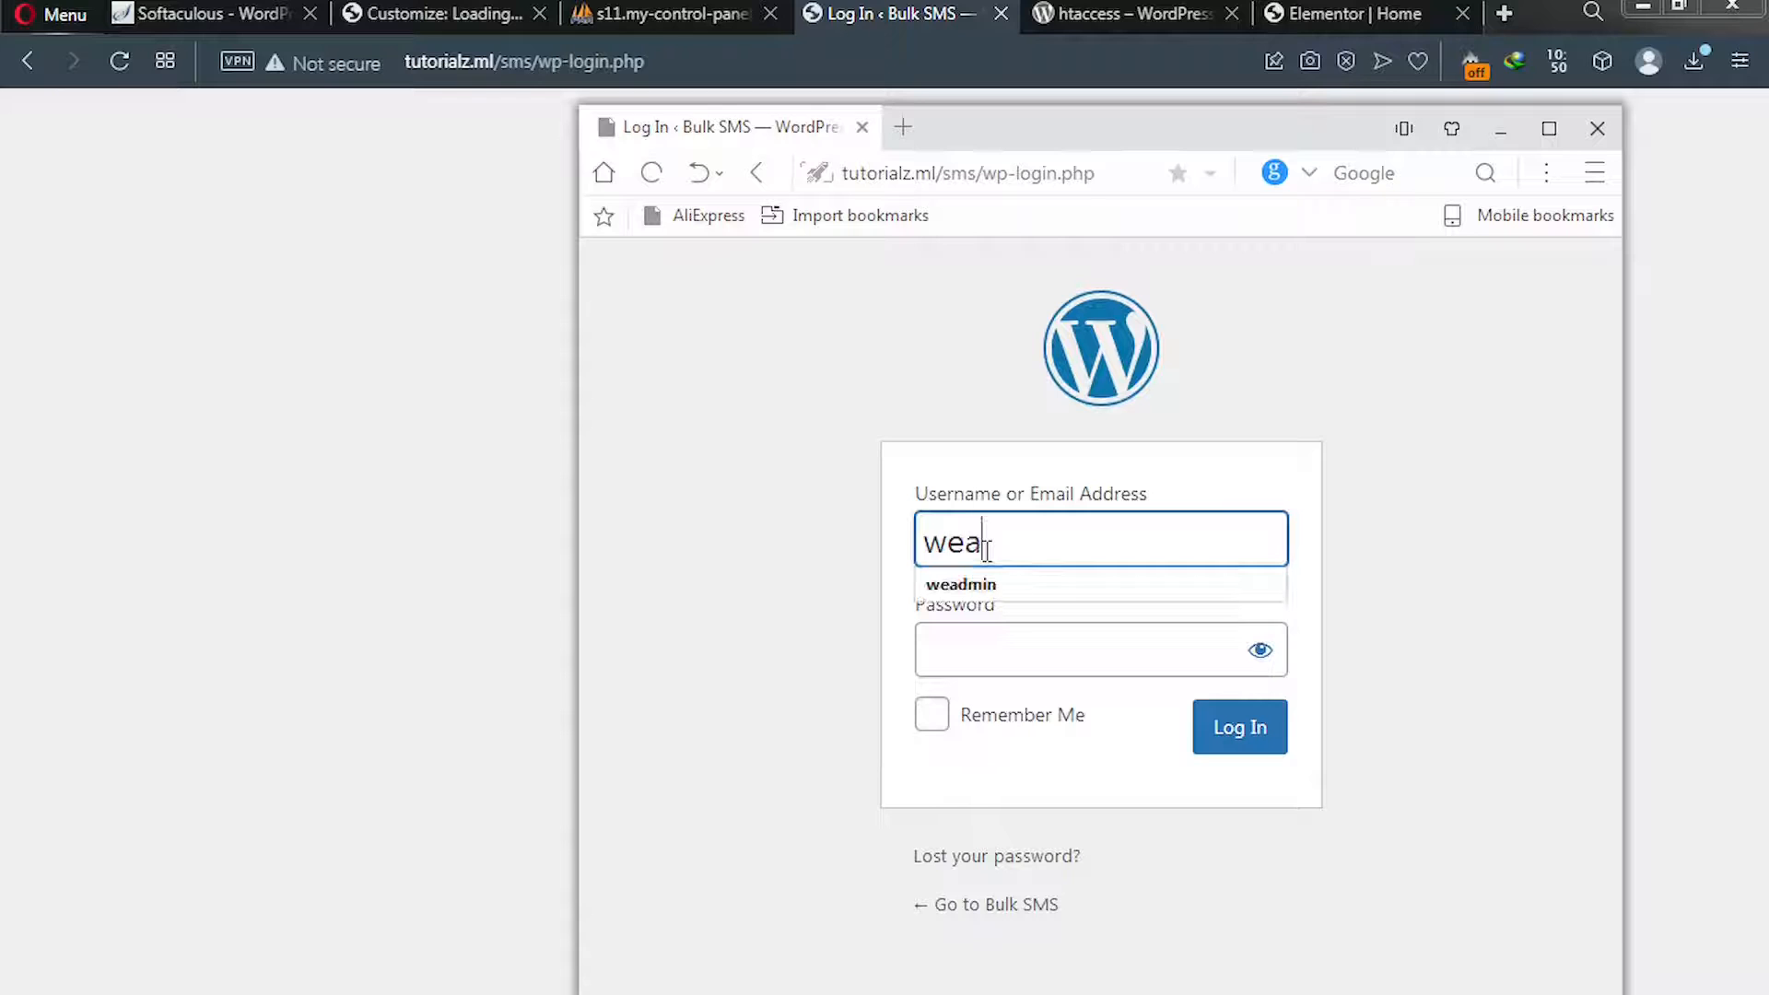
pyautogui.click(958, 584)
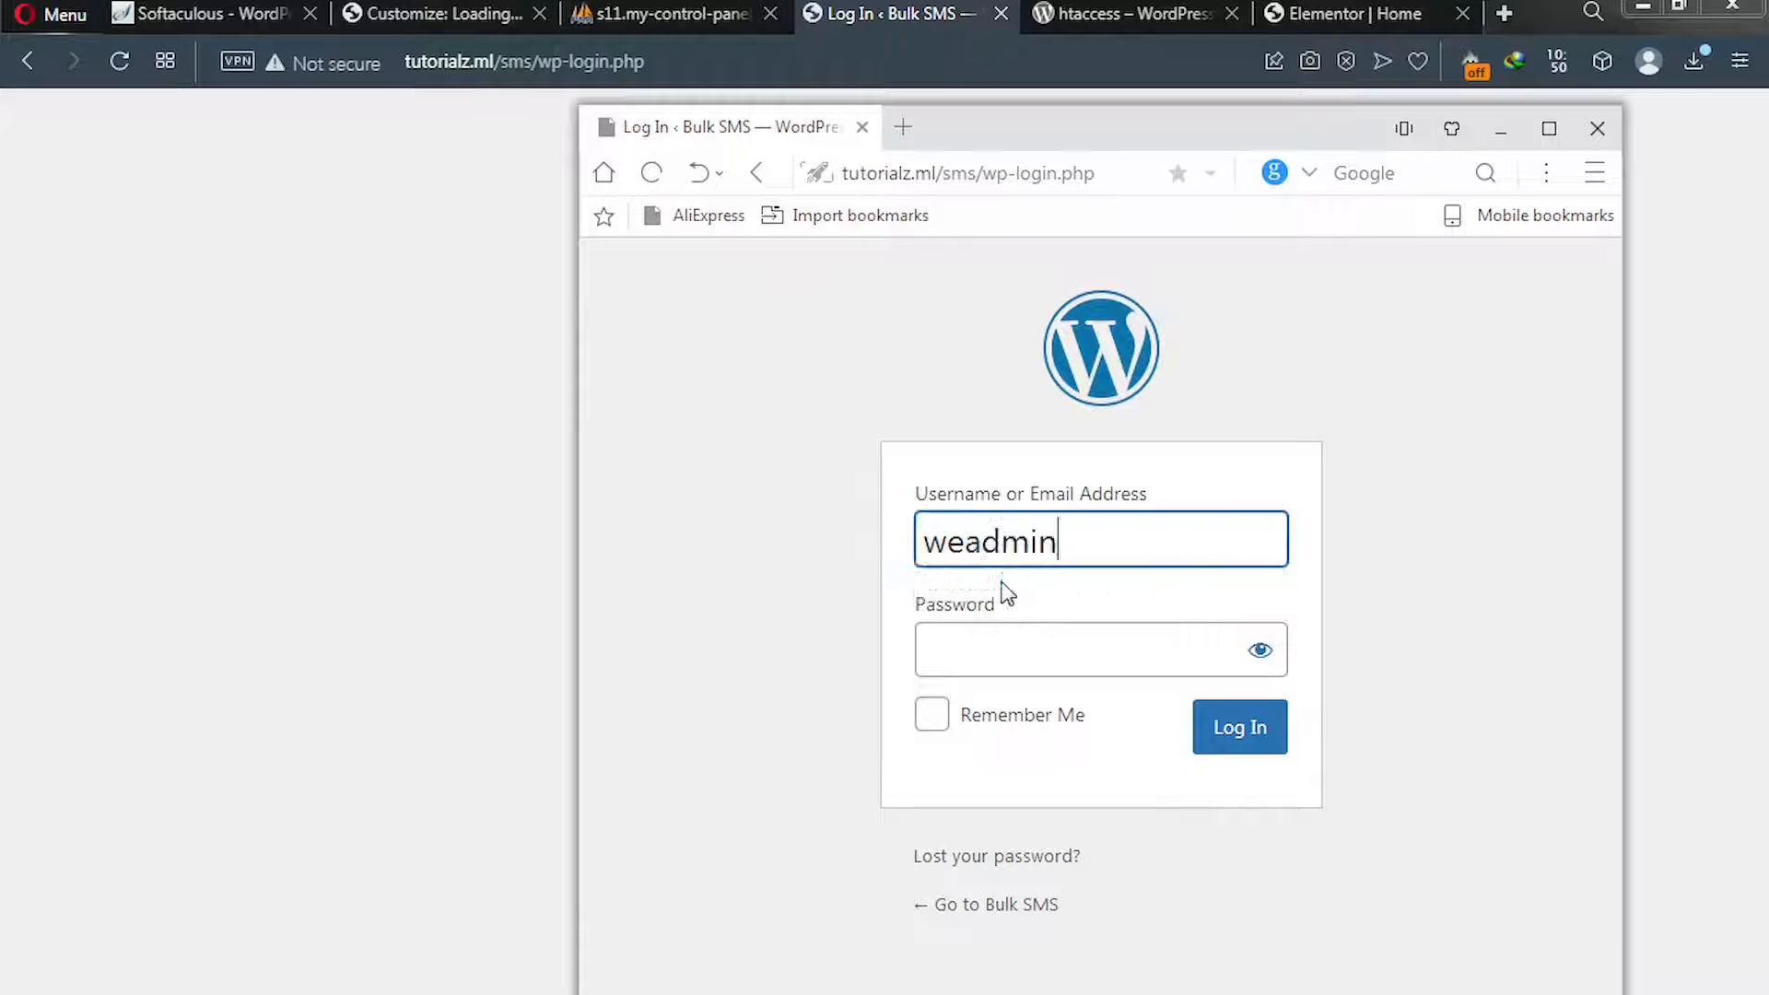
pyautogui.click(1100, 648)
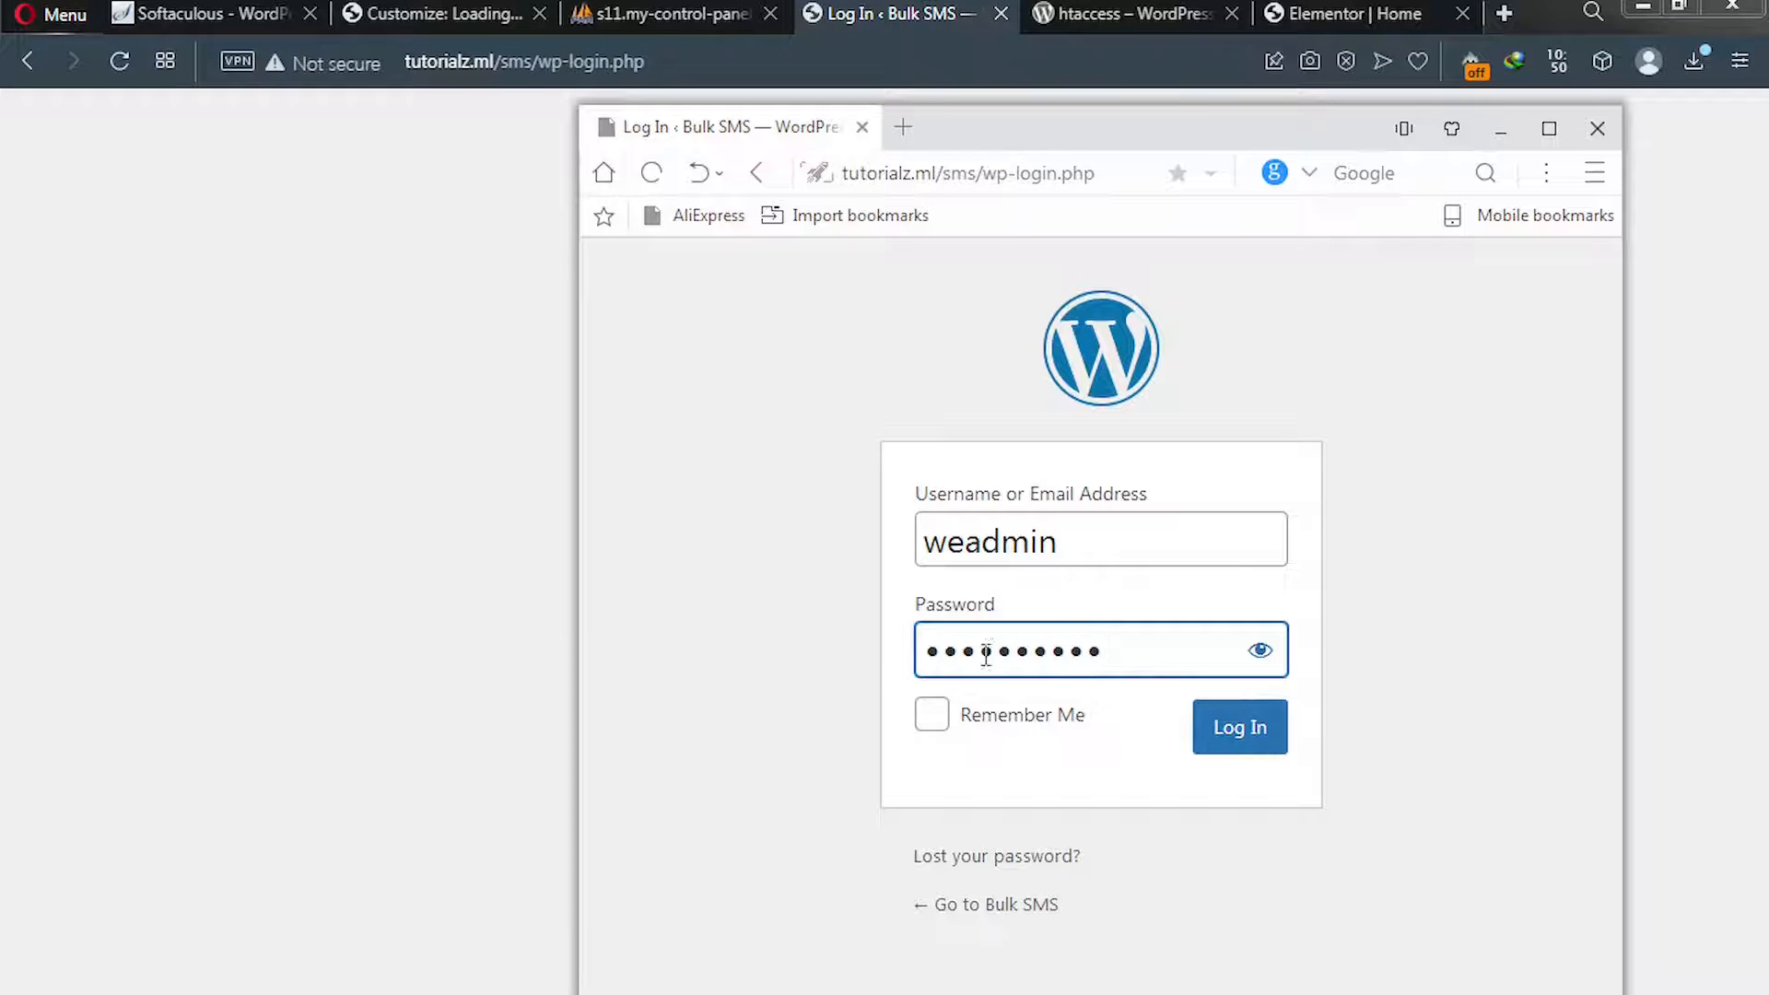
pyautogui.click(1238, 726)
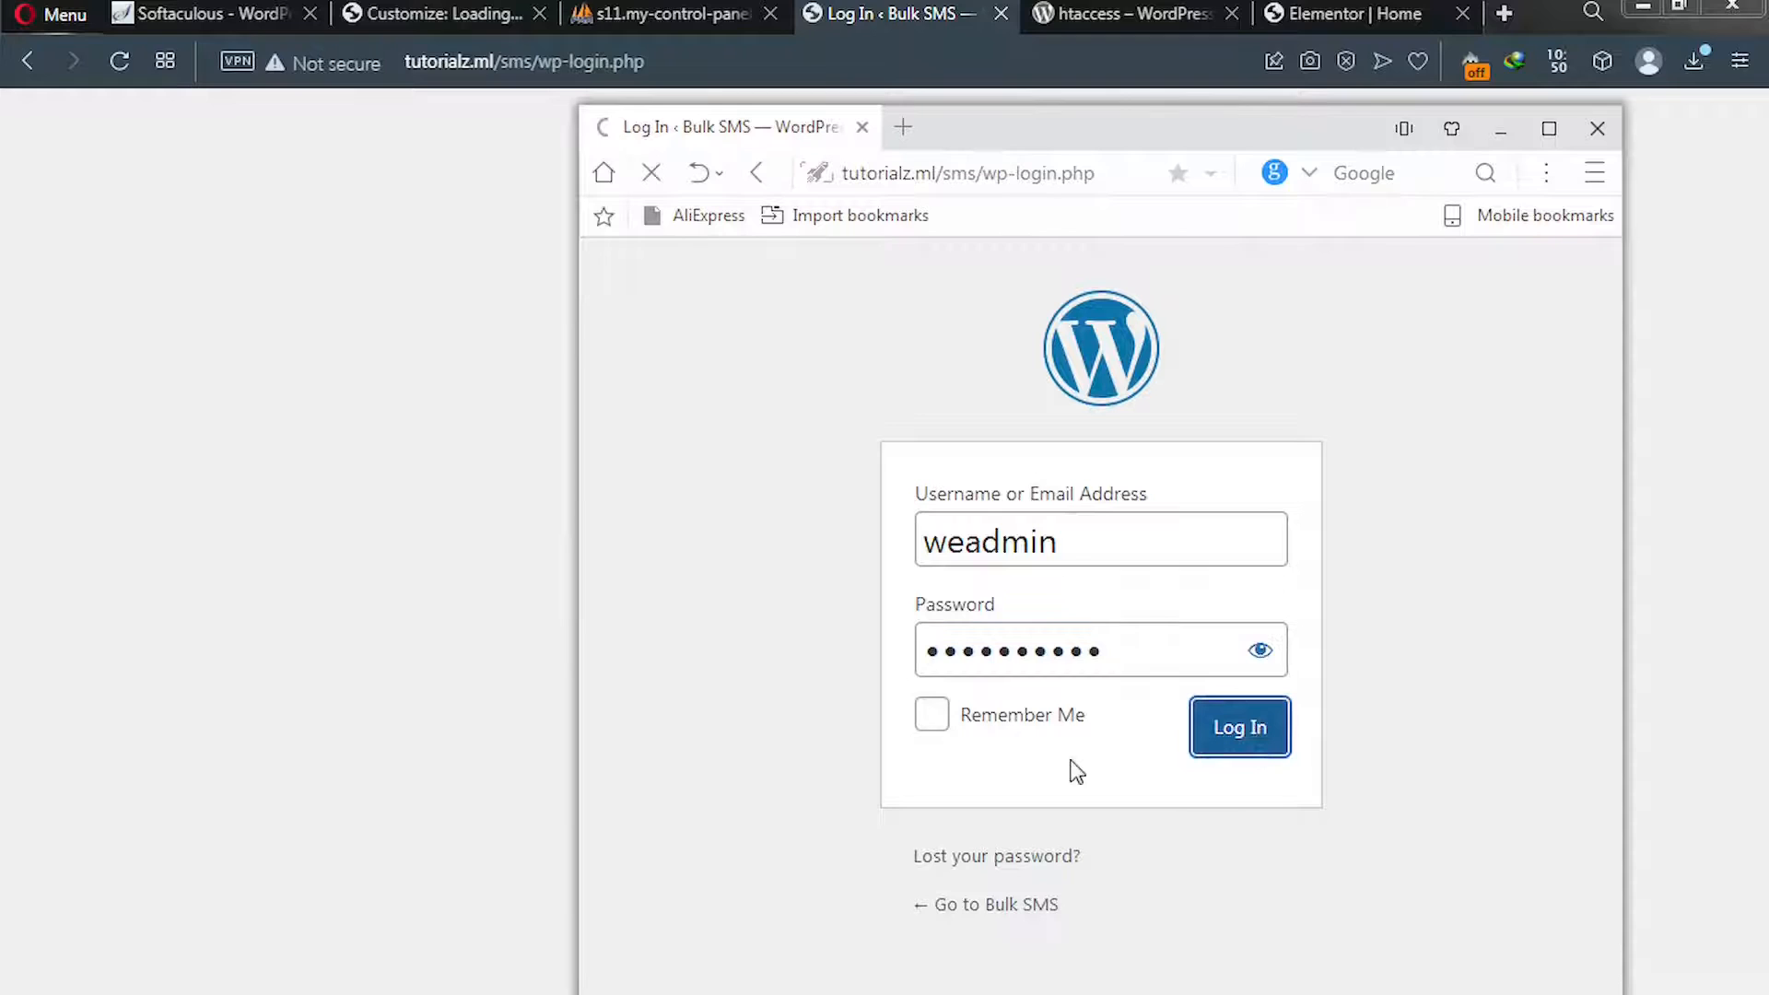
pyautogui.click(1238, 726)
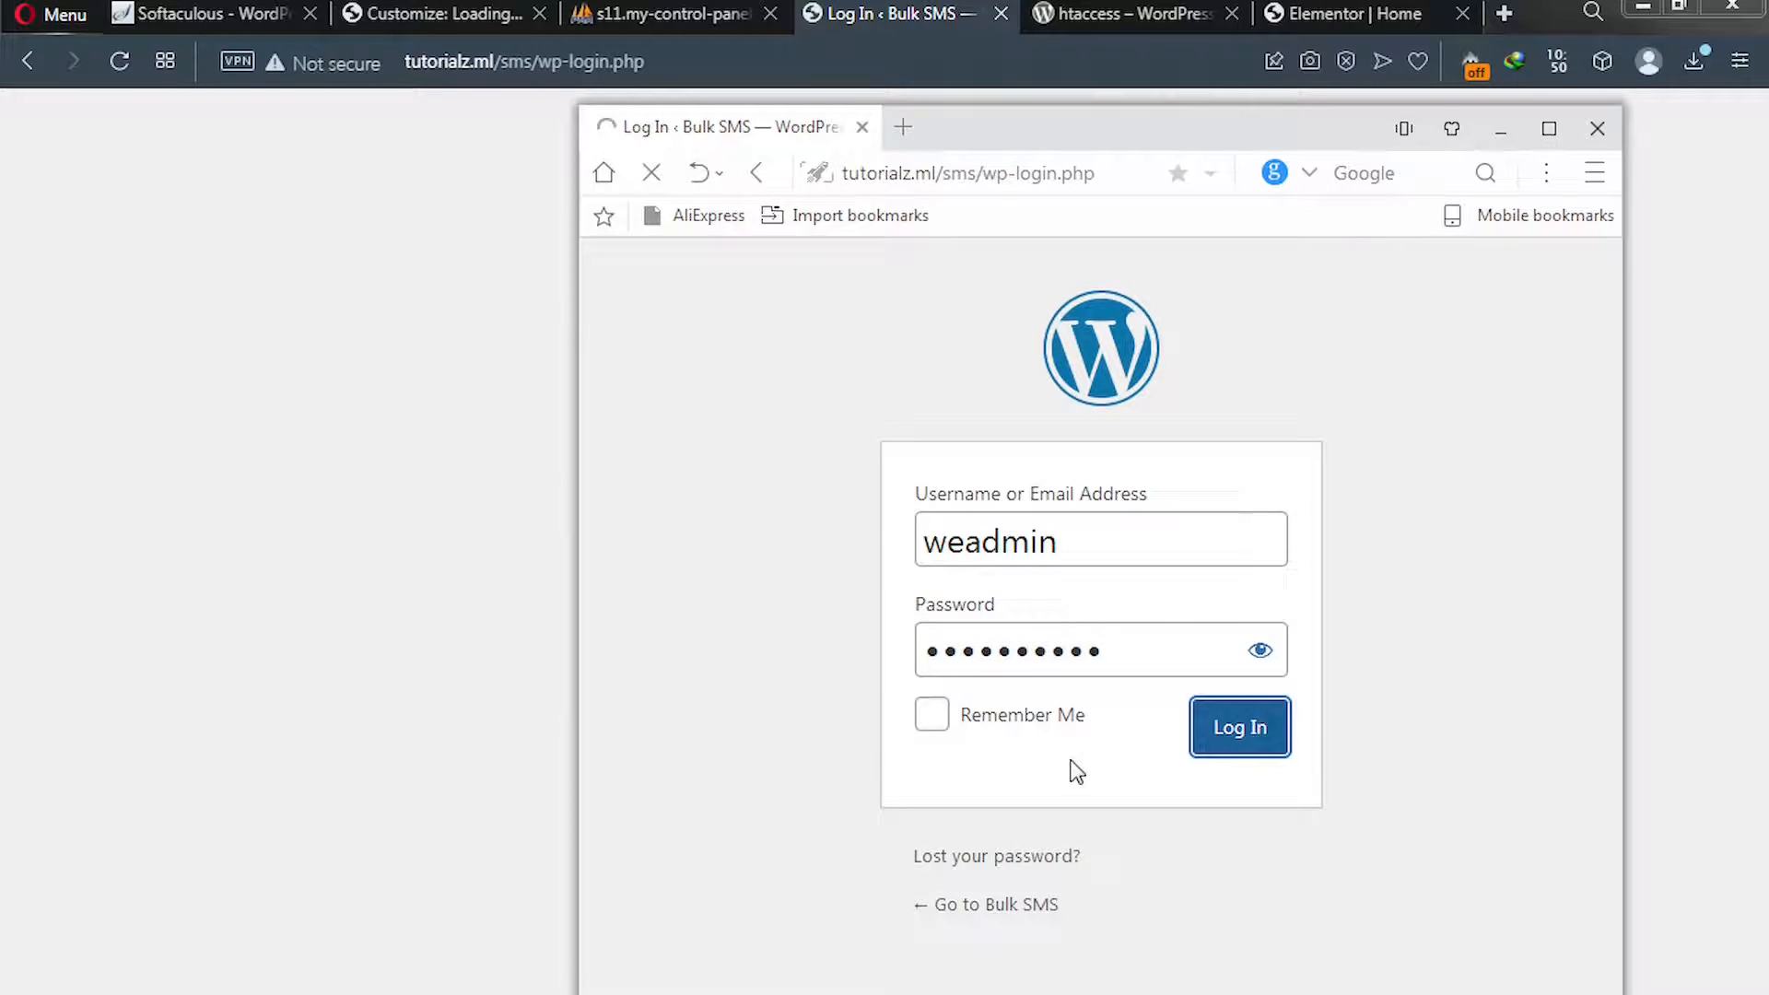
pyautogui.click(1238, 726)
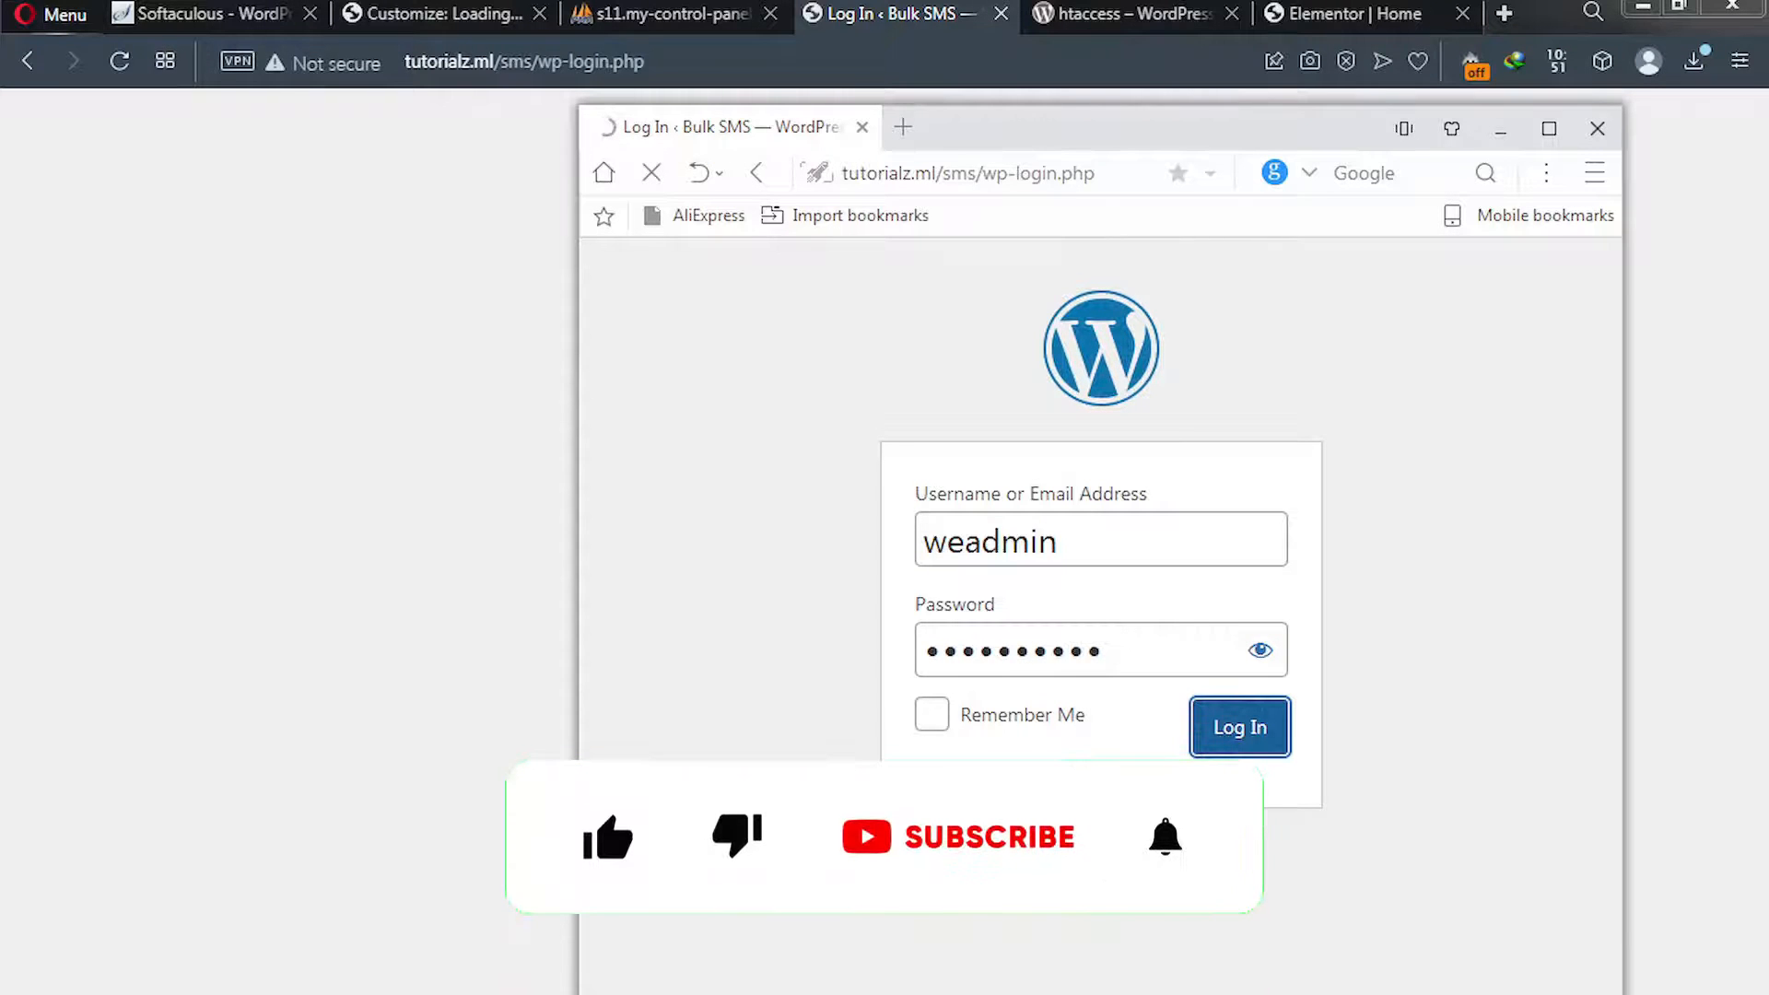
pyautogui.click(1238, 726)
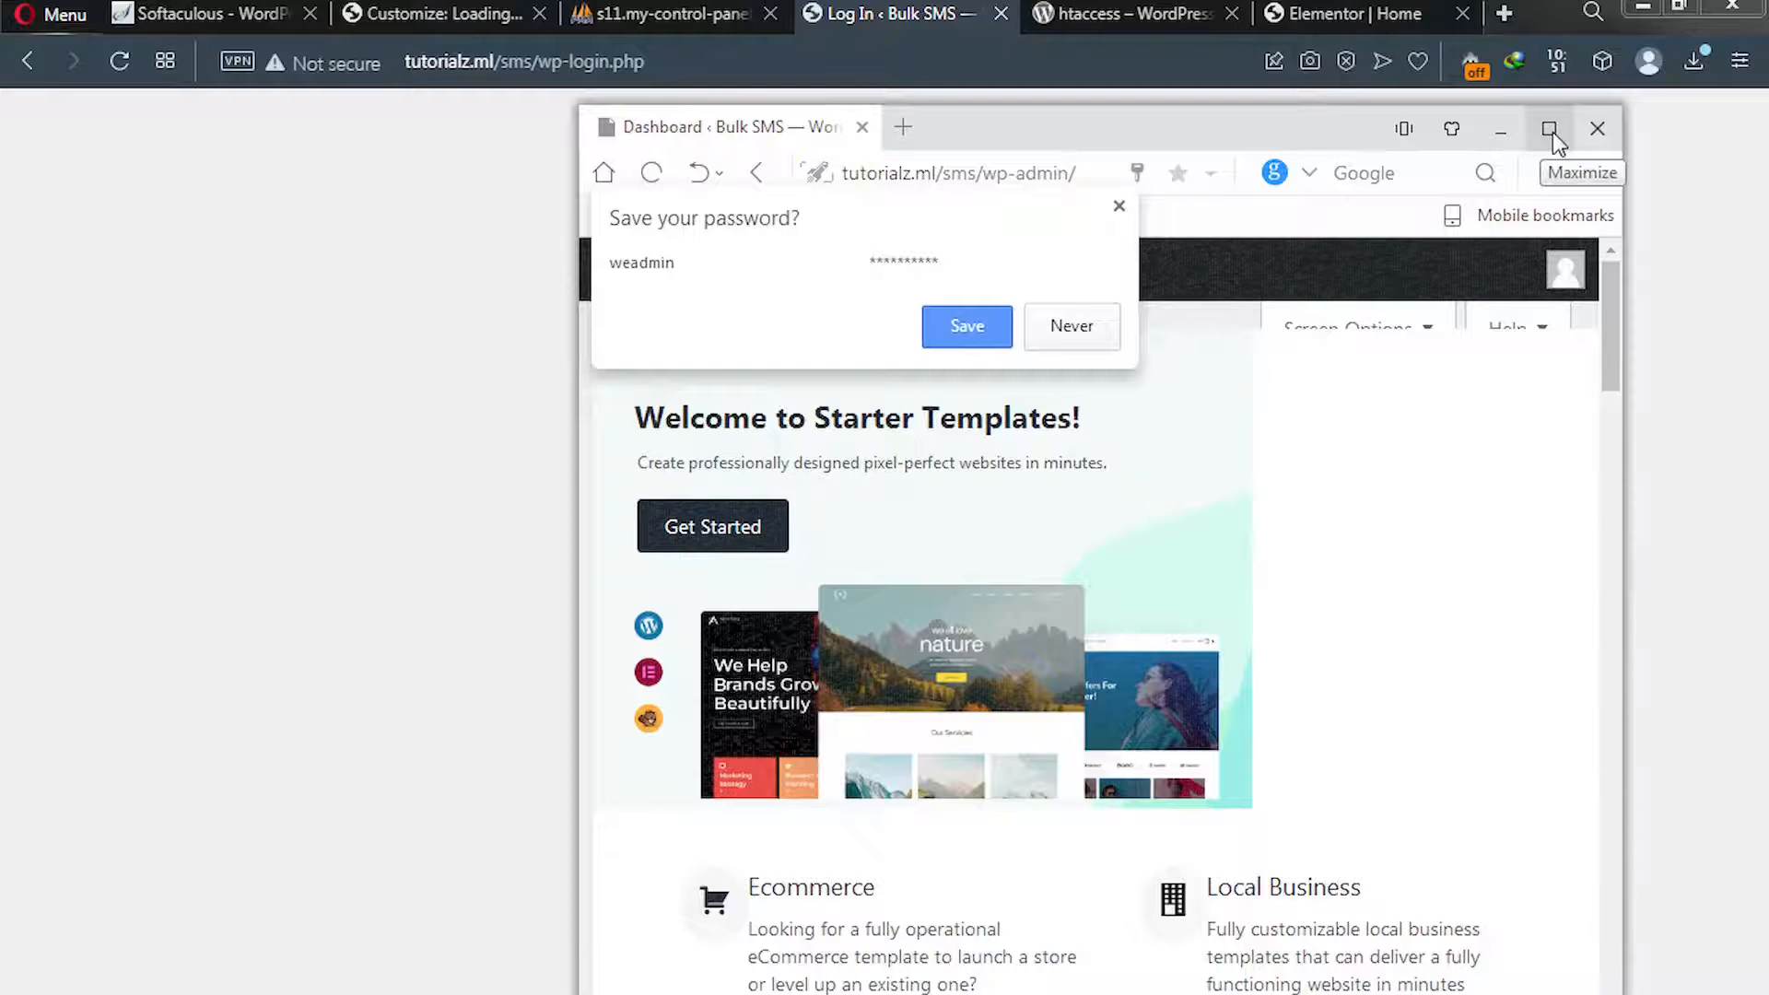
pyautogui.click(1550, 128)
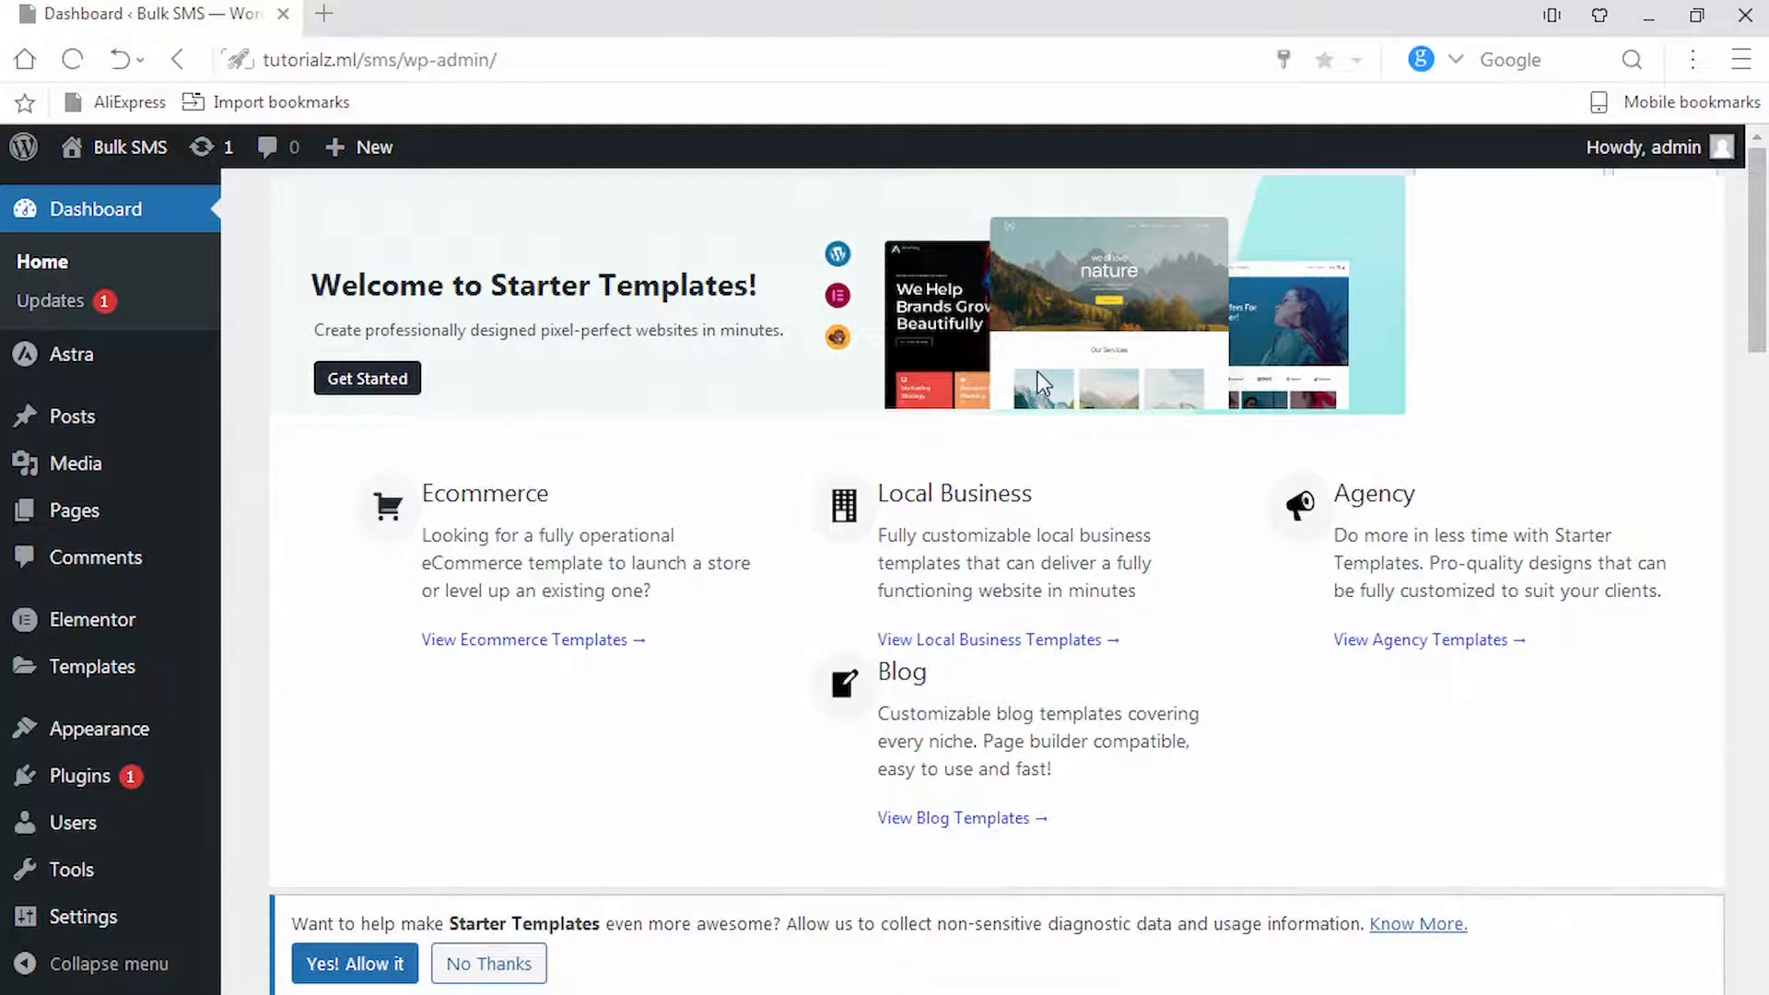
pyautogui.moveTo(1354, 154)
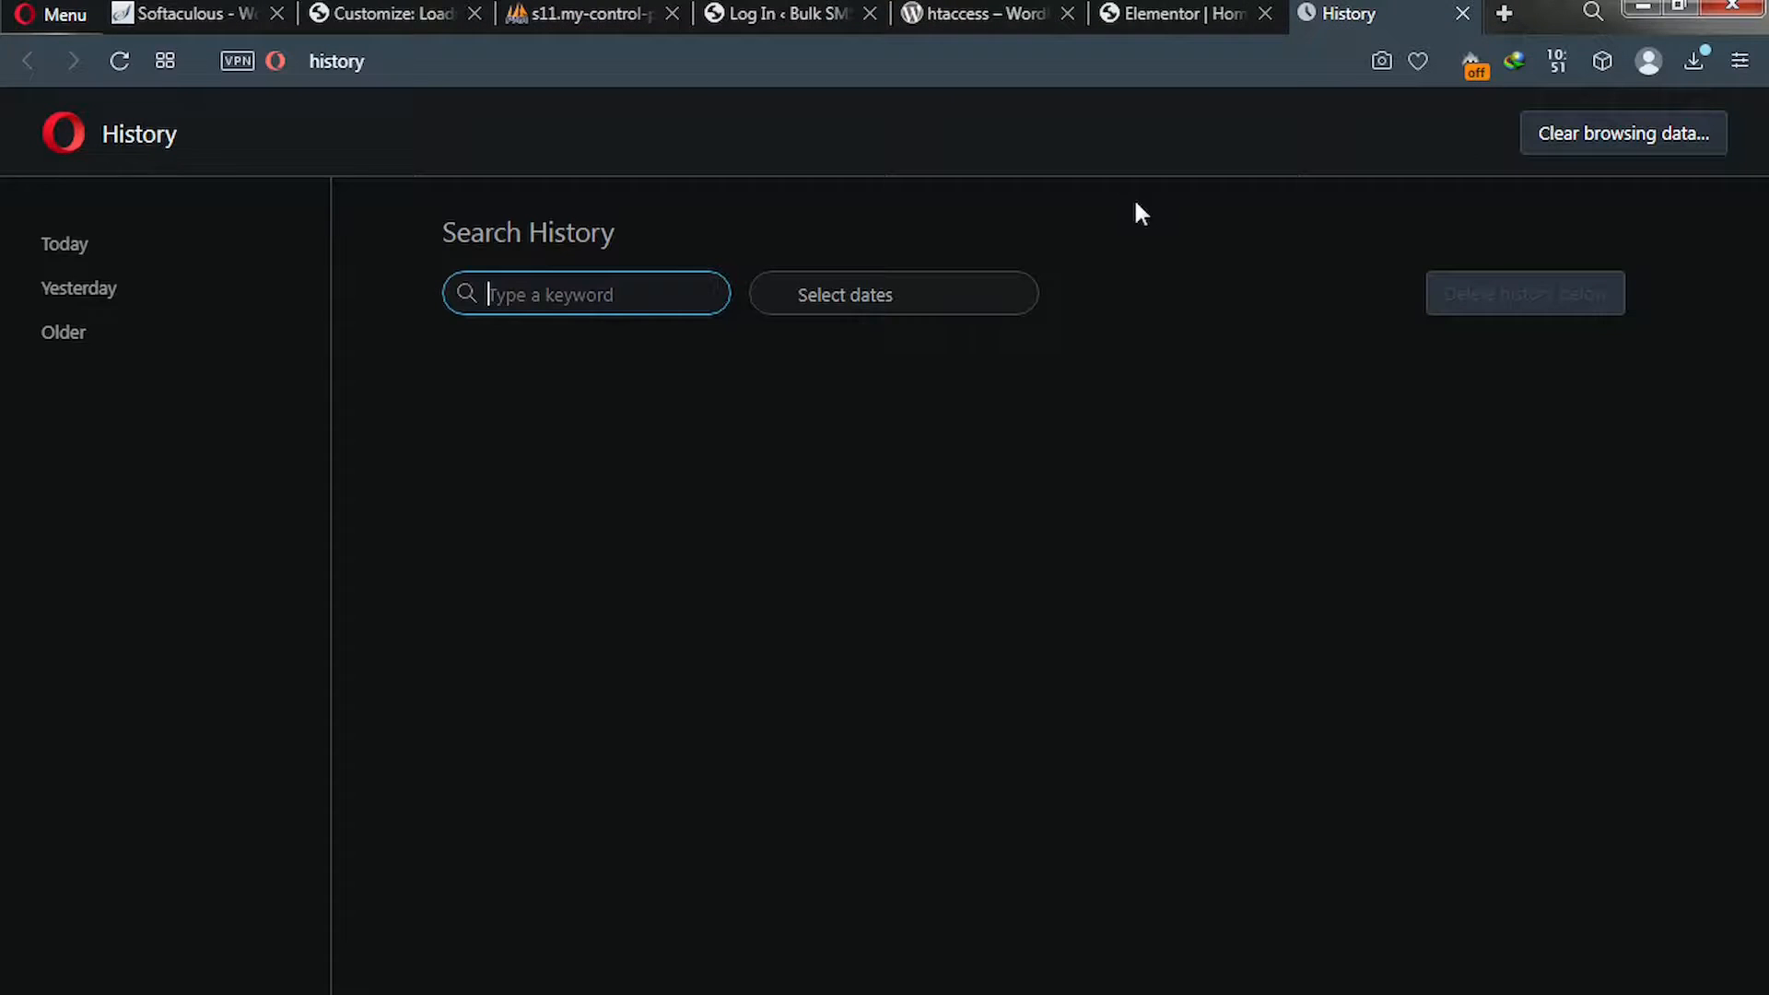
# Bring up Opera's History and its 'Clear browsing data...' dialog.
pyautogui.click(64, 243)
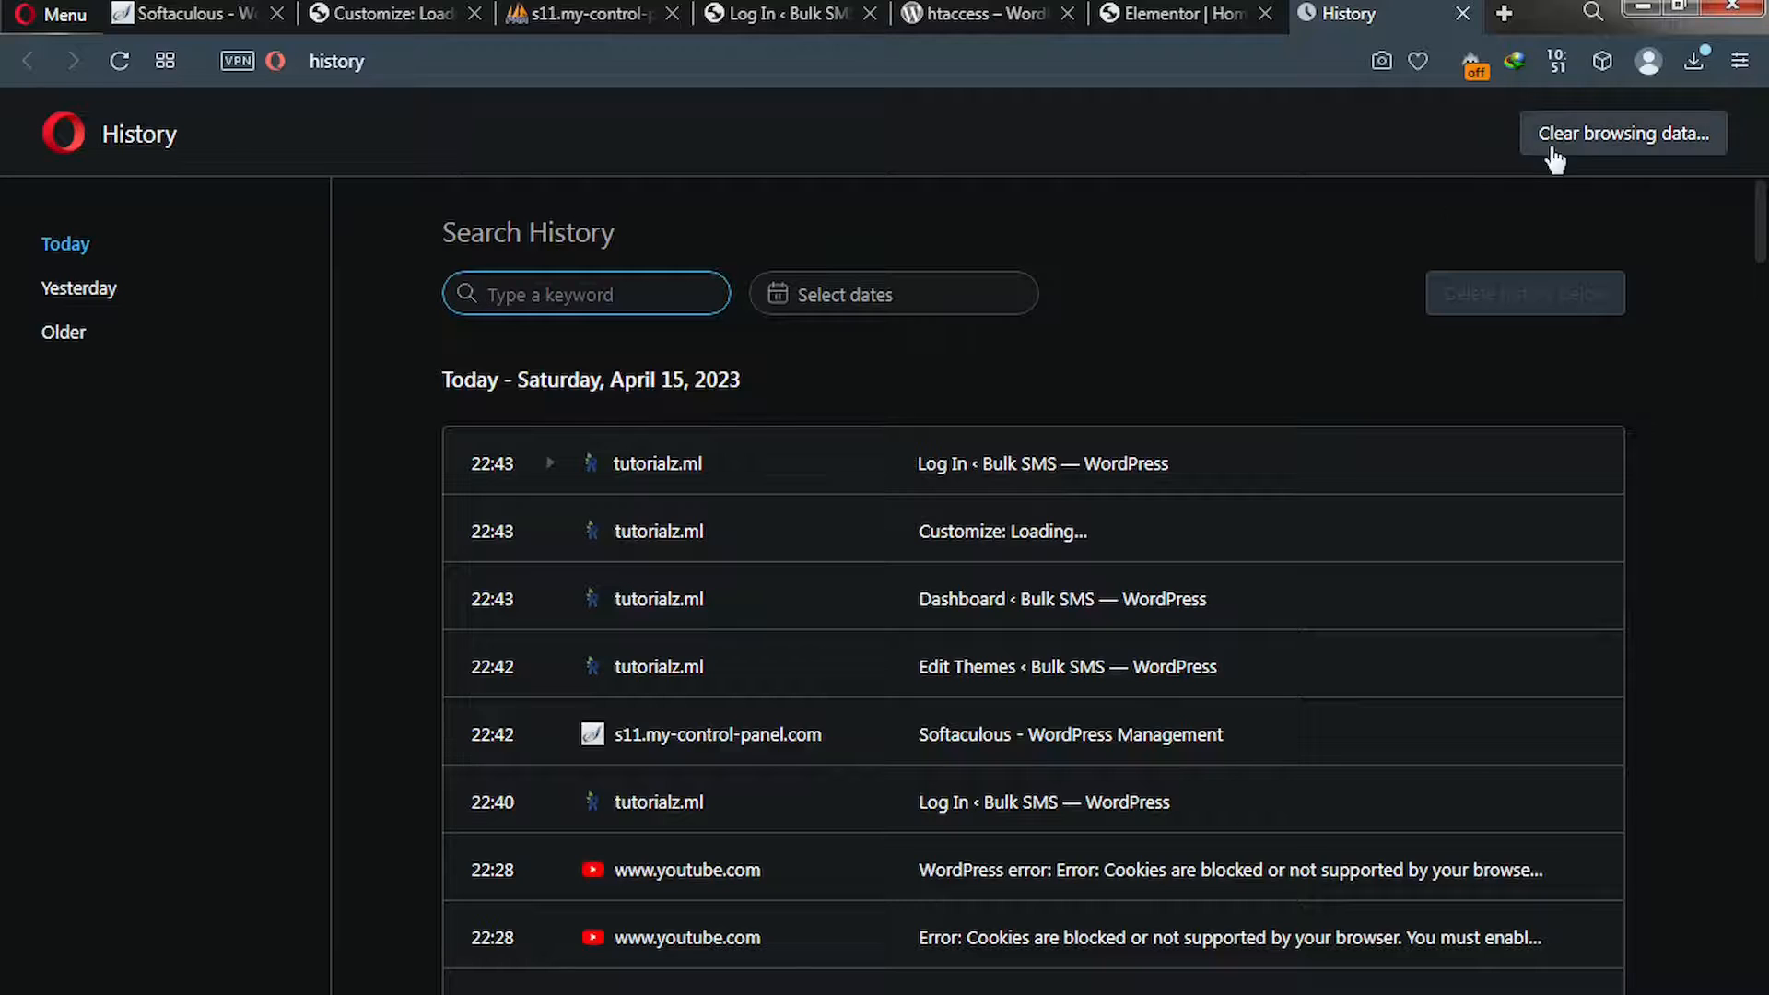
pyautogui.moveTo(1611, 144)
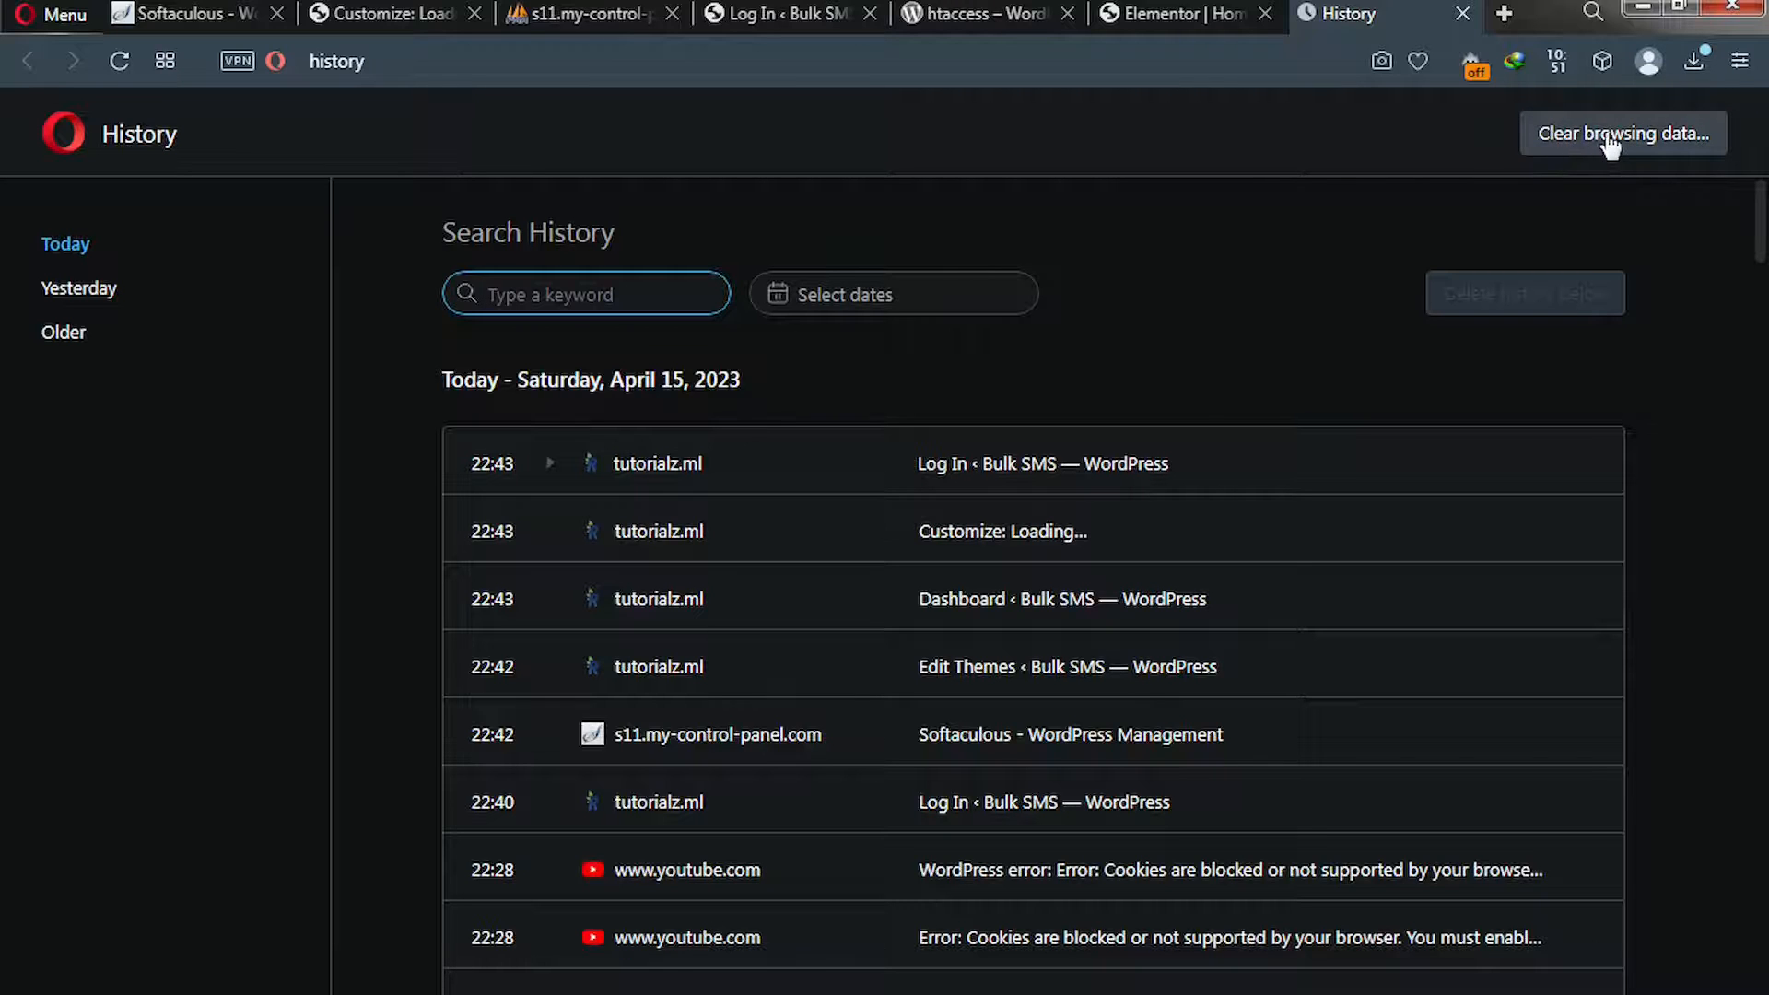
pyautogui.click(1621, 132)
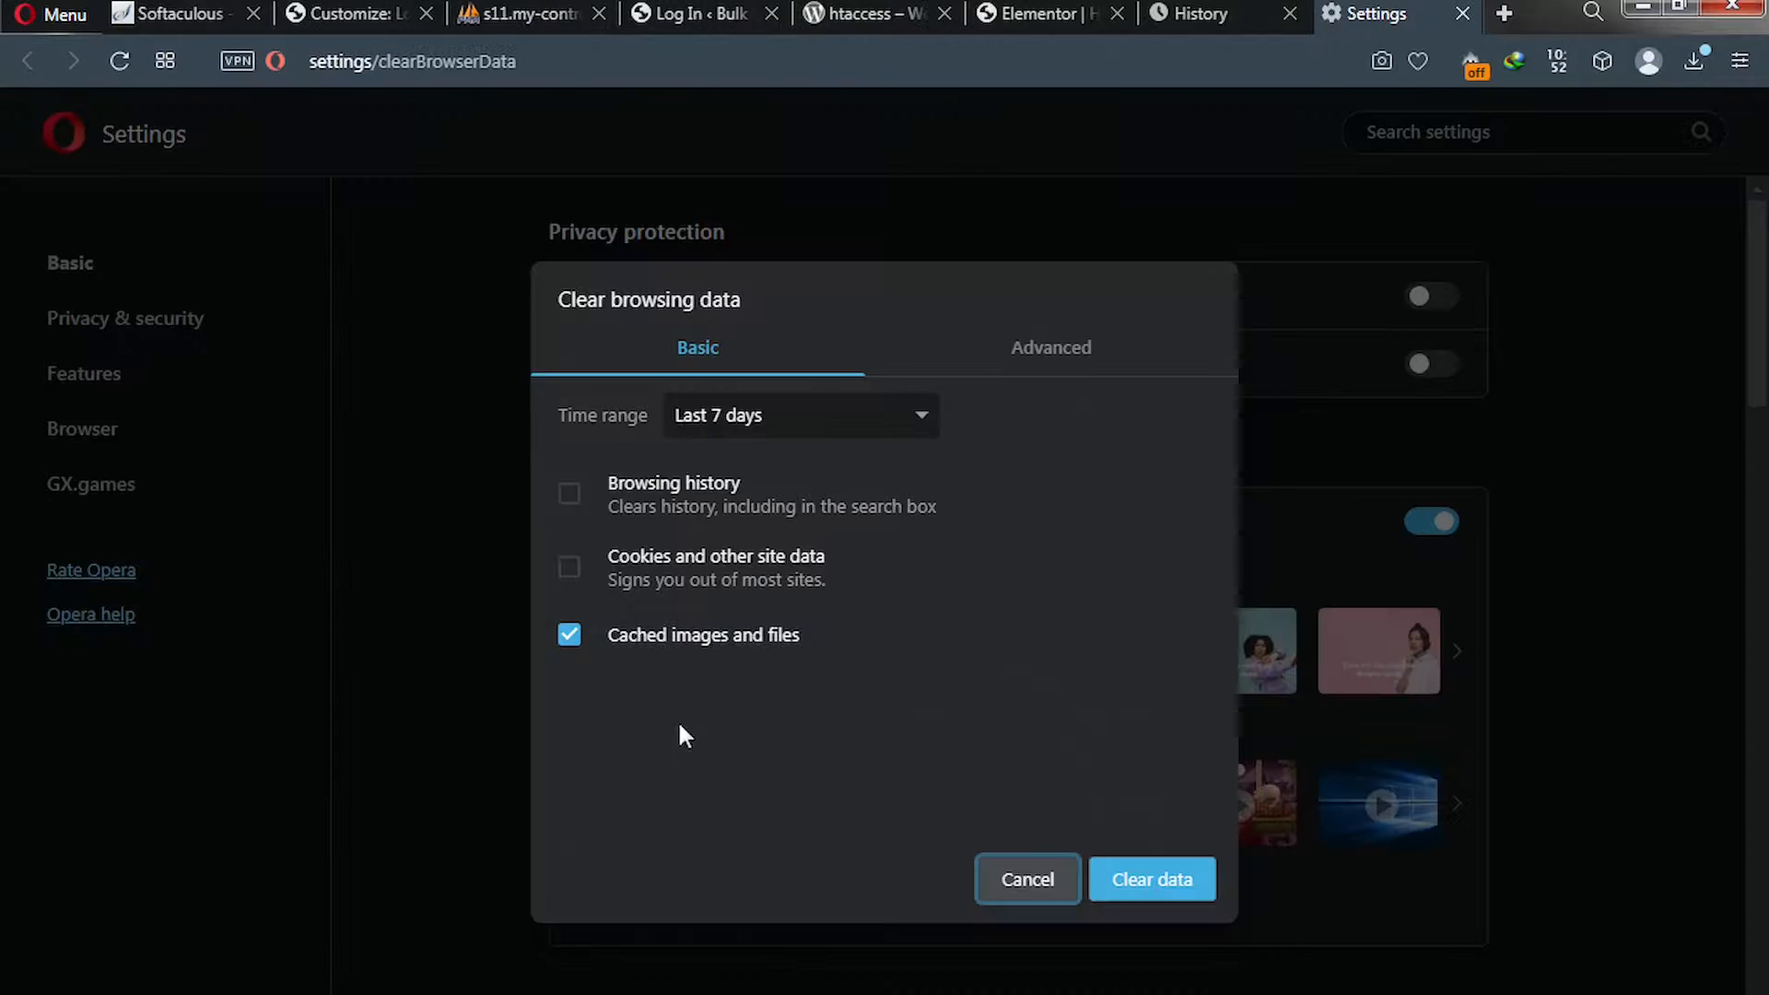
pyautogui.moveTo(569, 570)
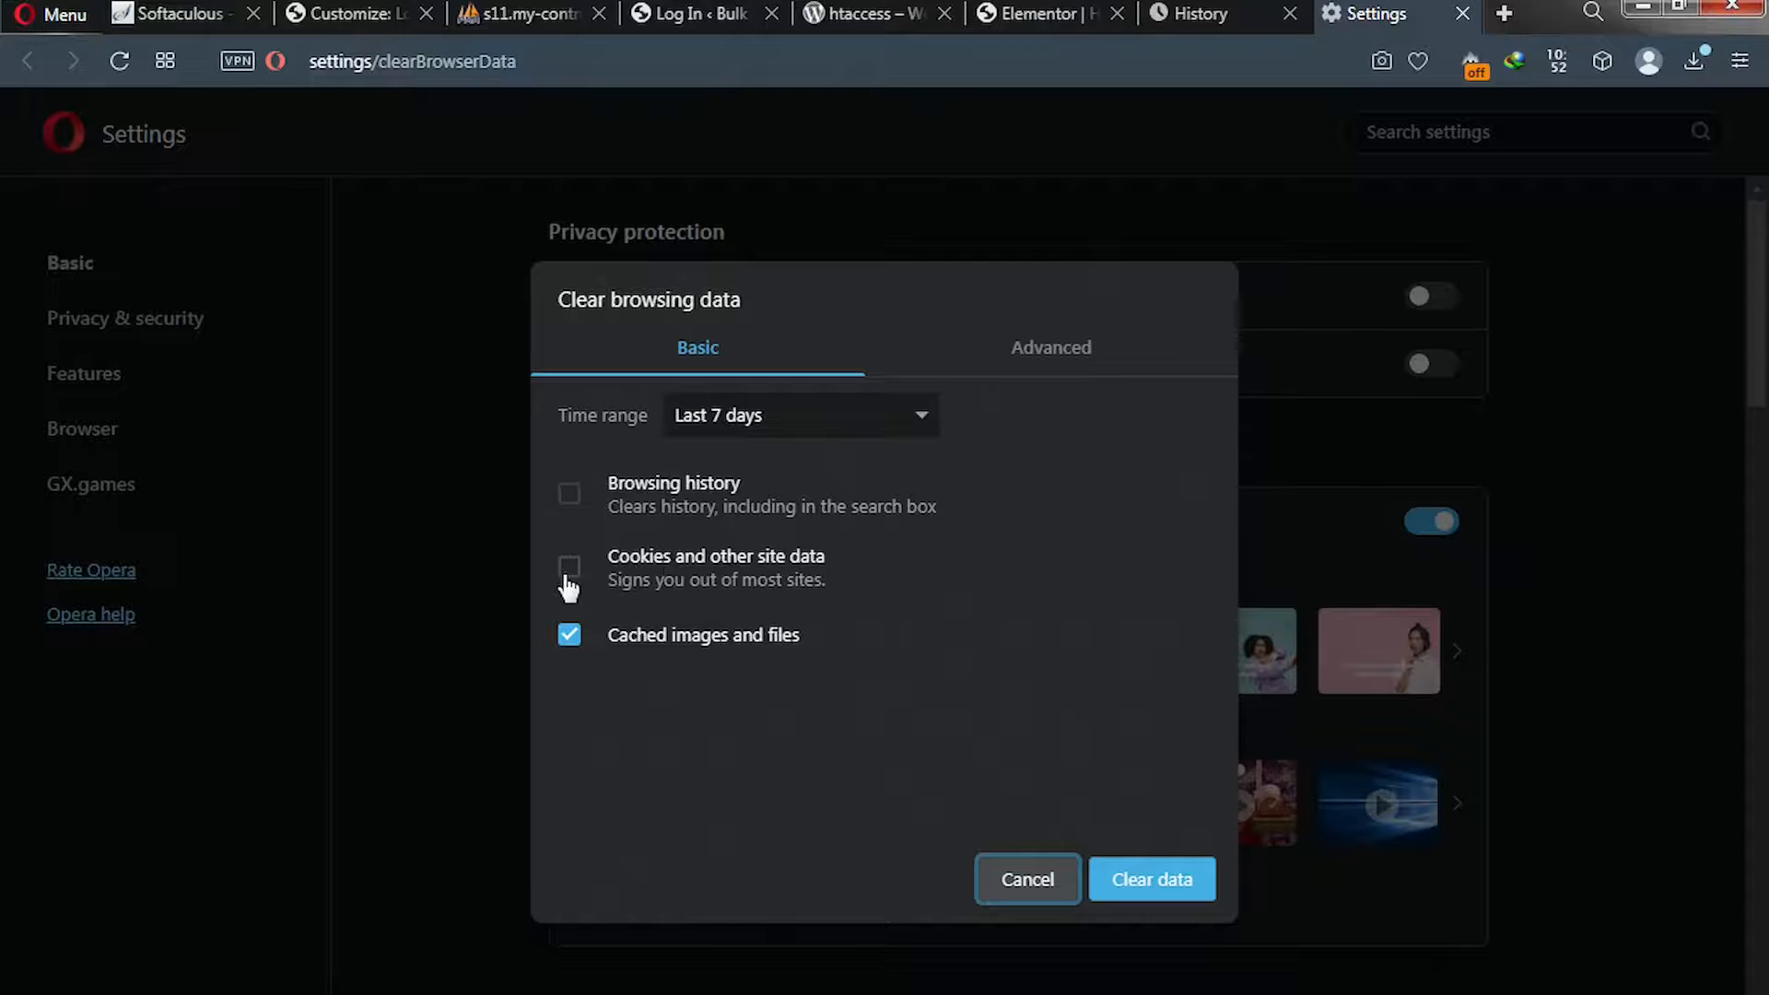
# Clear cookies, site data and cached files for the last 24 hours.
pyautogui.click(569, 569)
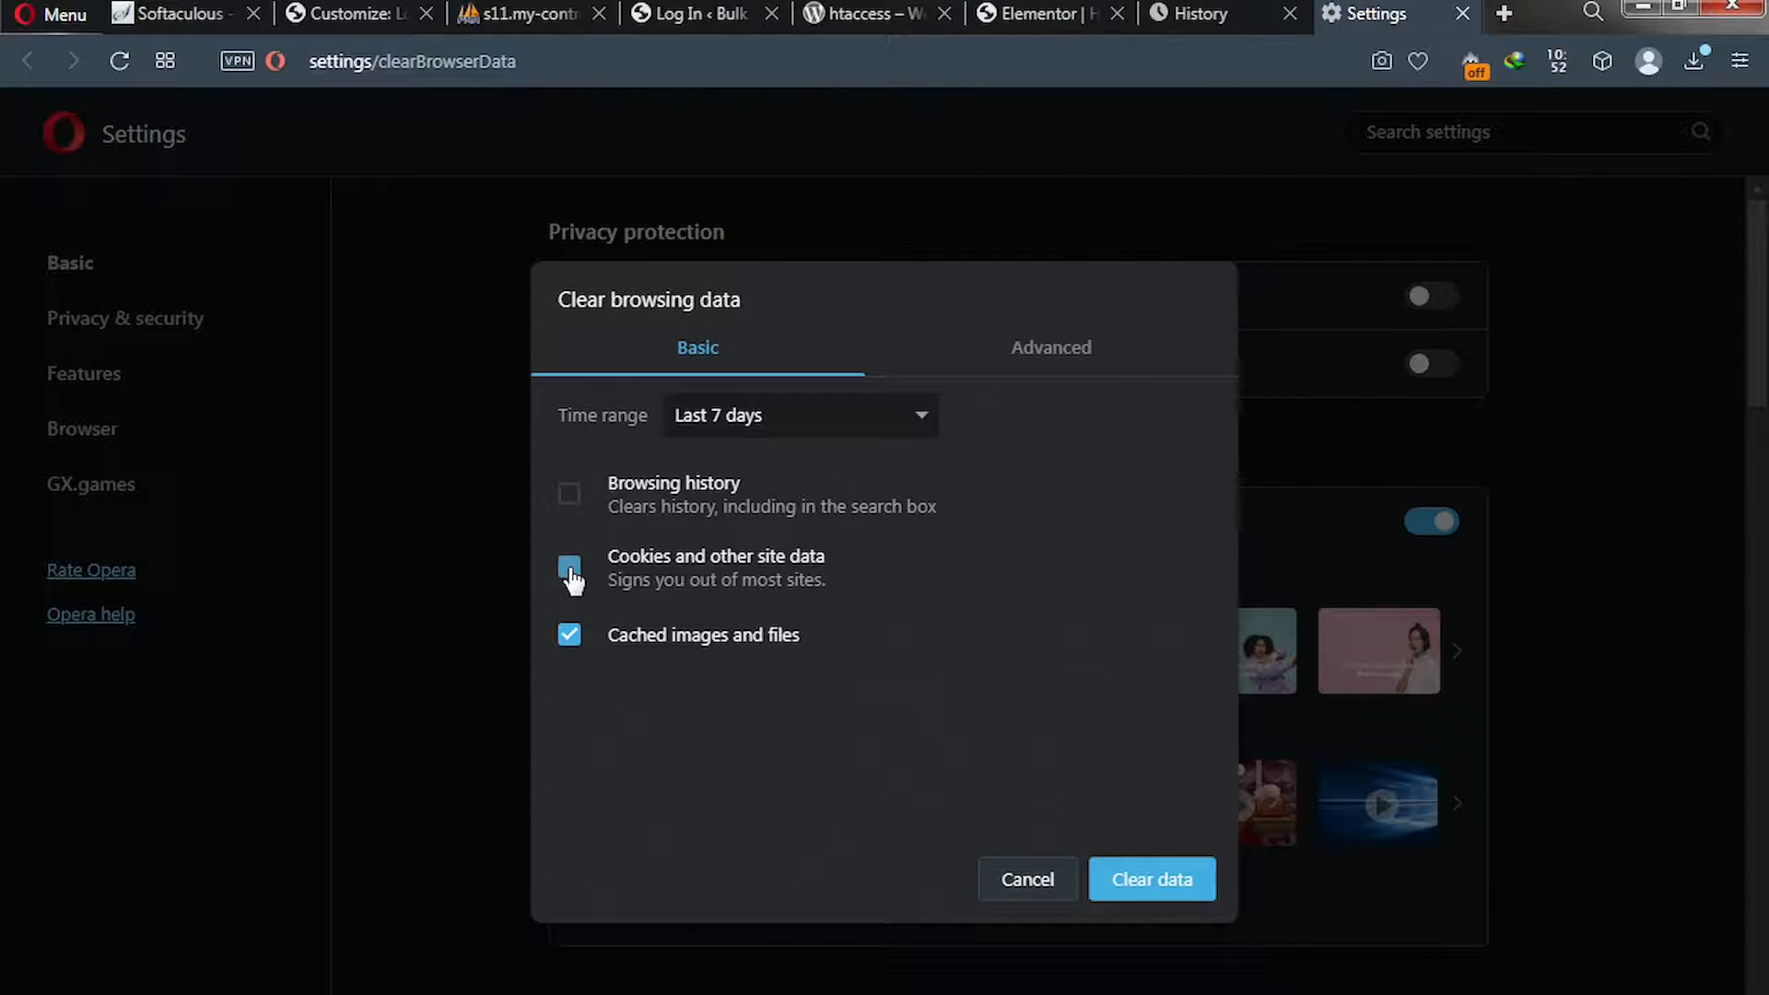
pyautogui.click(570, 569)
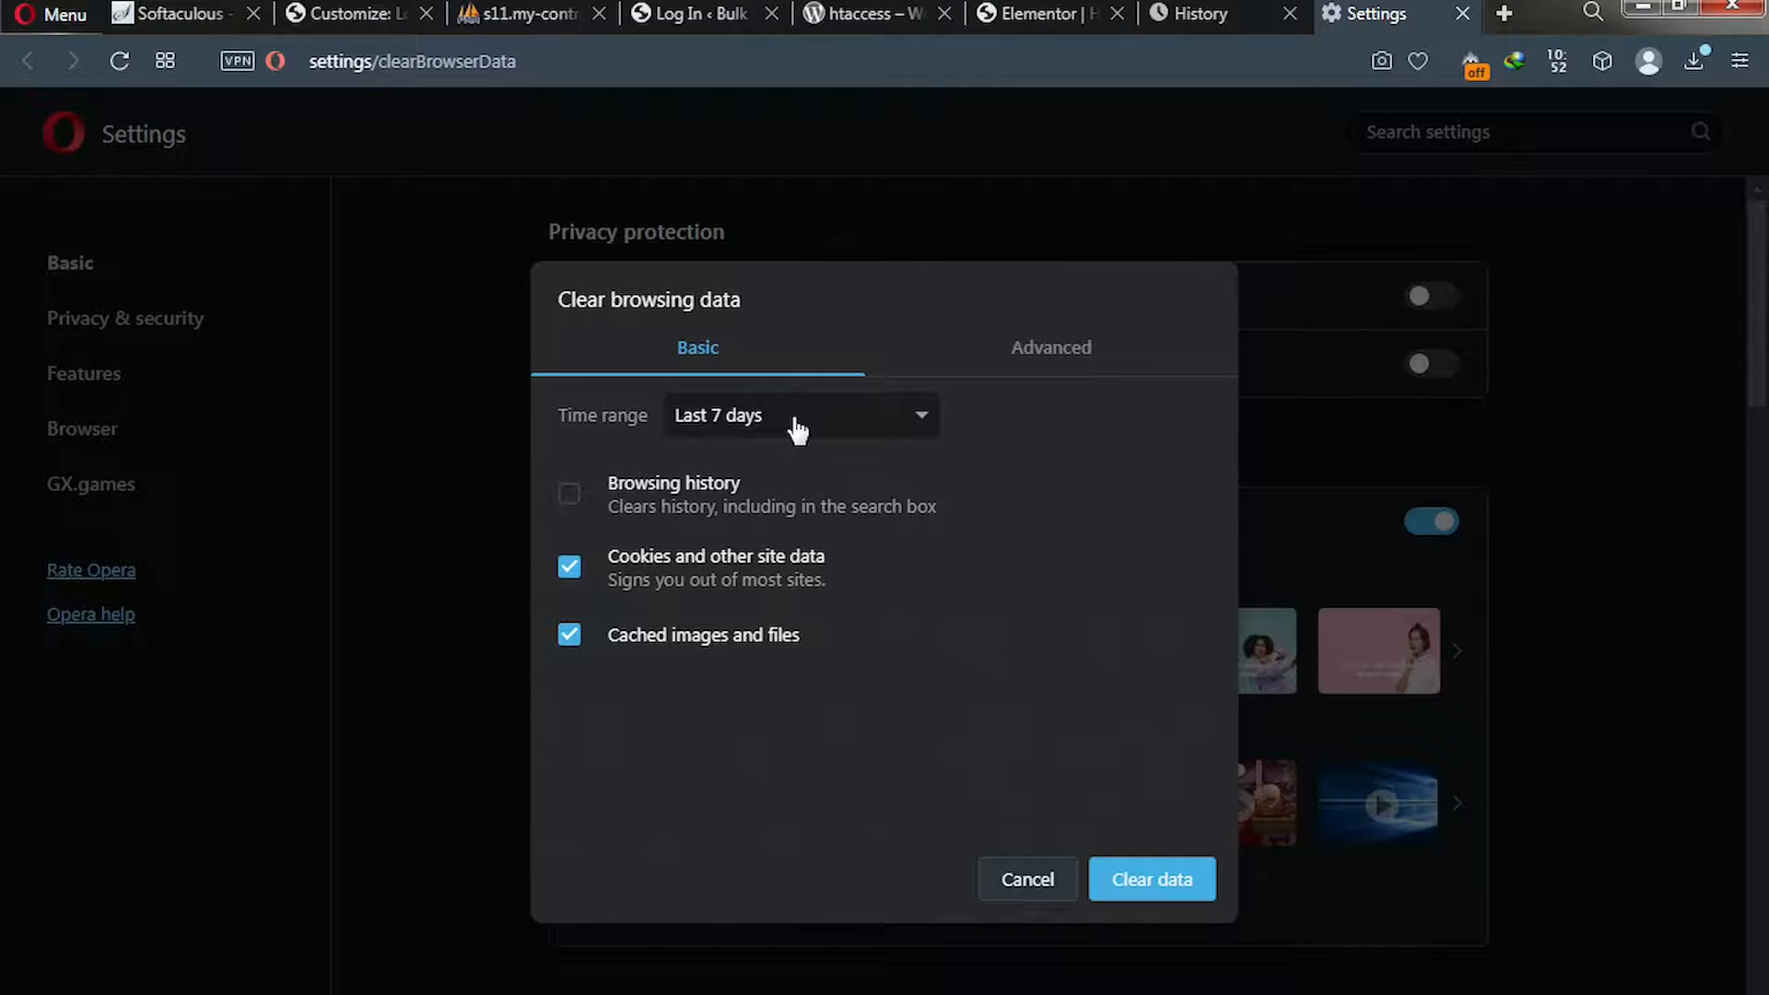
pyautogui.click(799, 415)
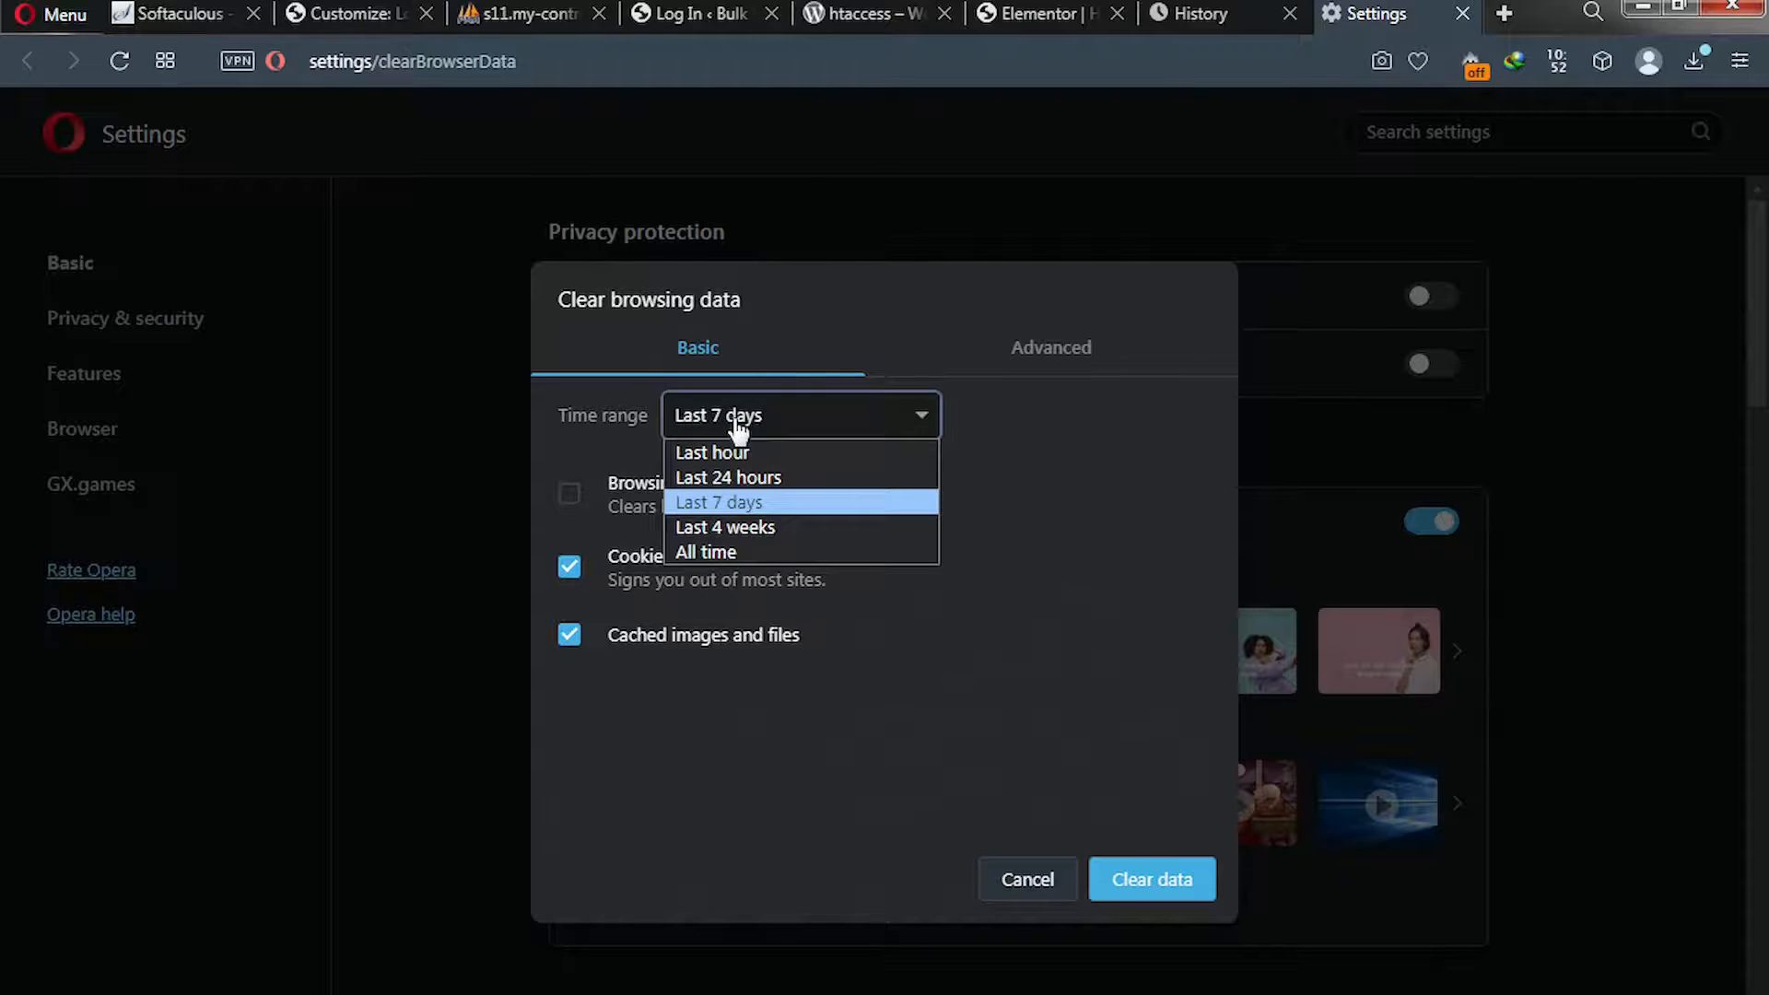
pyautogui.moveTo(728, 477)
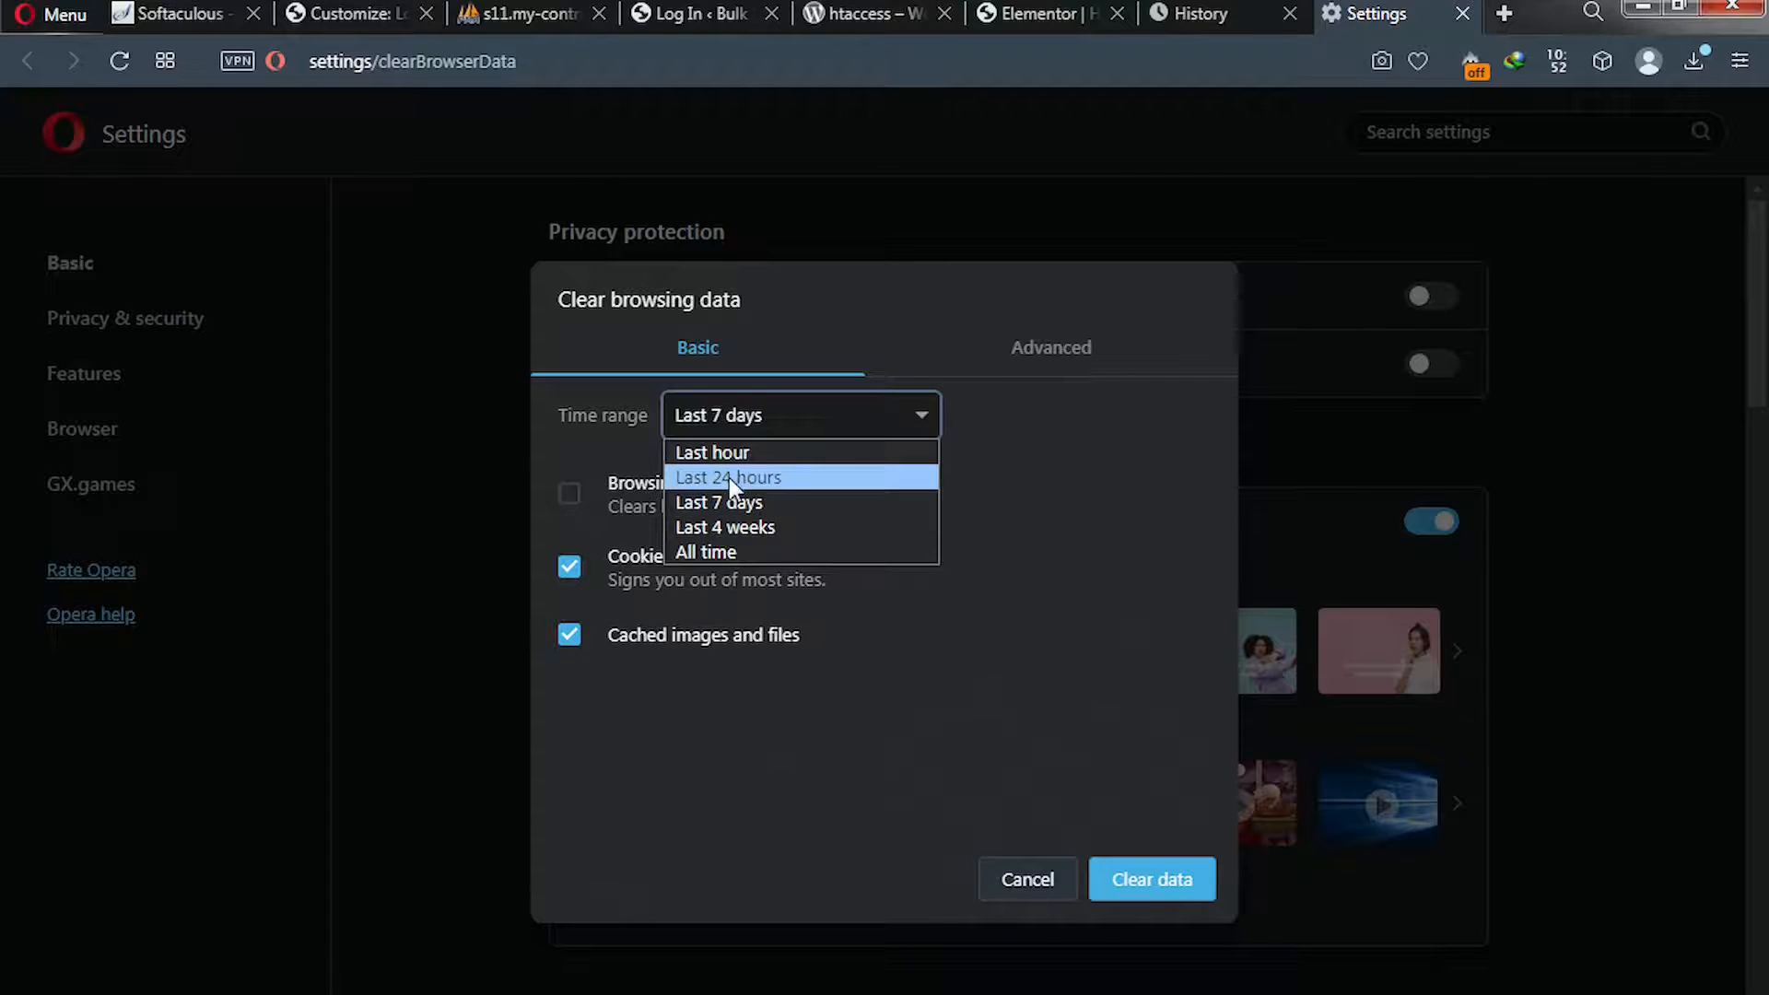
pyautogui.click(726, 477)
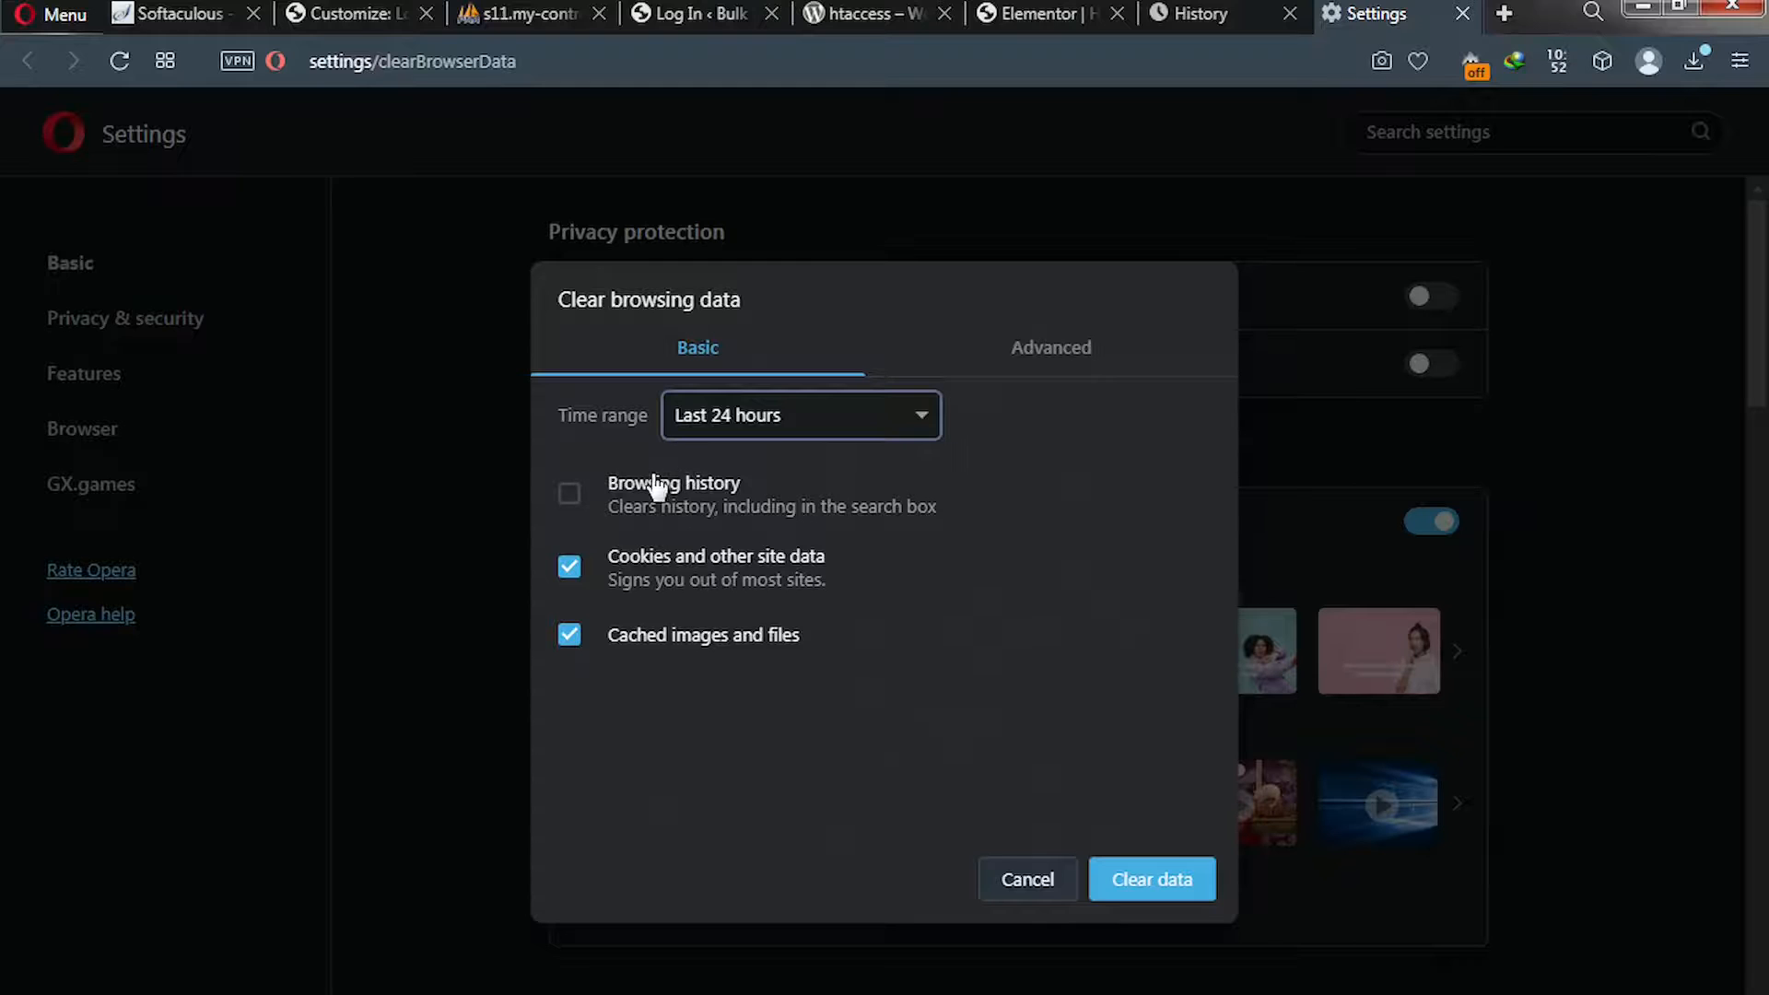
pyautogui.moveTo(628, 501)
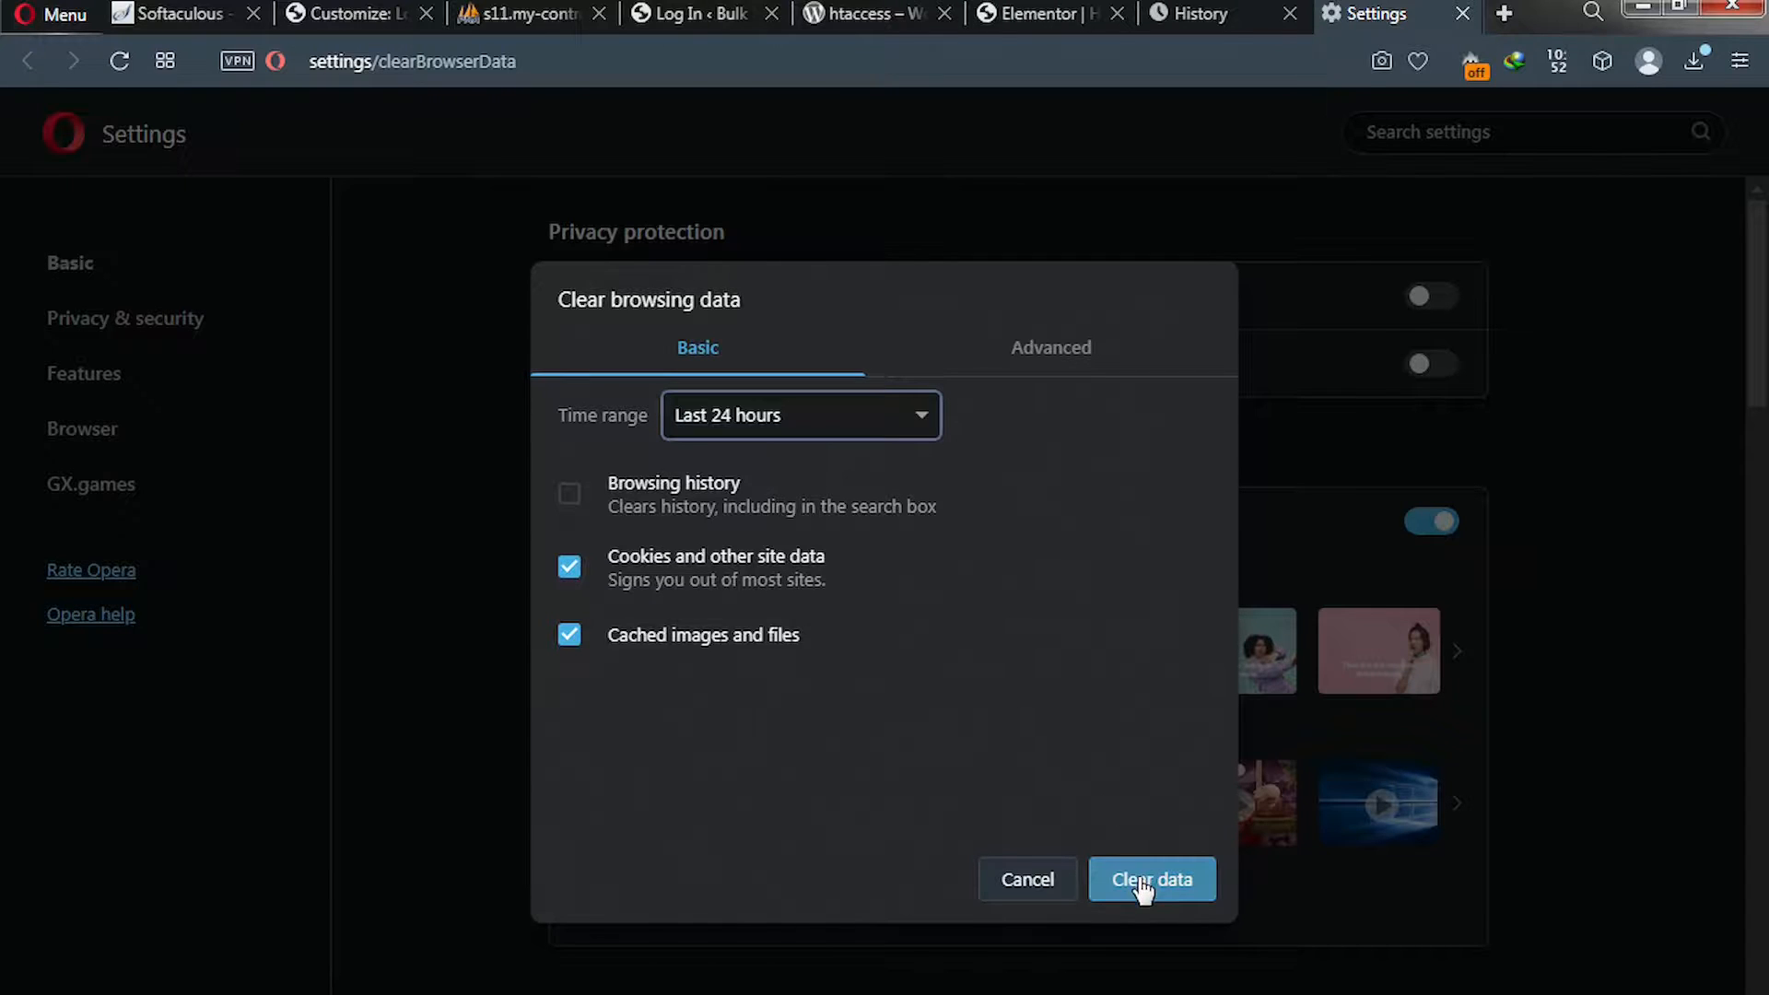
pyautogui.moveTo(1131, 923)
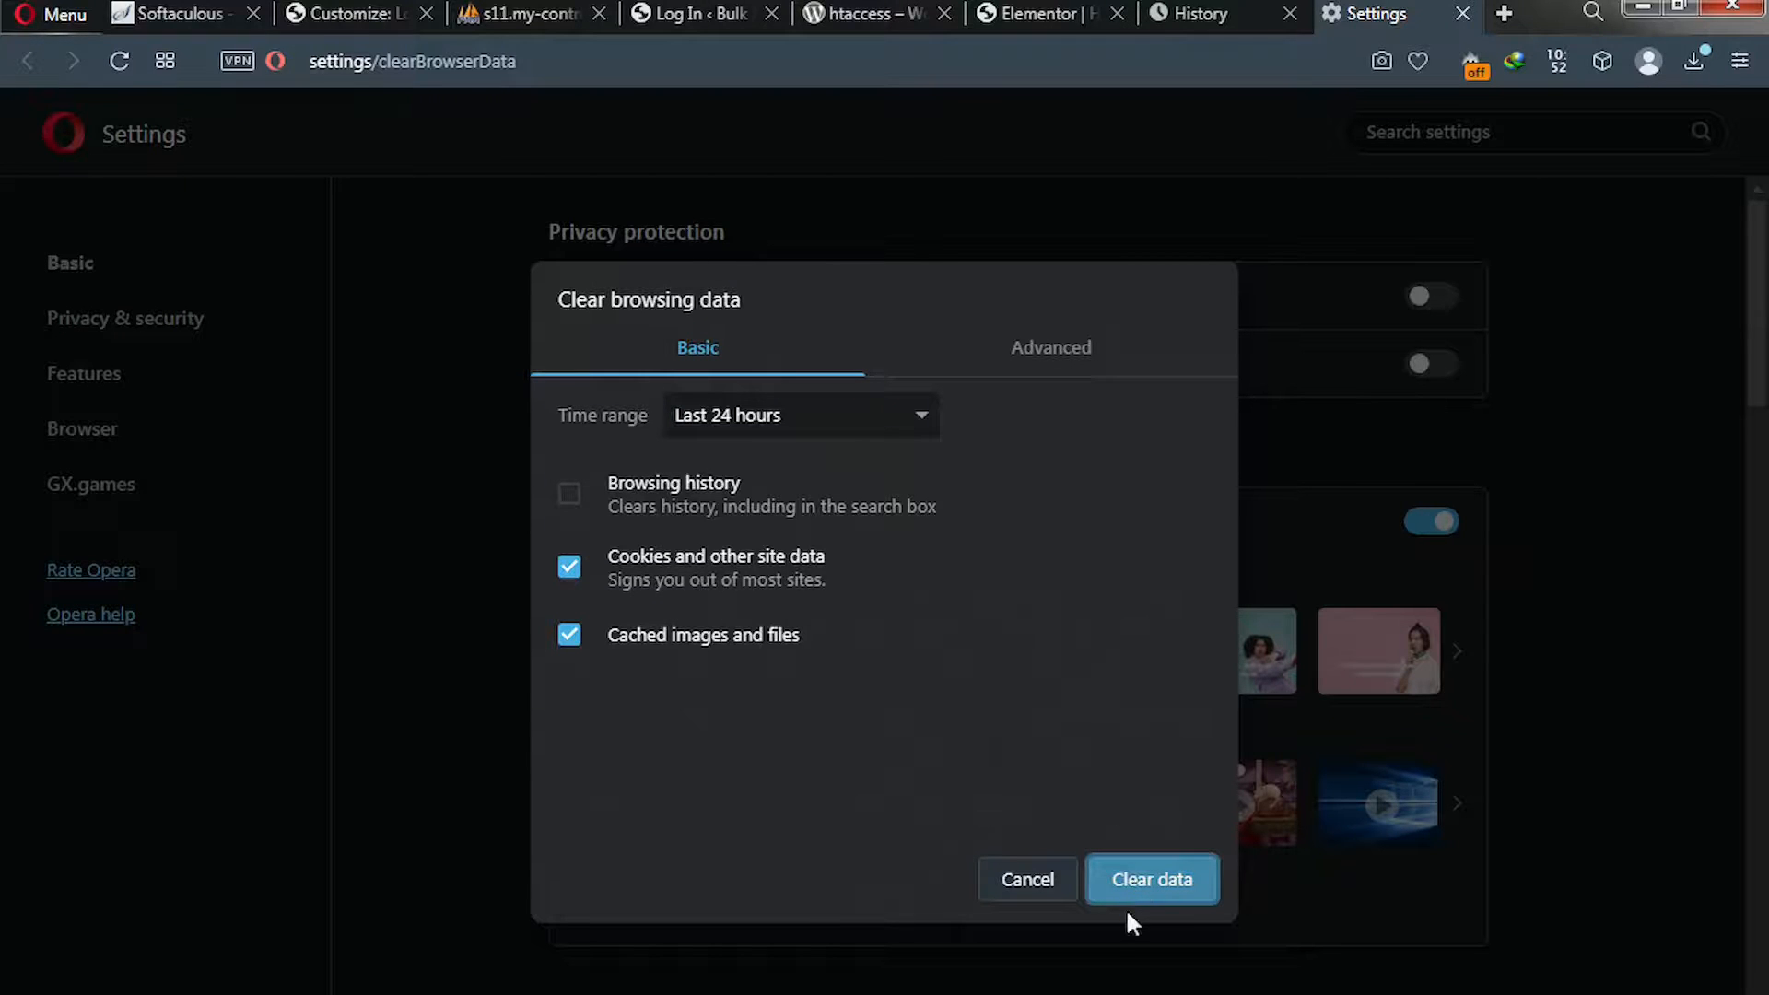
pyautogui.click(1150, 879)
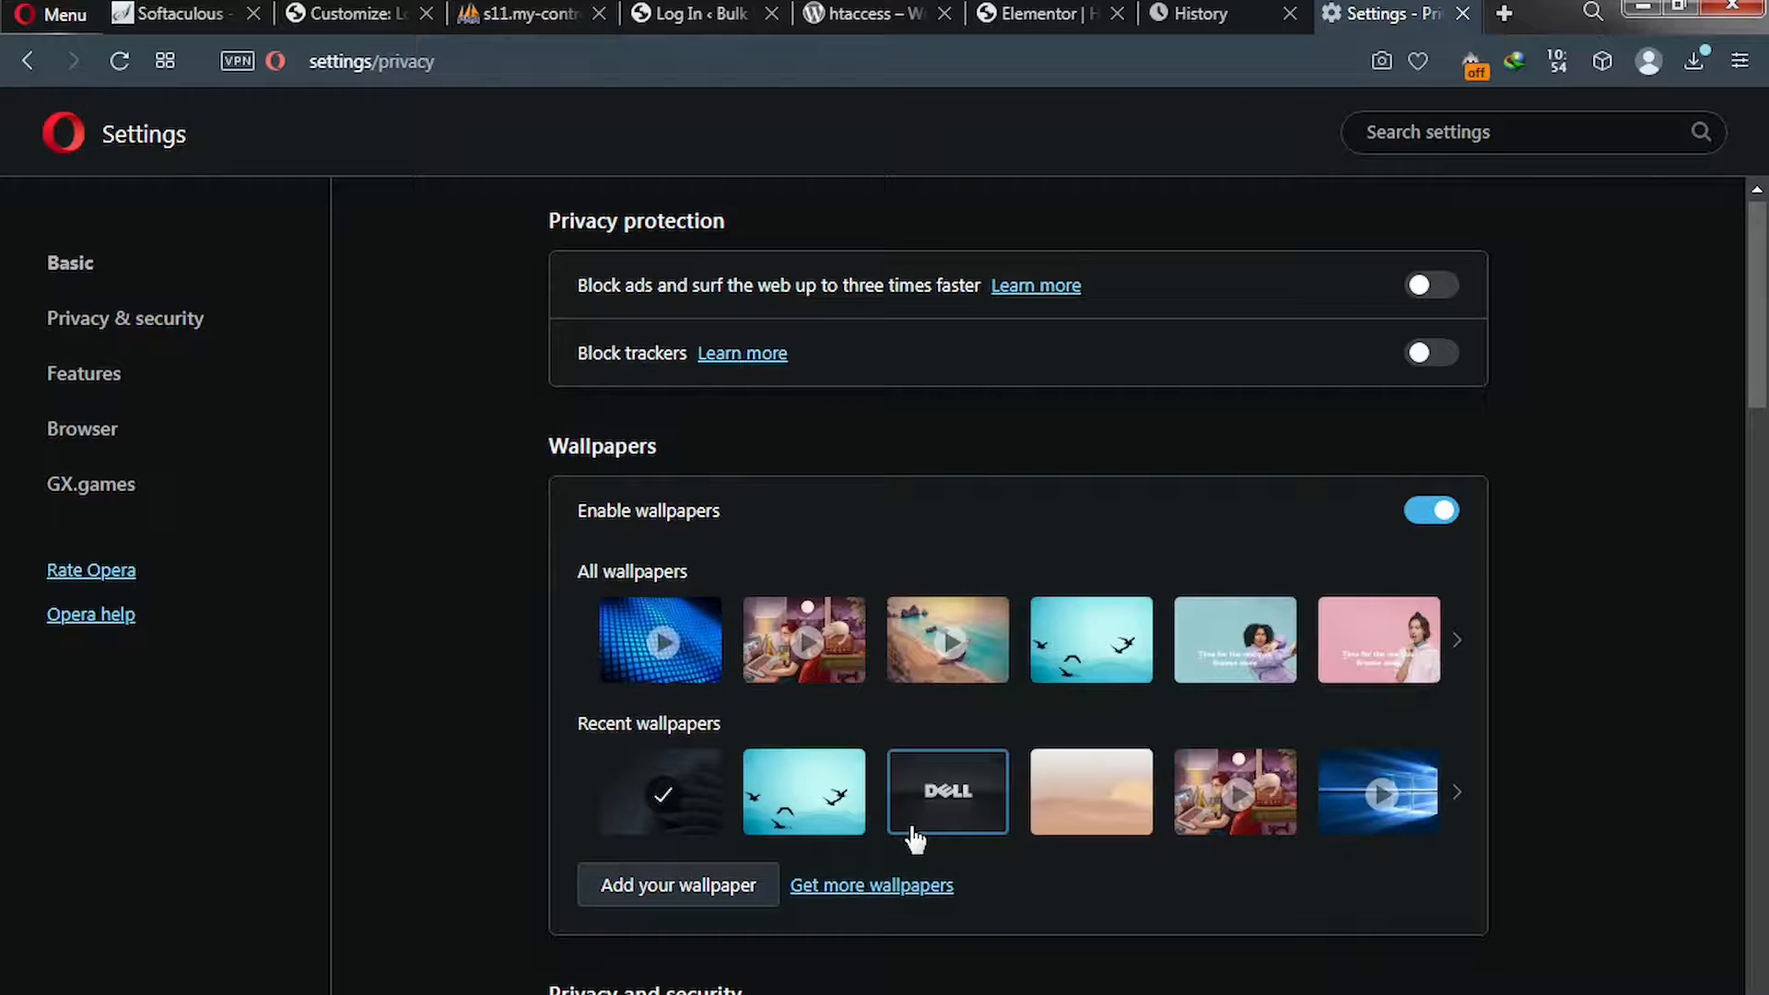
# Switch from Opera's privacy settings to the cPanel - Tools tab.
pyautogui.scroll(-3)
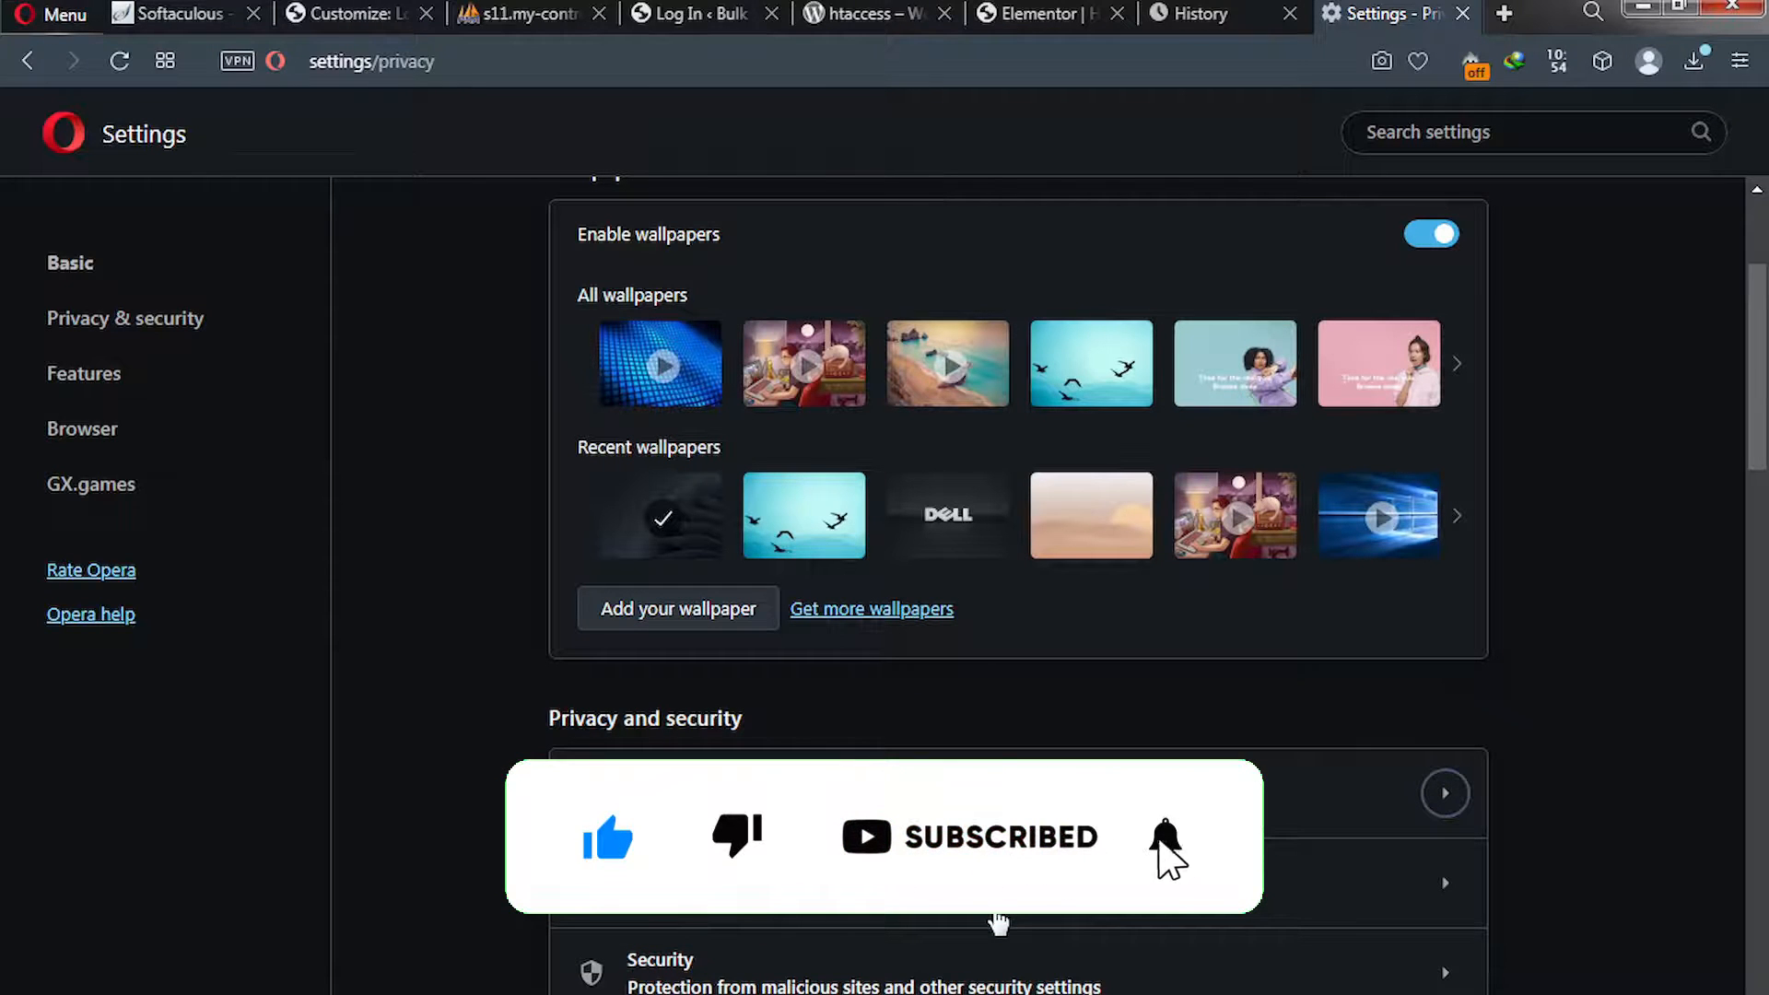
pyautogui.moveTo(591, 606)
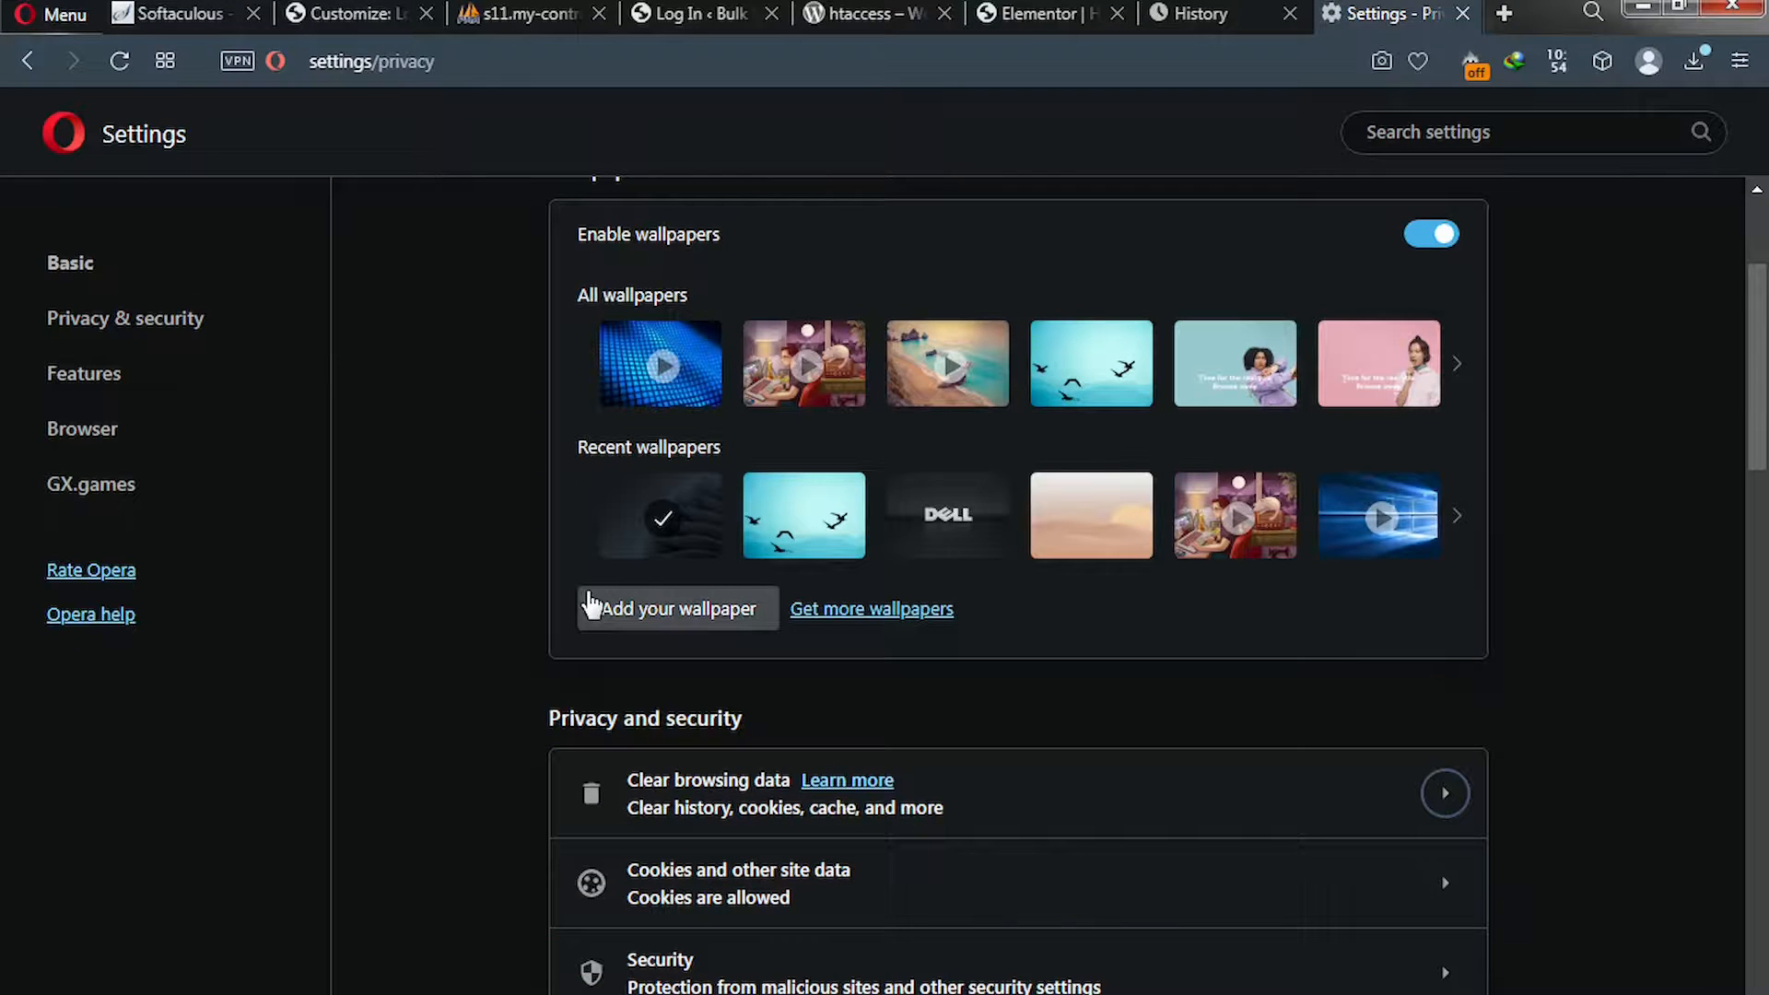
pyautogui.moveTo(531, 606)
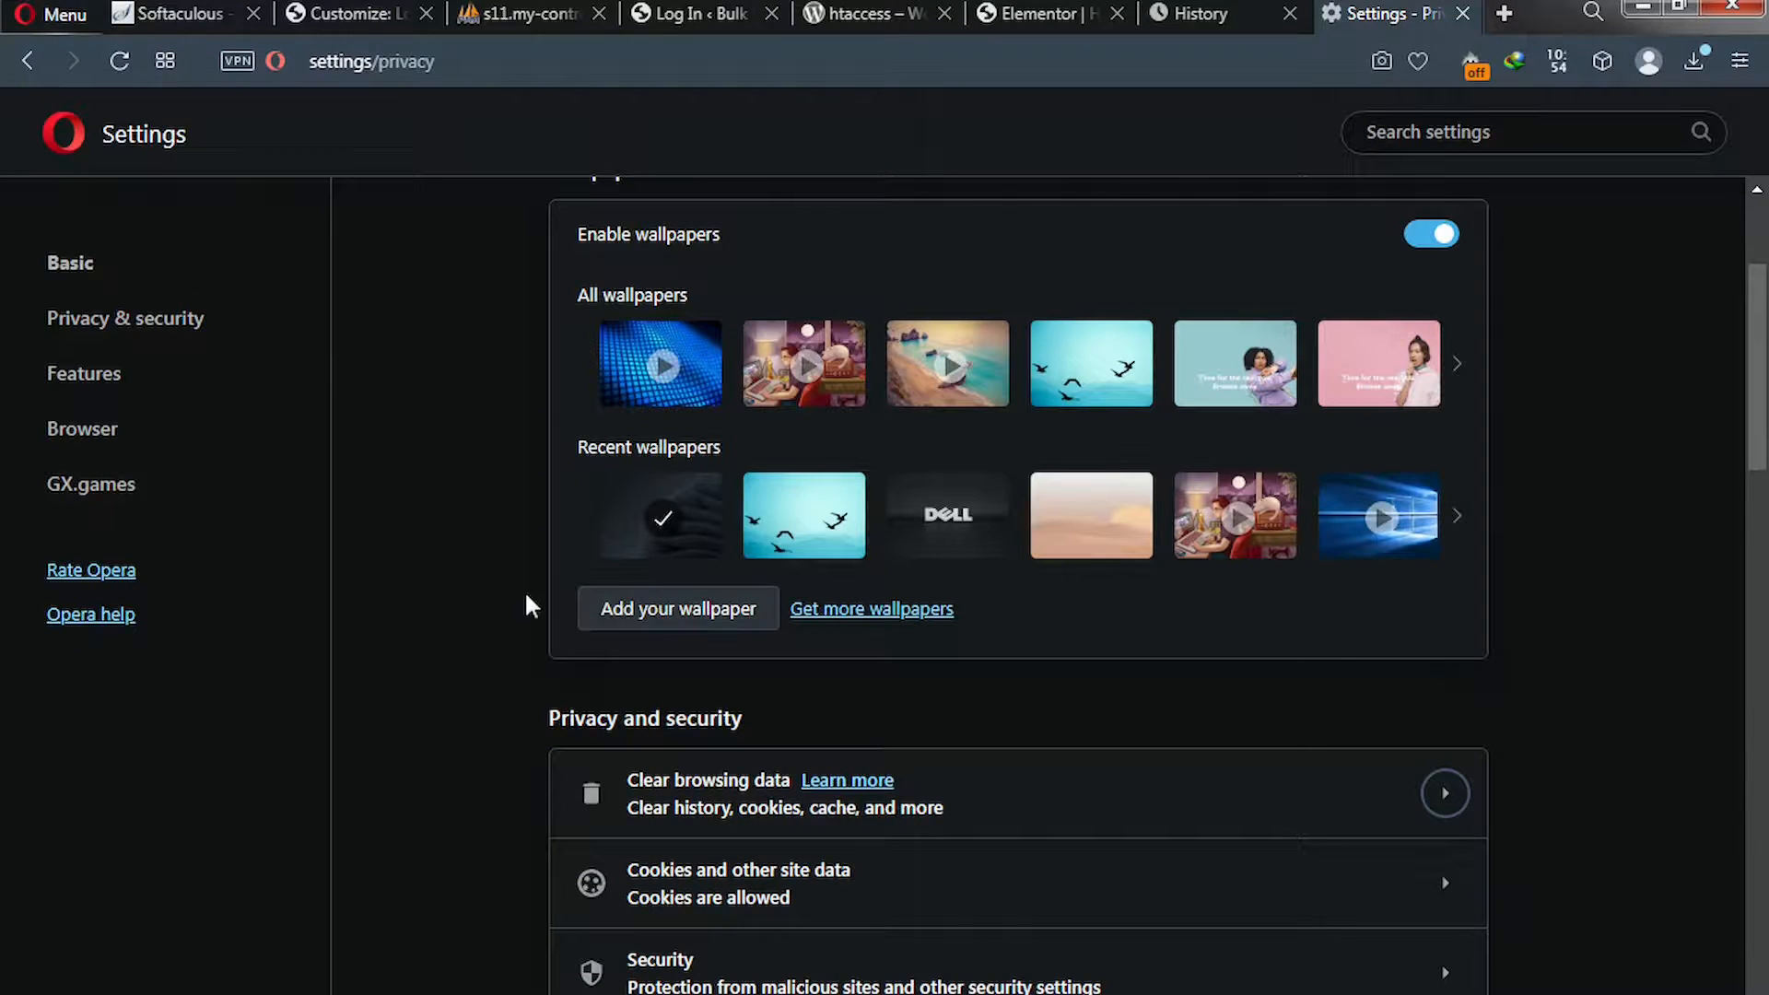
pyautogui.moveTo(499, 610)
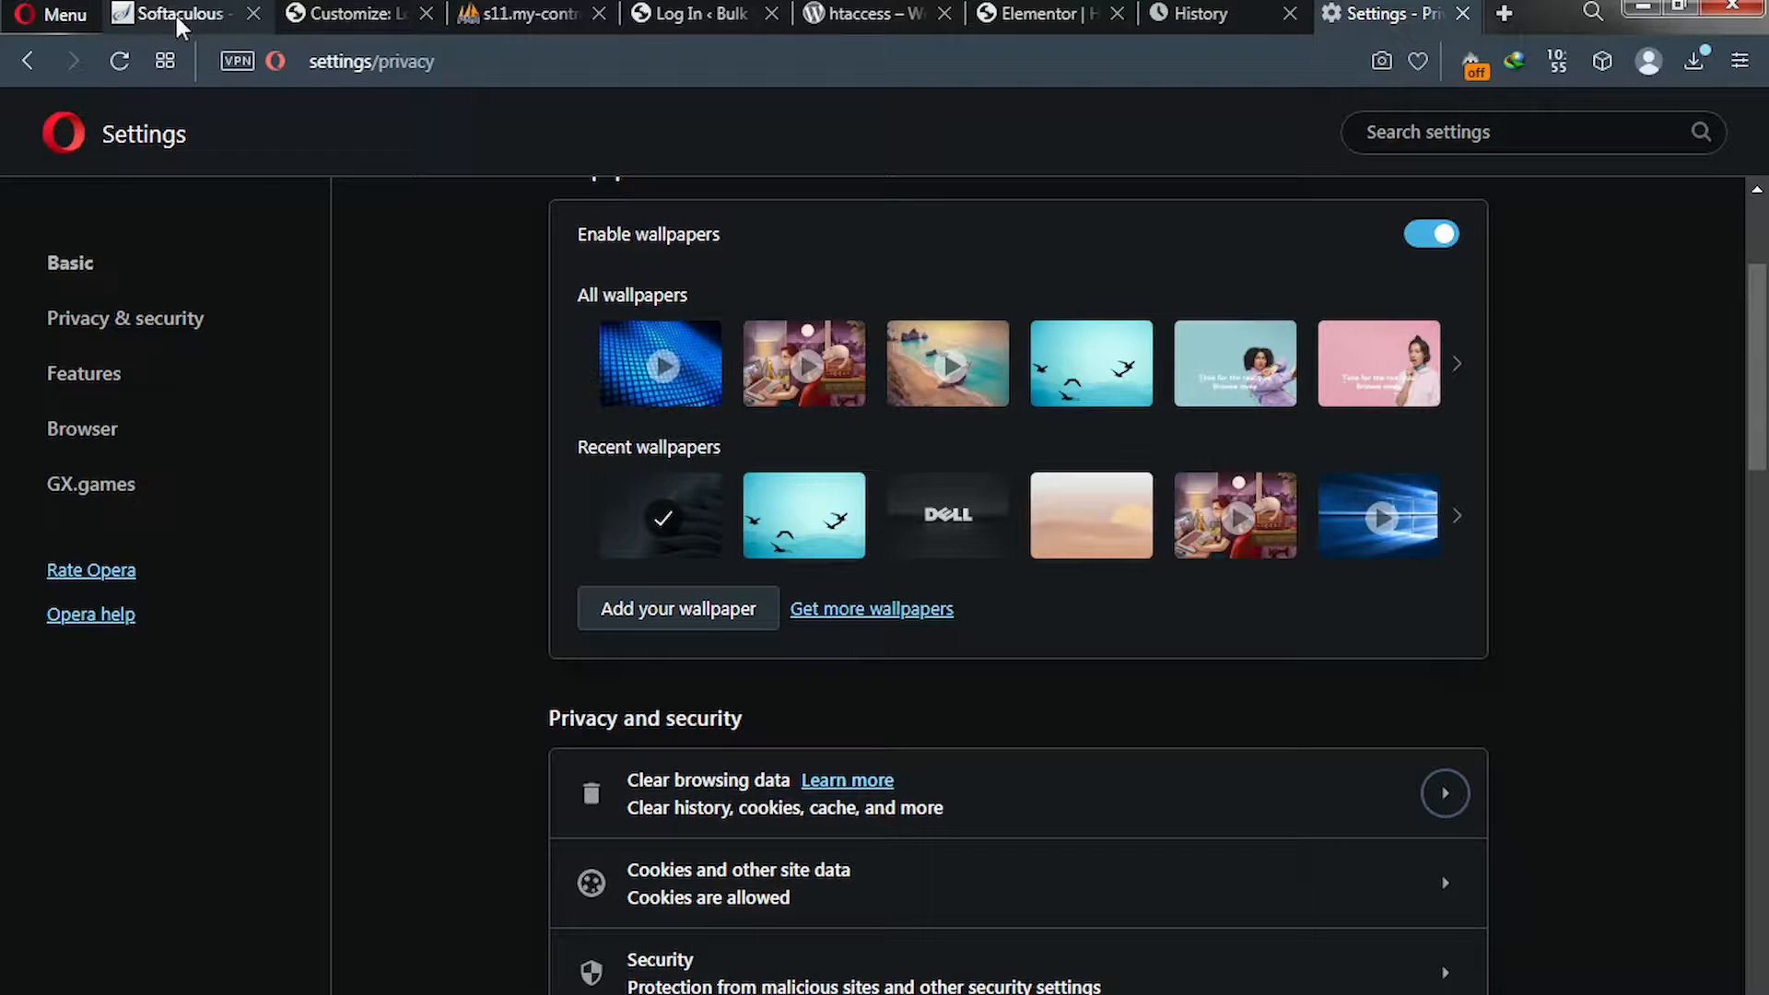
pyautogui.click(175, 13)
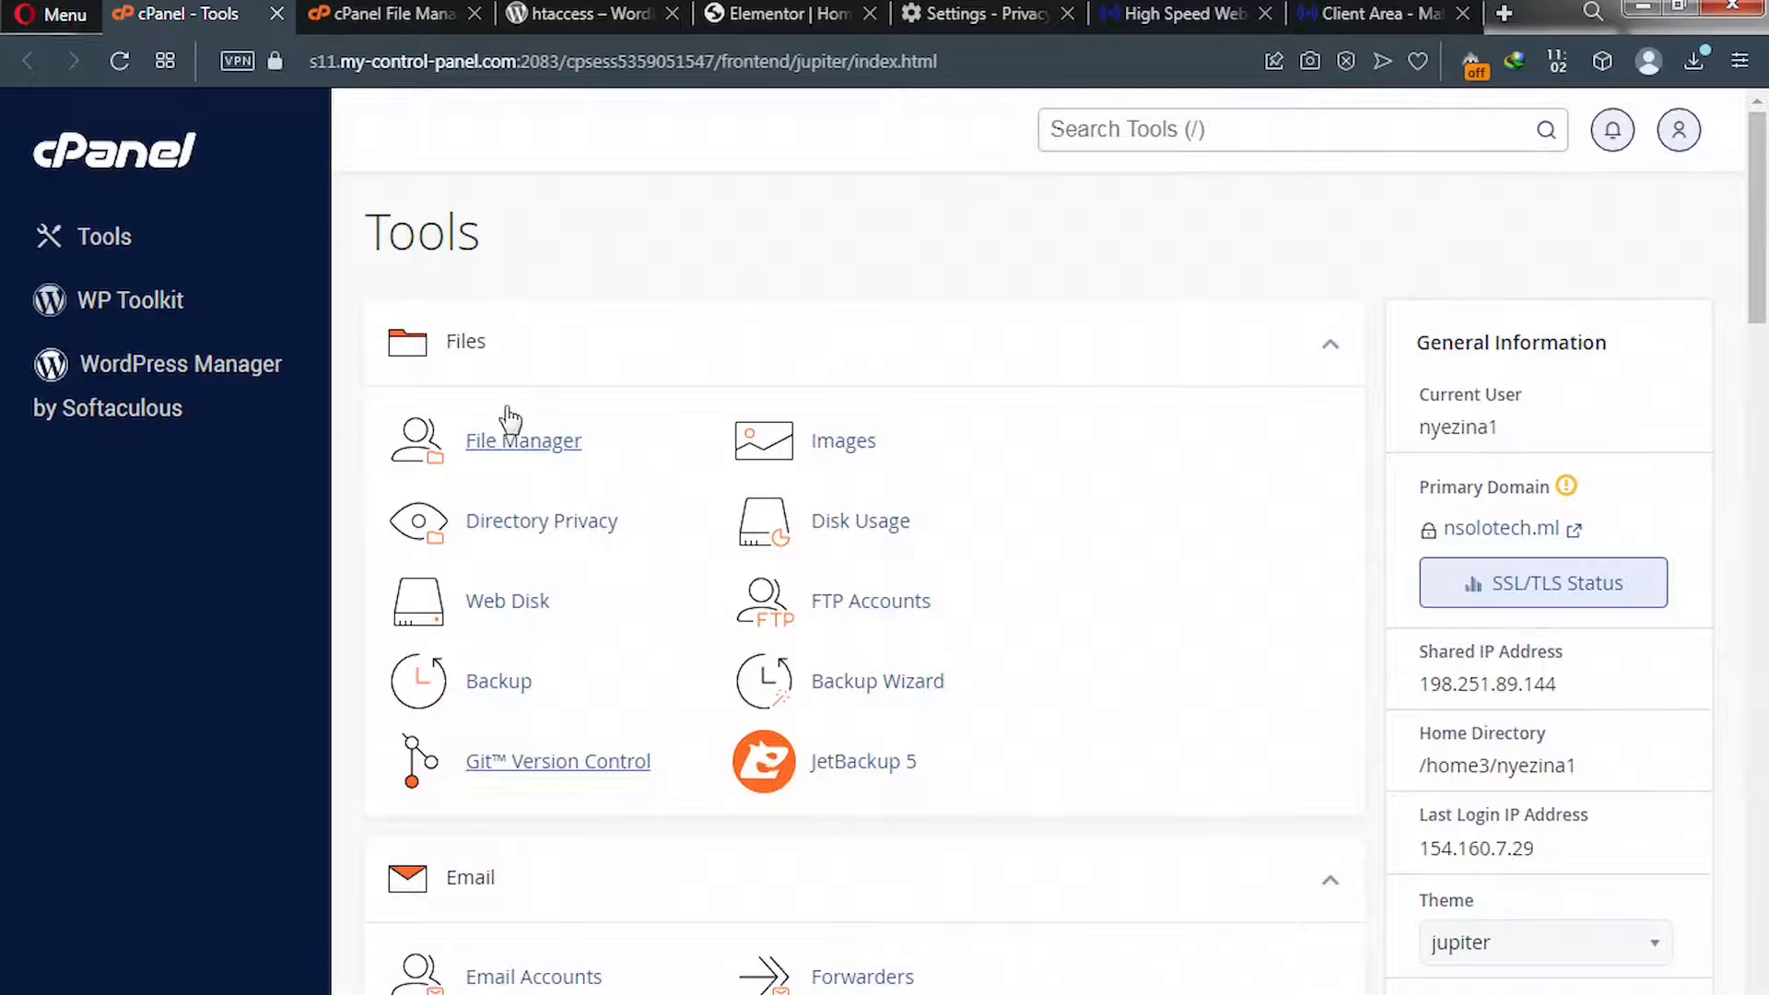
# Open File Manager and go into the tutorialz.ml / sms folder.
pyautogui.click(521, 441)
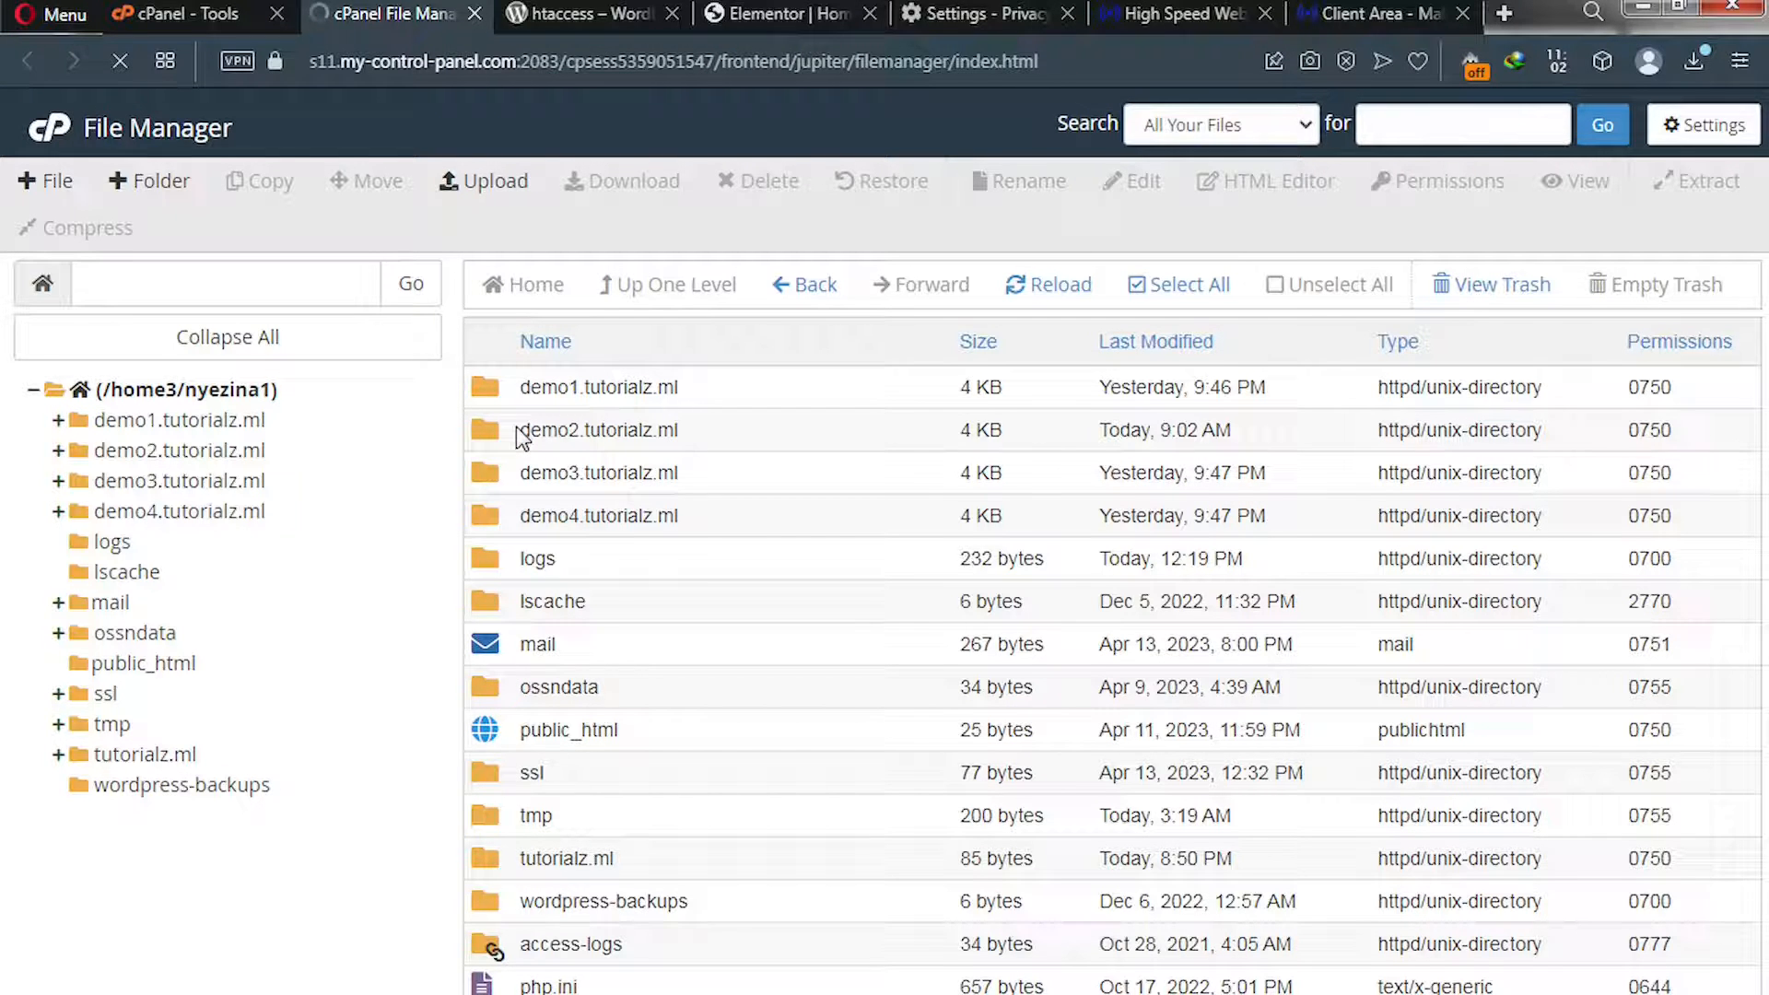
pyautogui.moveTo(616, 473)
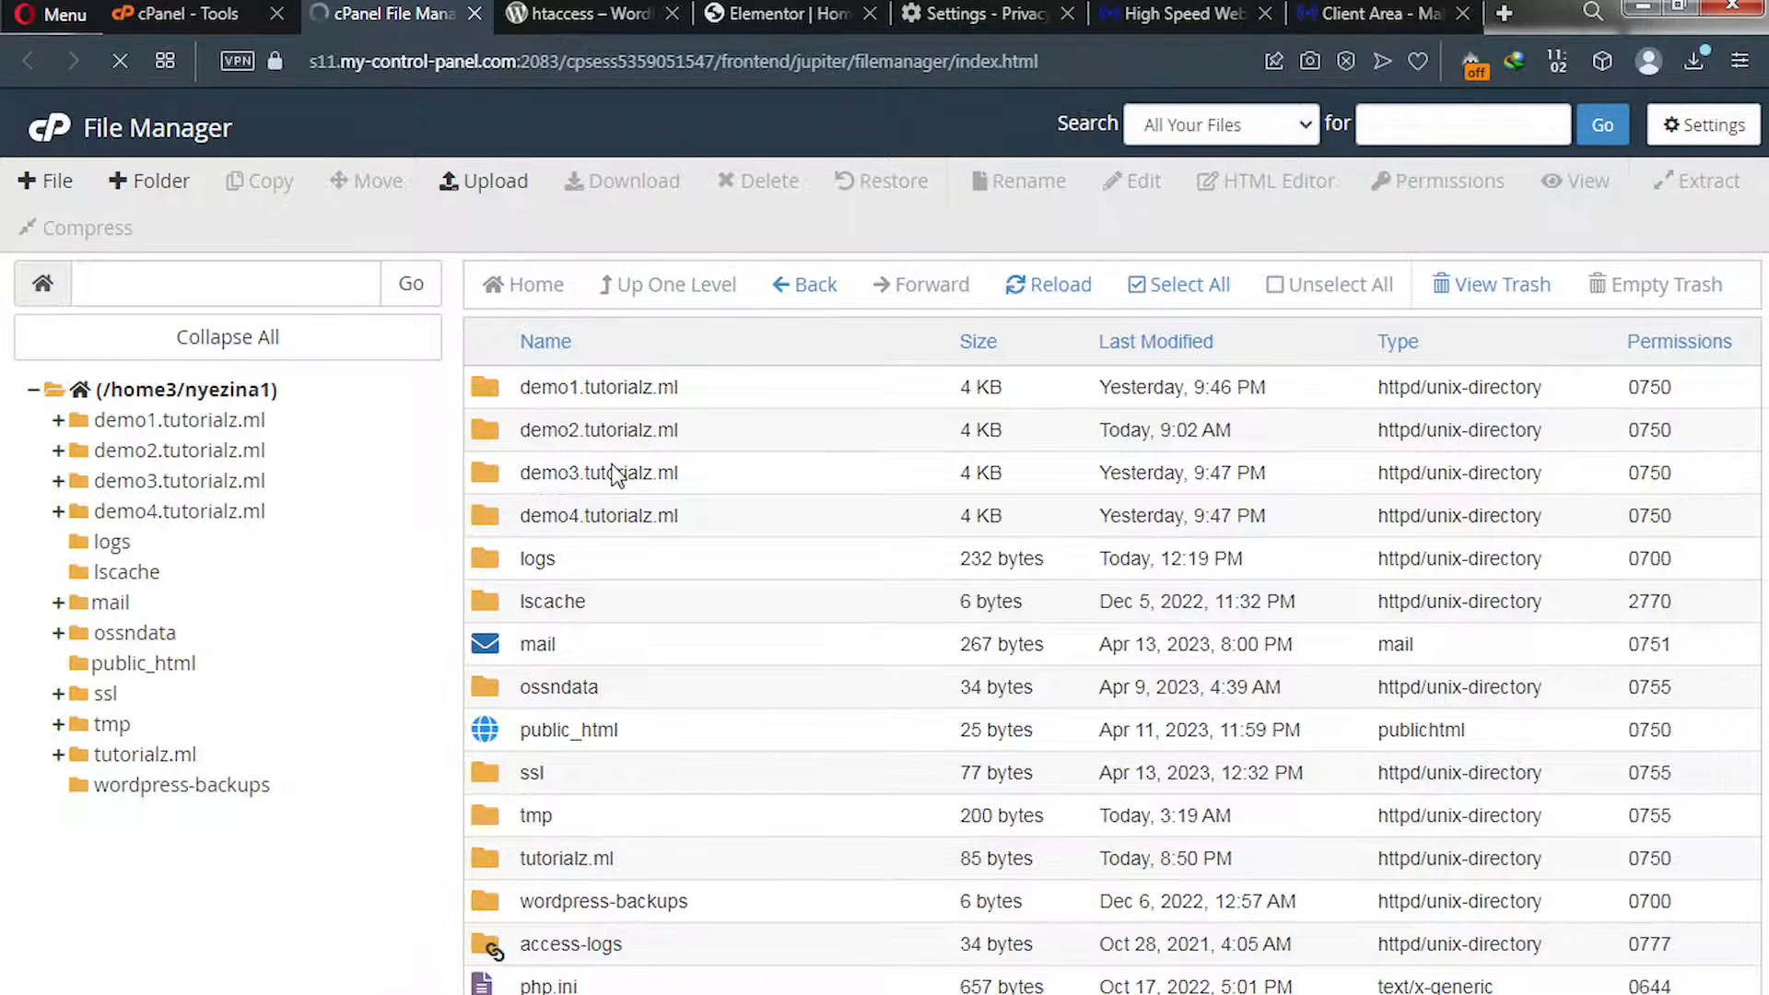
pyautogui.moveTo(612, 472)
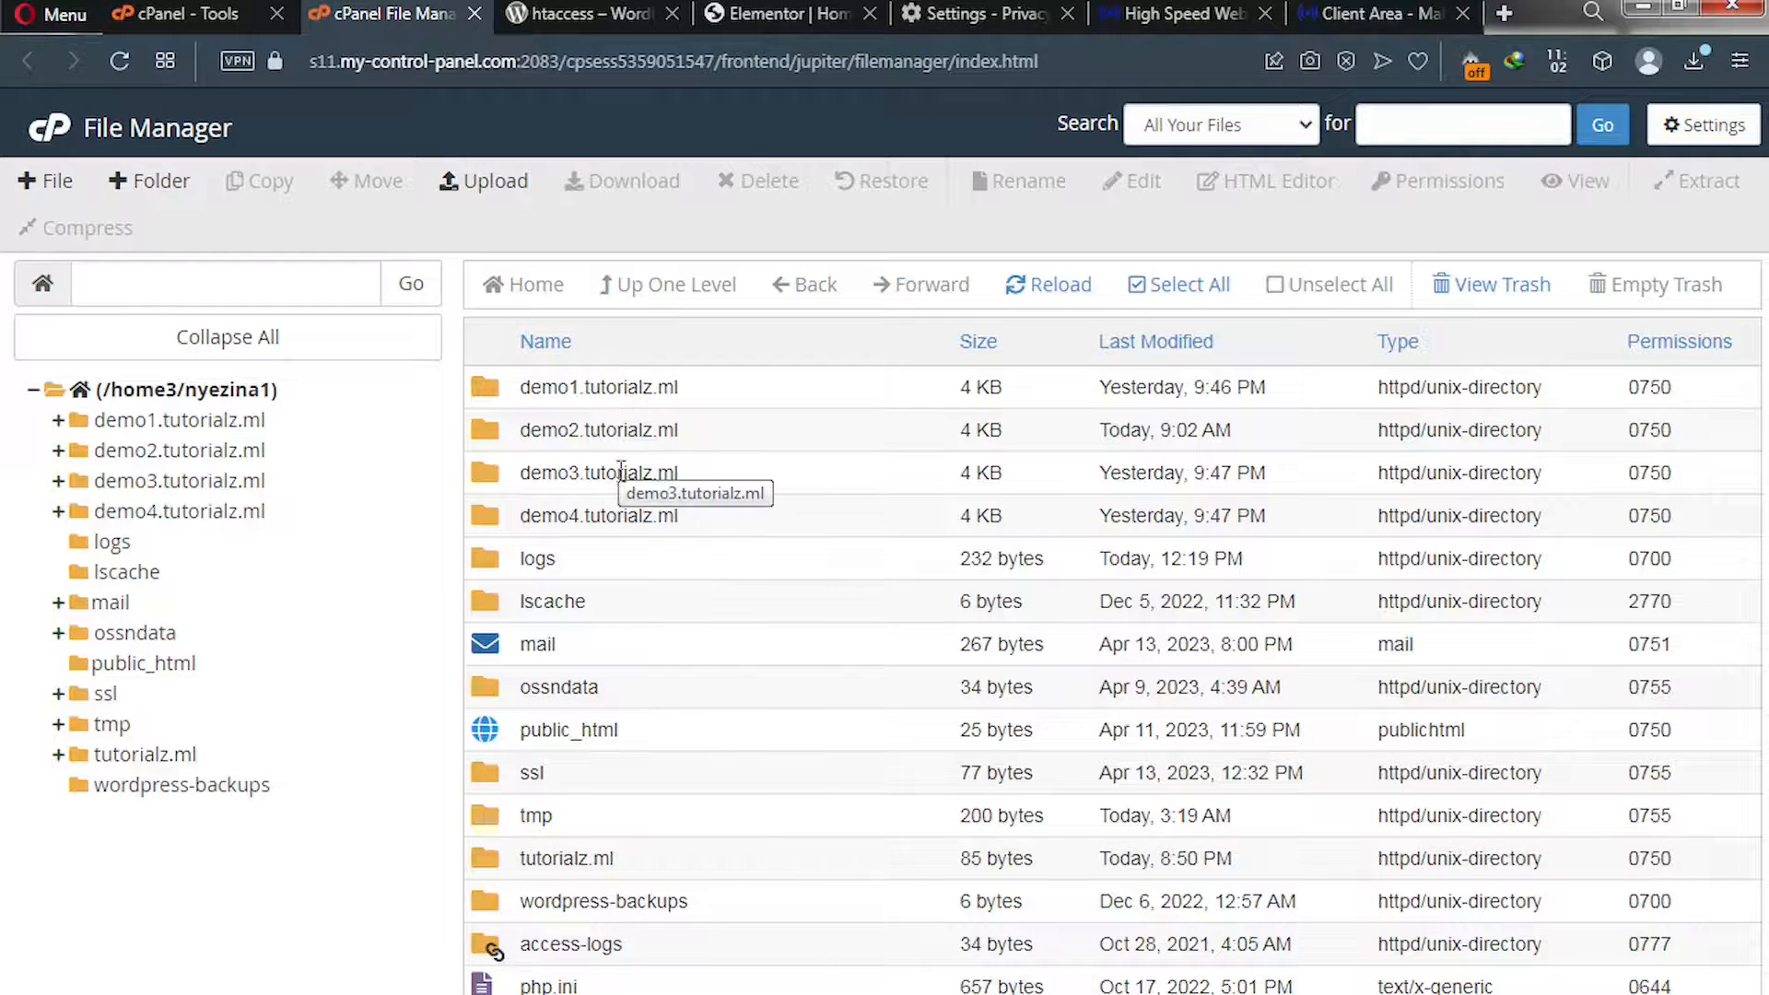
pyautogui.moveTo(597, 516)
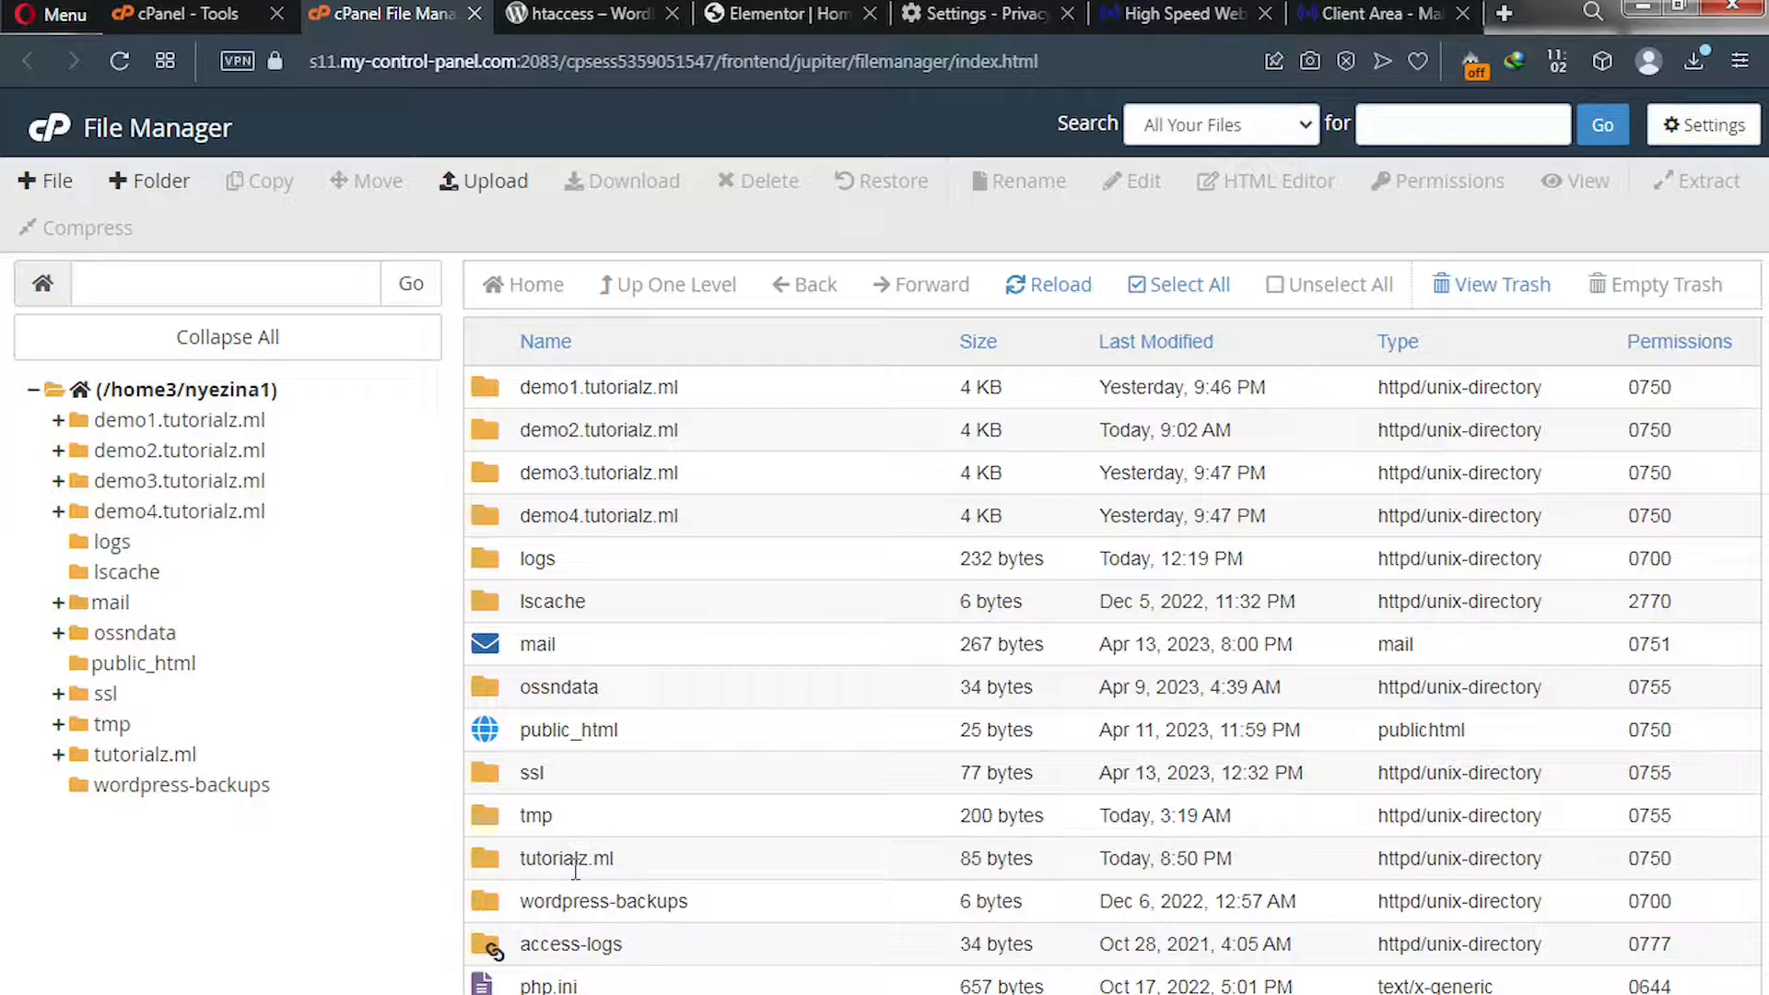
pyautogui.doubleClick(566, 857)
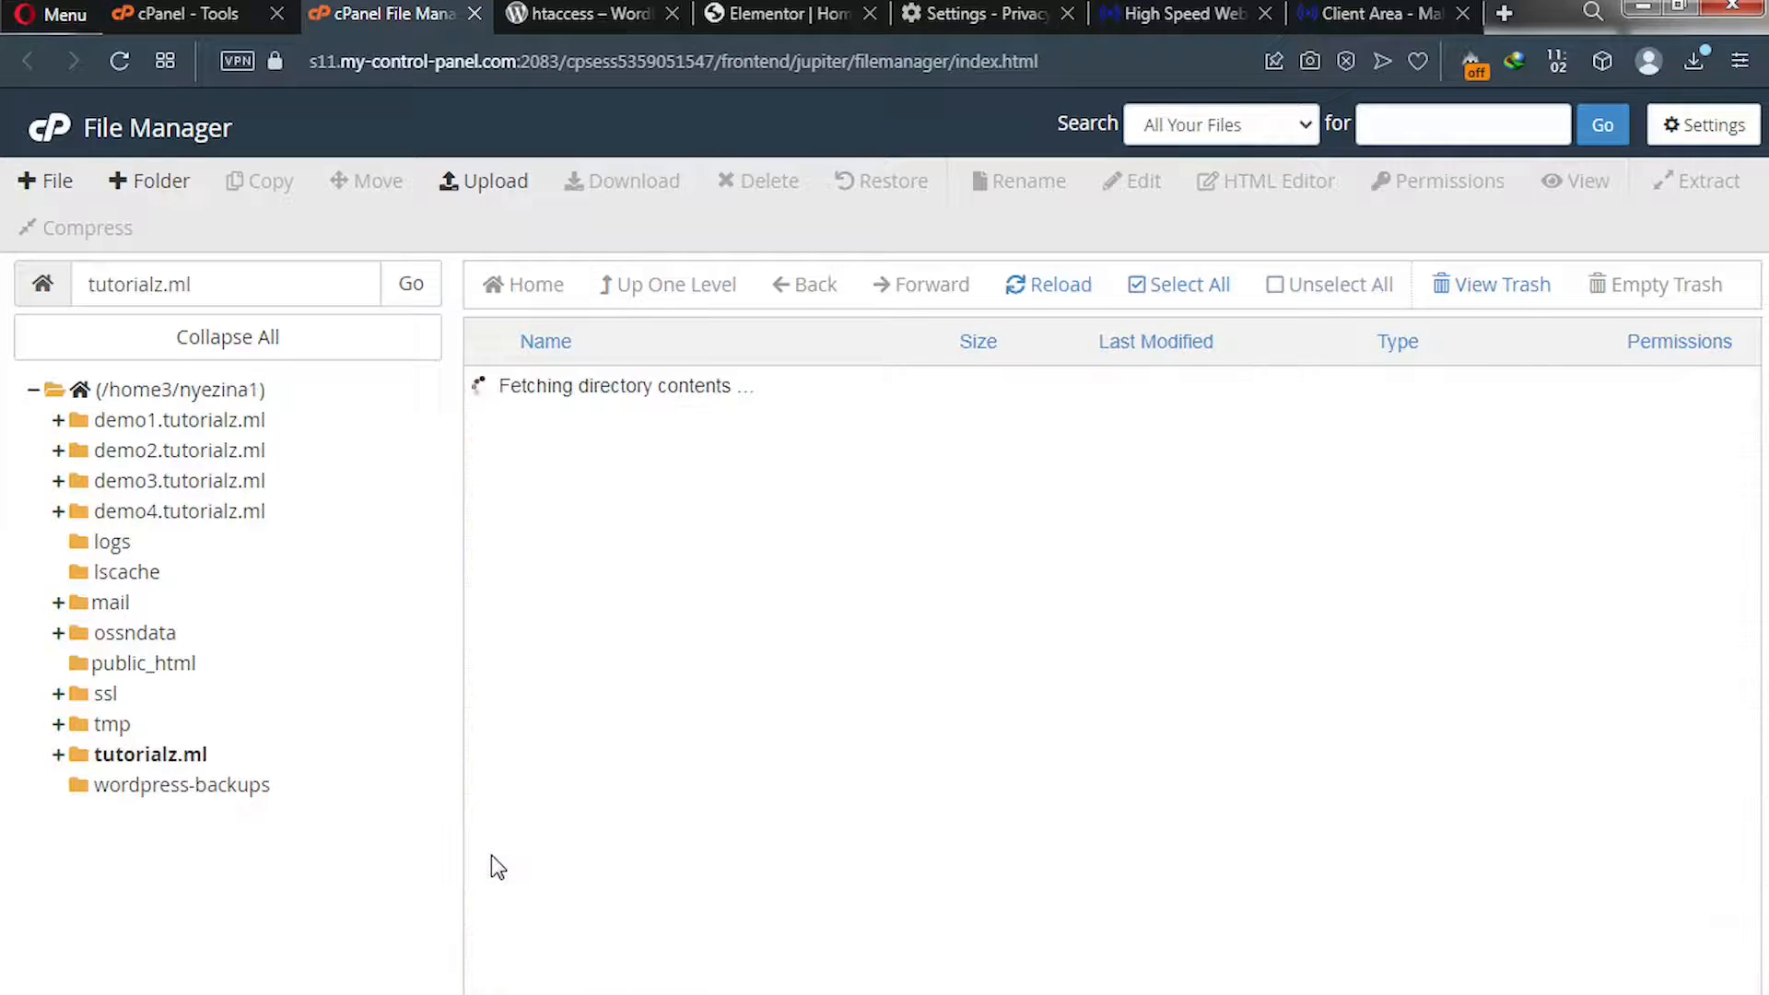
pyautogui.moveTo(549, 687)
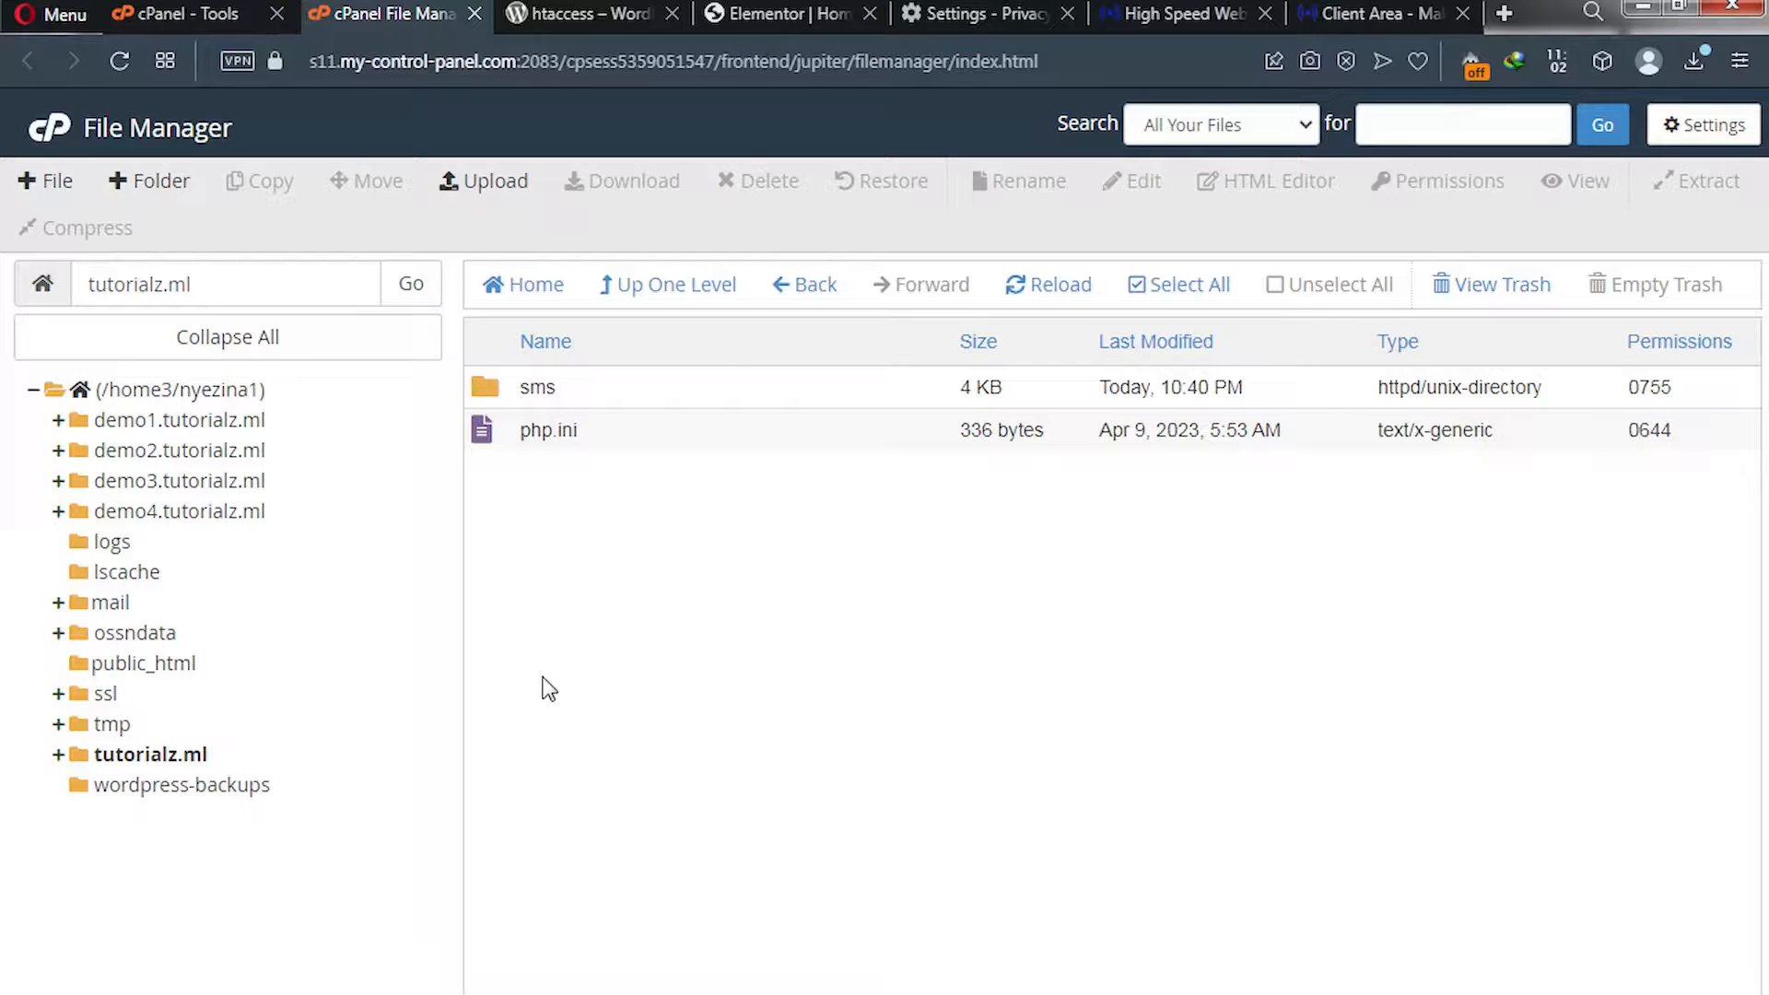
pyautogui.click(537, 387)
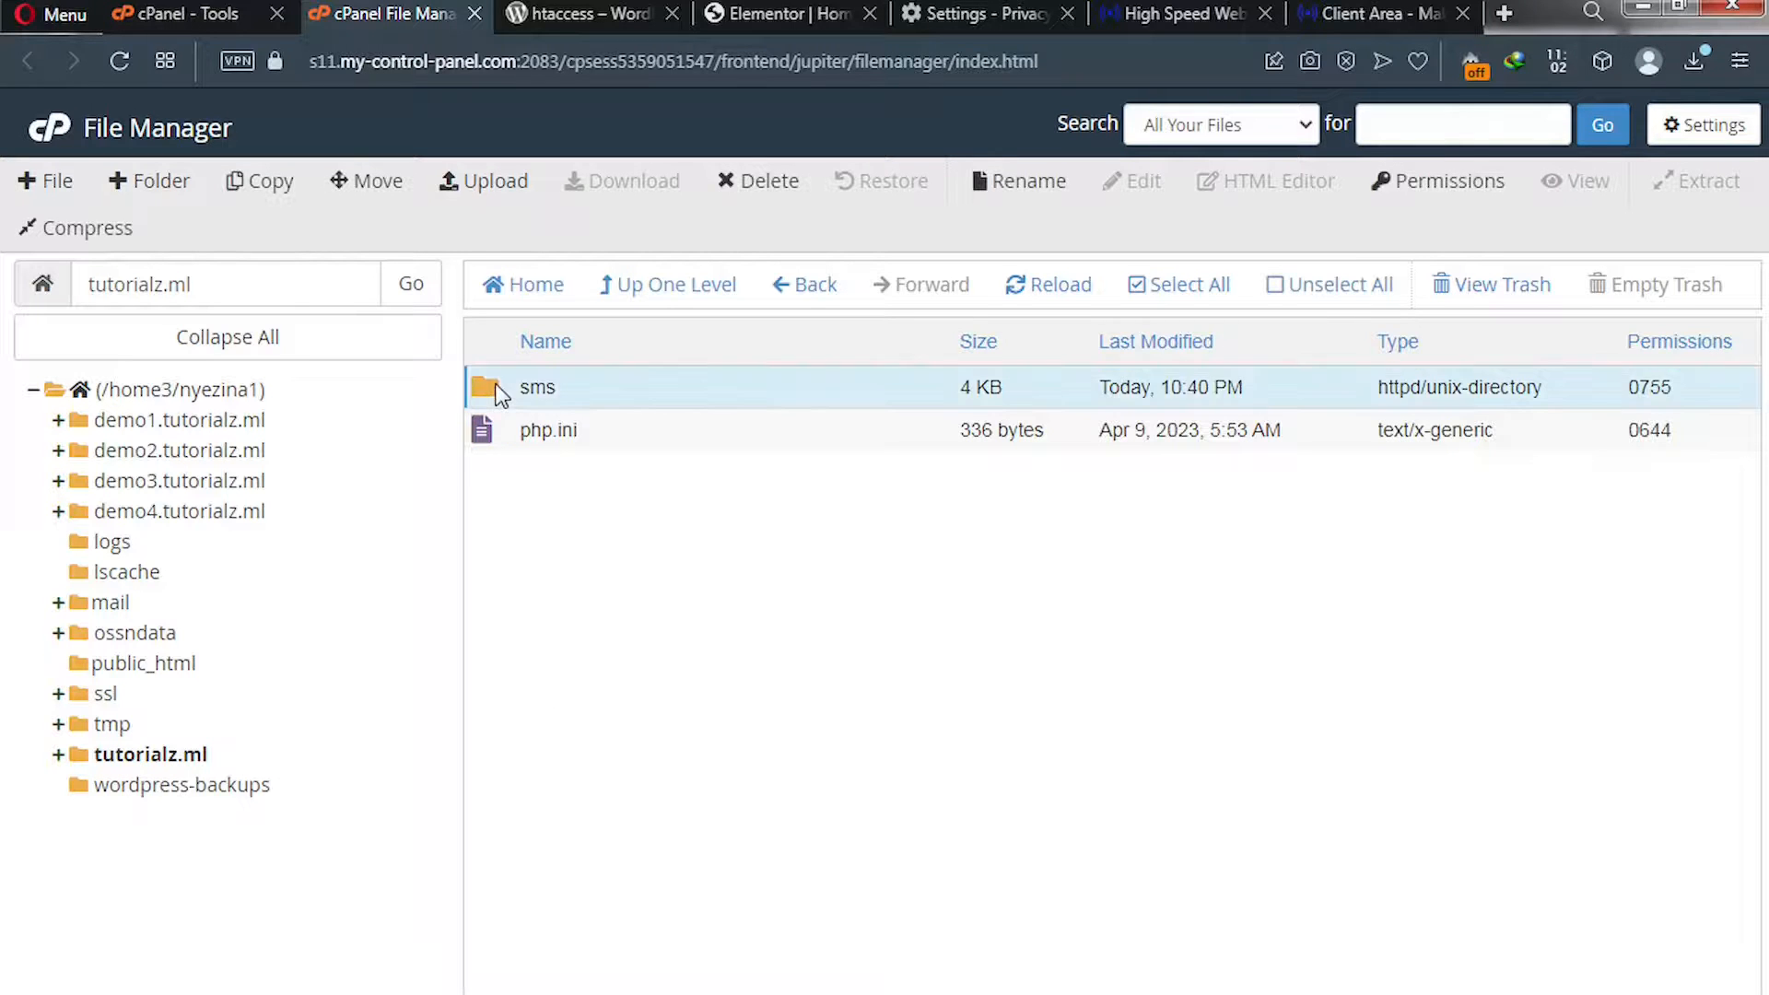
pyautogui.doubleClick(536, 387)
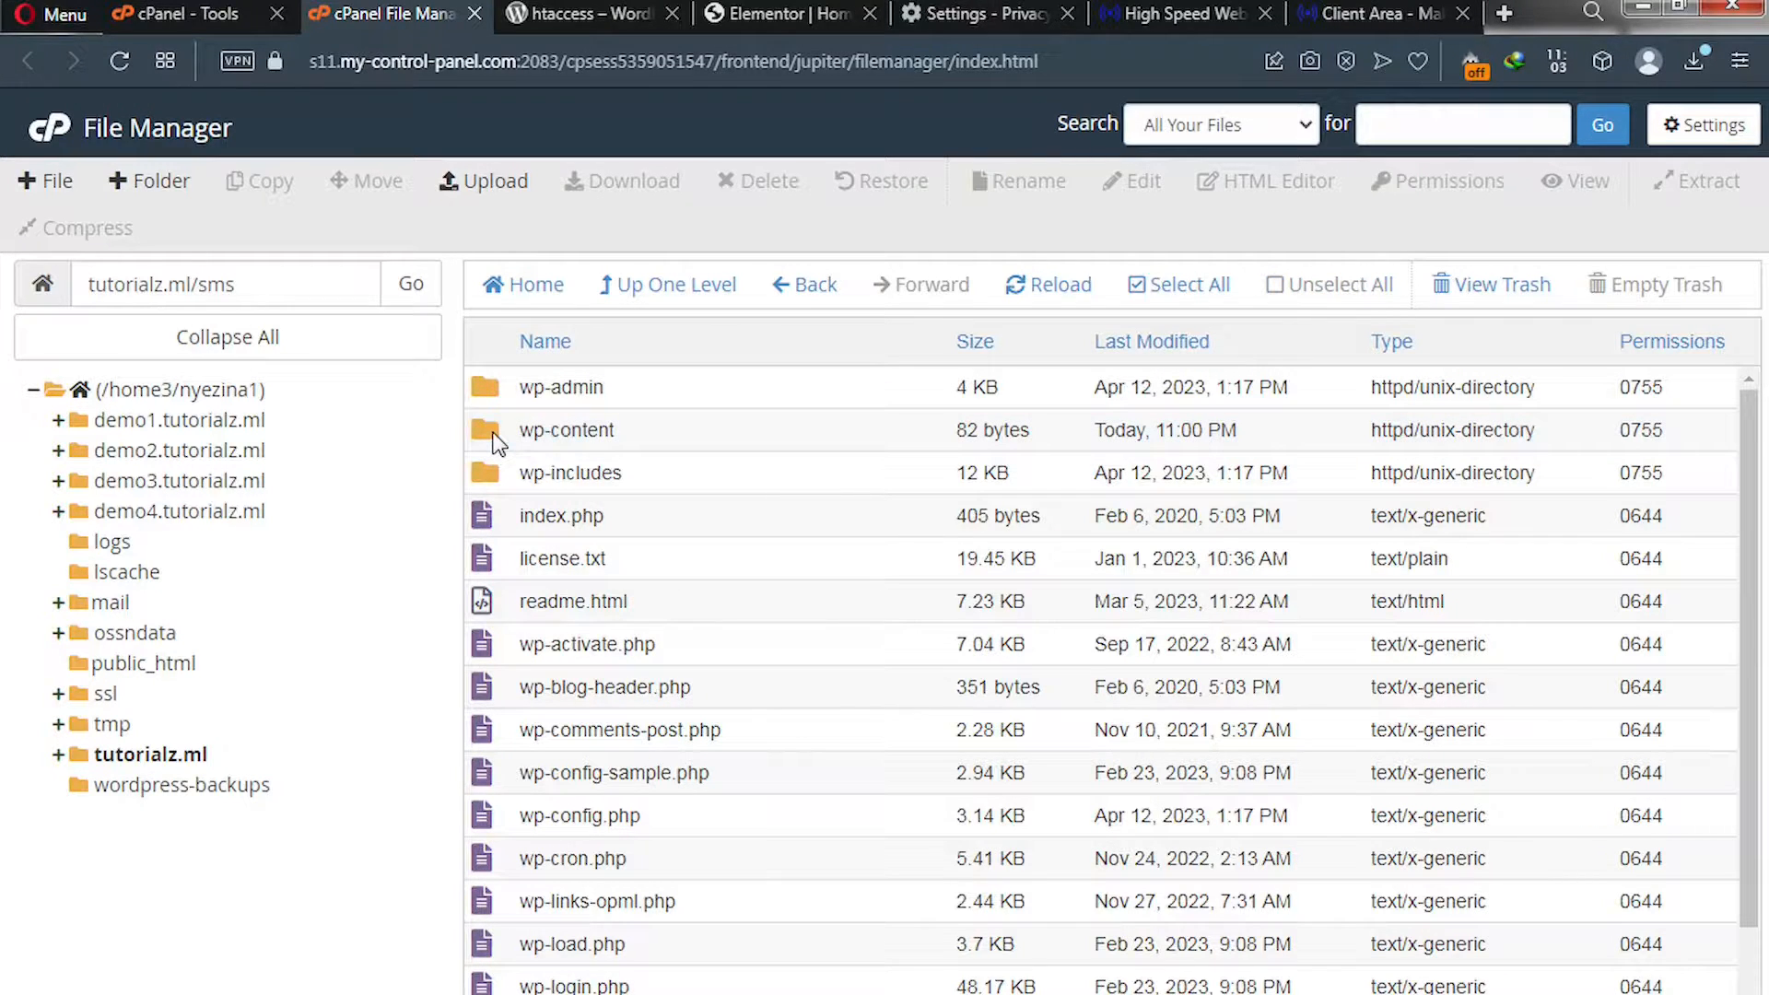
# Inside wp-content, start renaming the plugins folder by appending an underscore.
pyautogui.doubleClick(566, 429)
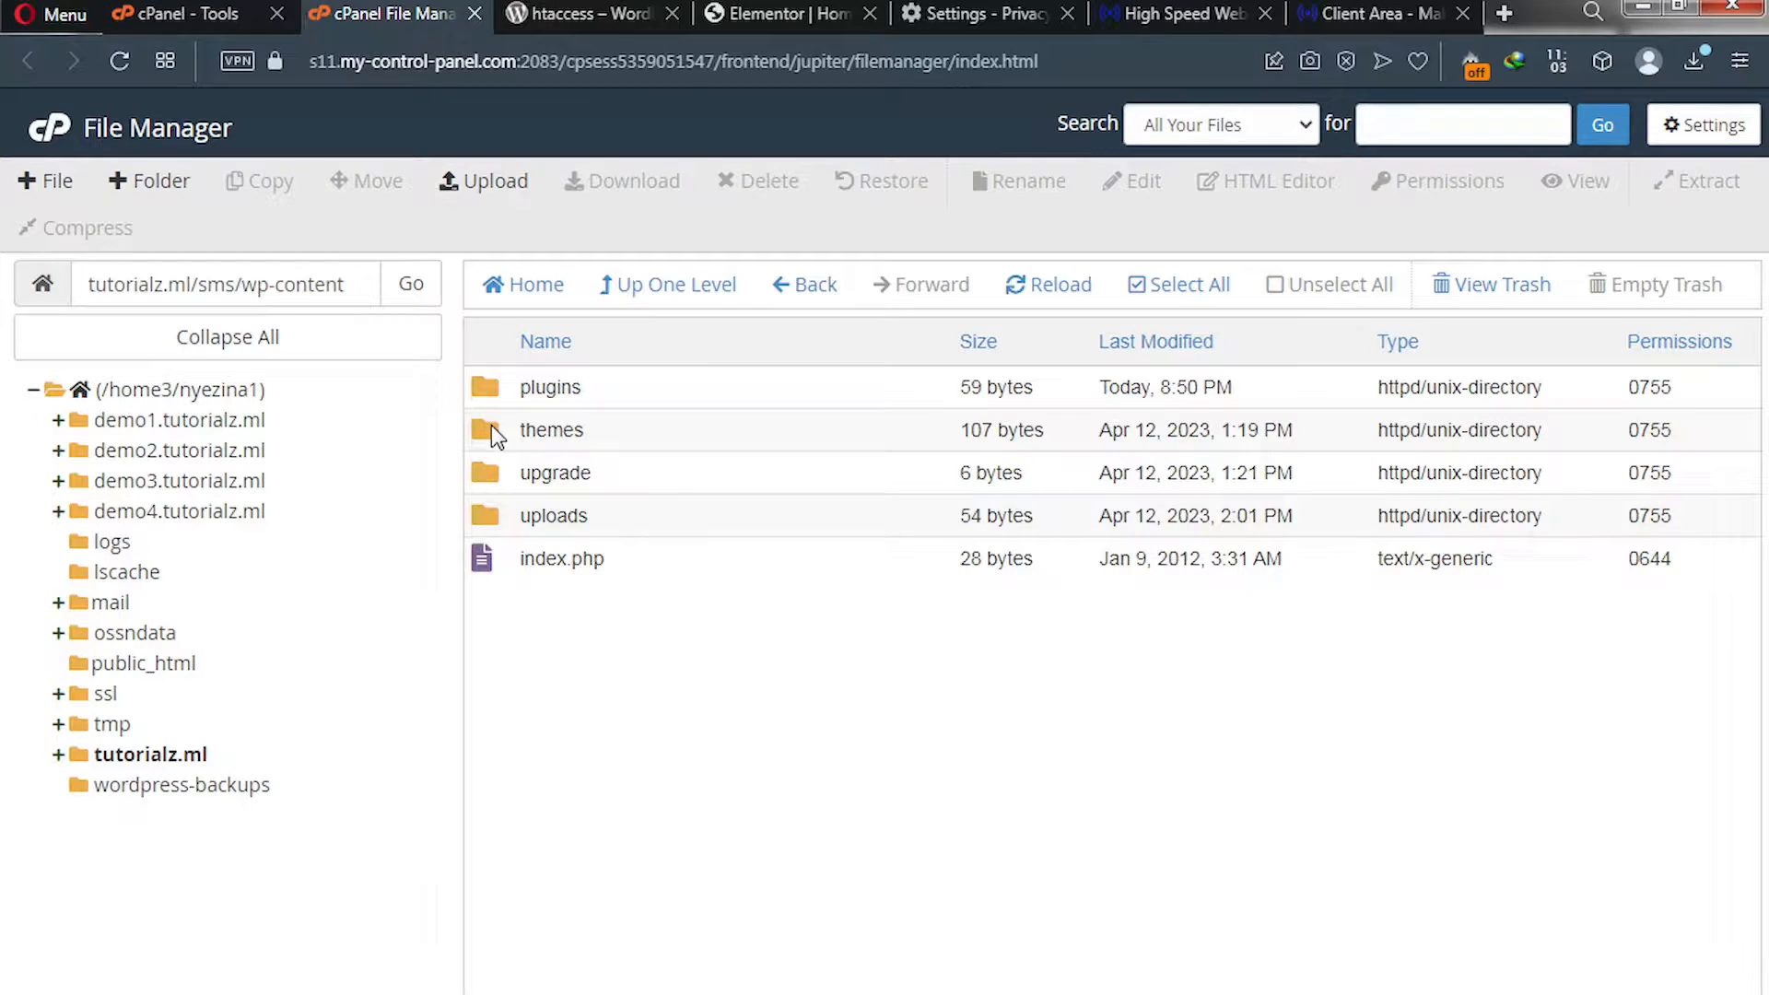
pyautogui.moveTo(496, 398)
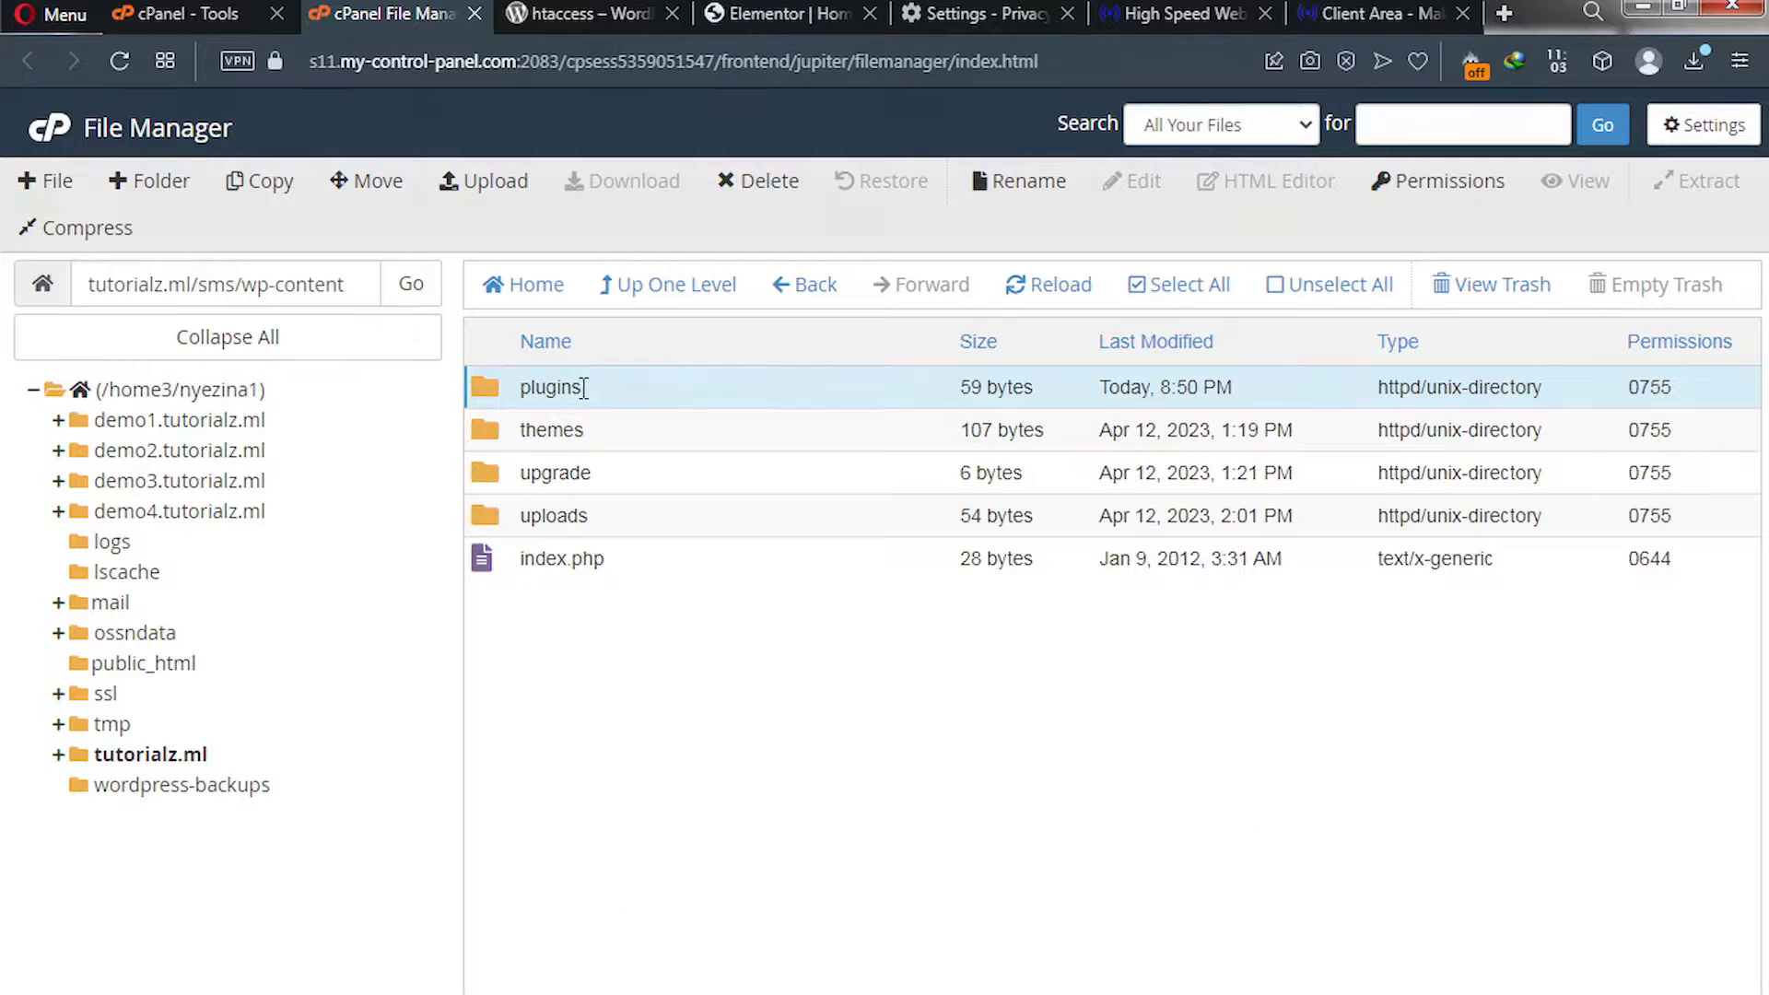
pyautogui.doubleClick(551, 387)
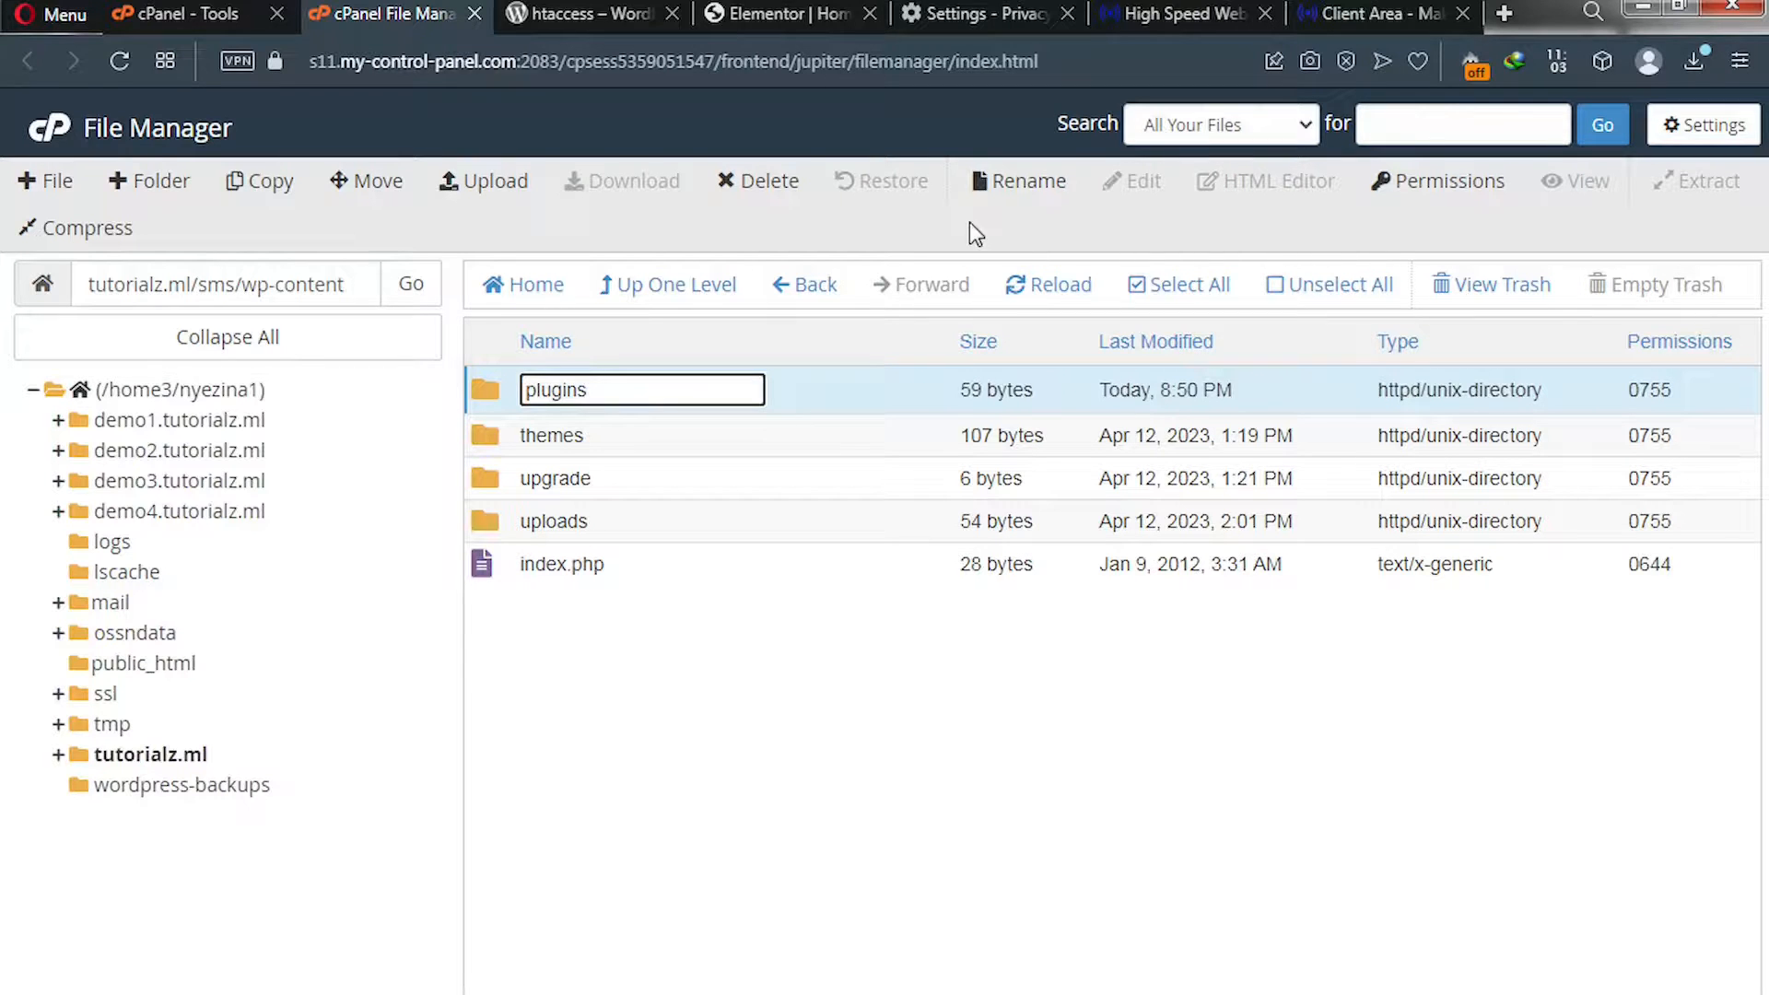
pyautogui.click(1017, 181)
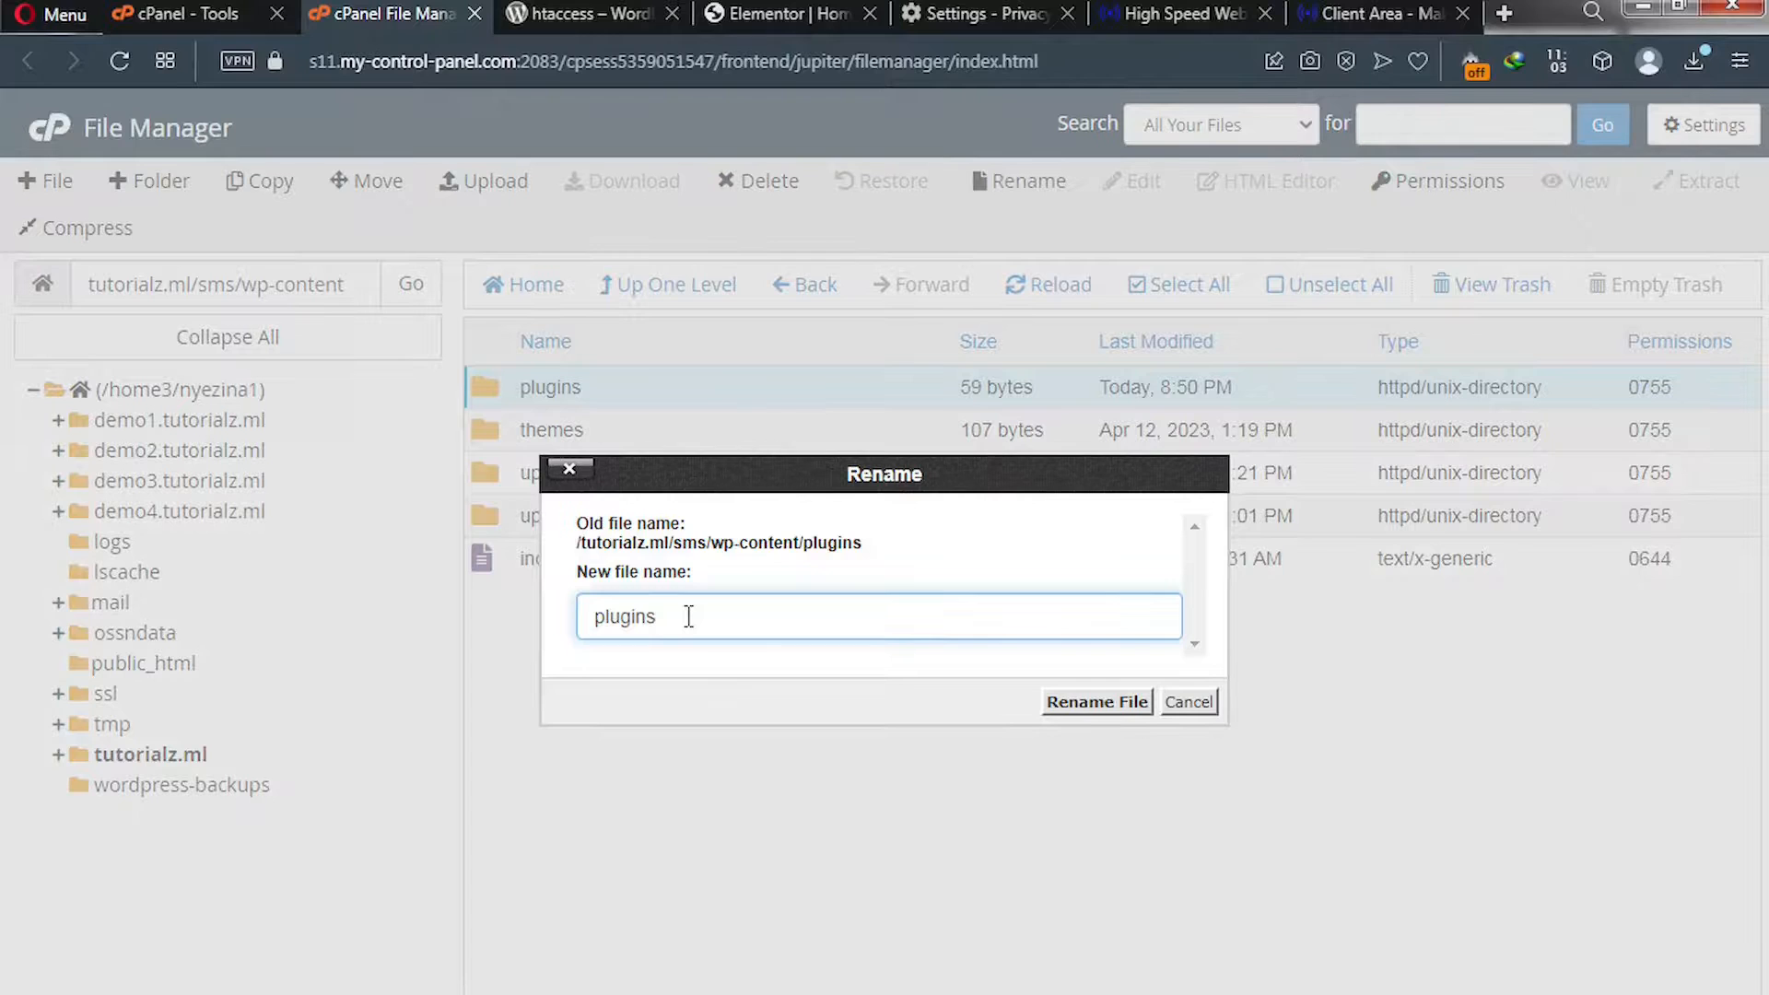
pyautogui.write('_')
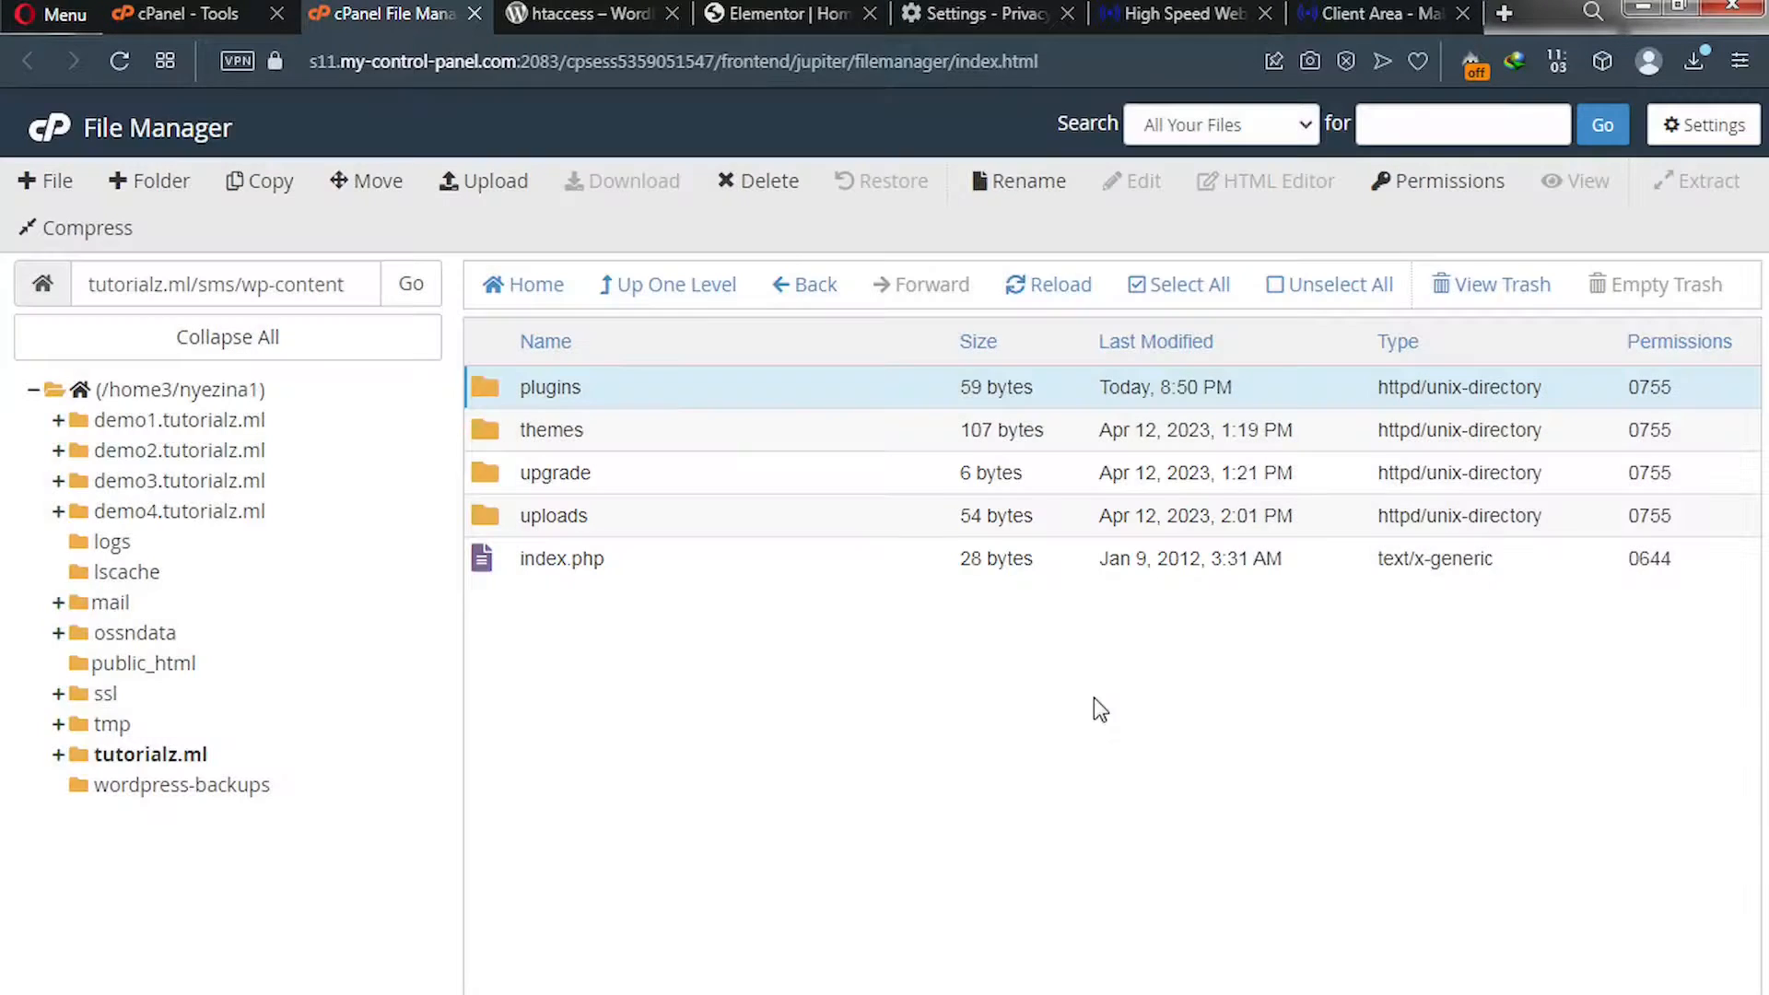
pyautogui.moveTo(712, 706)
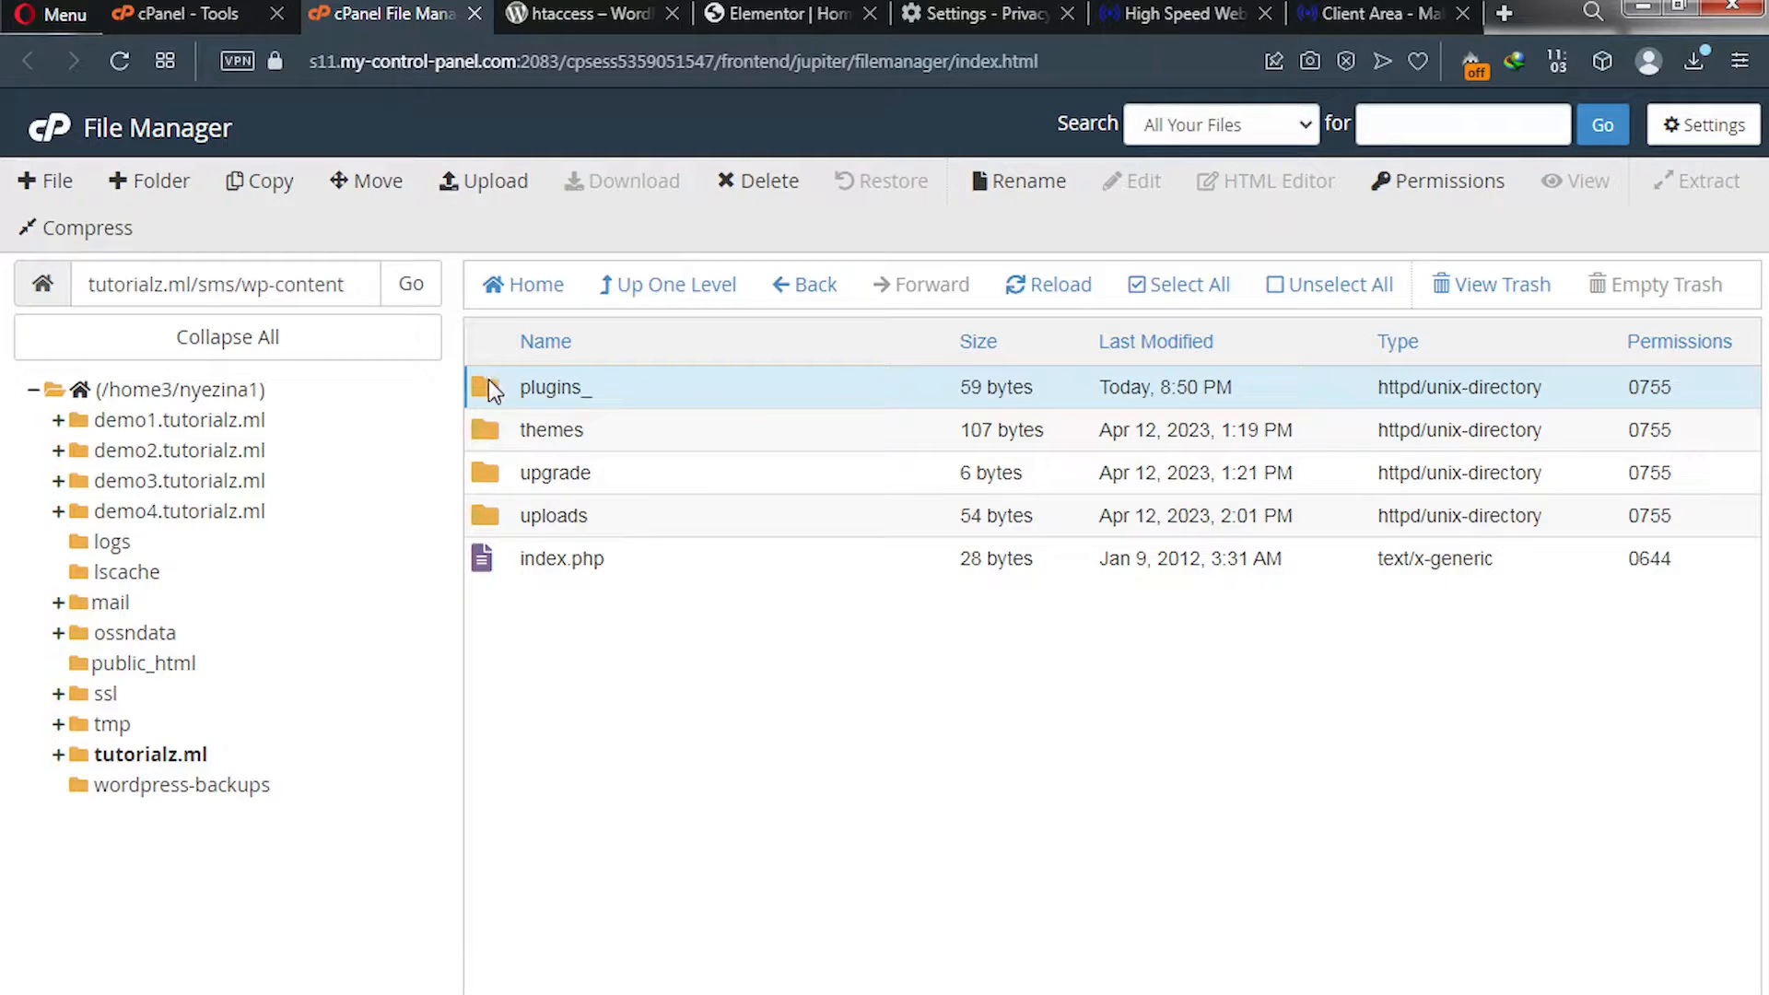
pyautogui.doubleClick(555, 387)
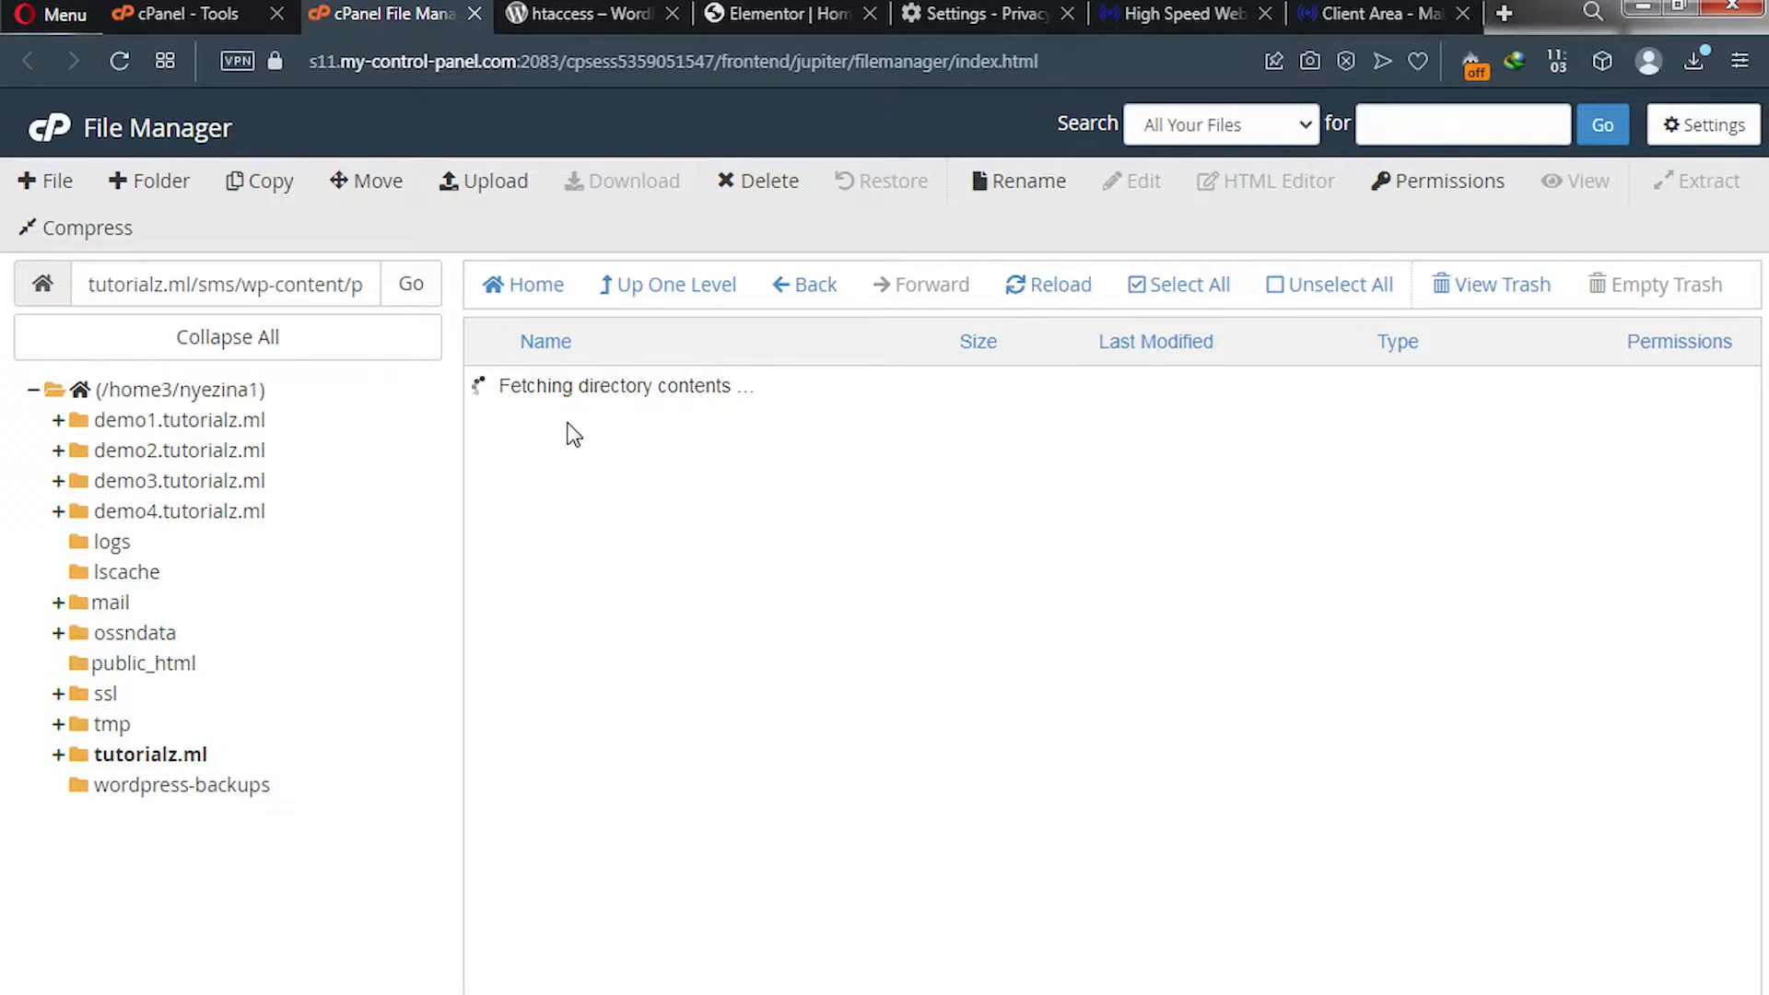
pyautogui.moveTo(569, 424)
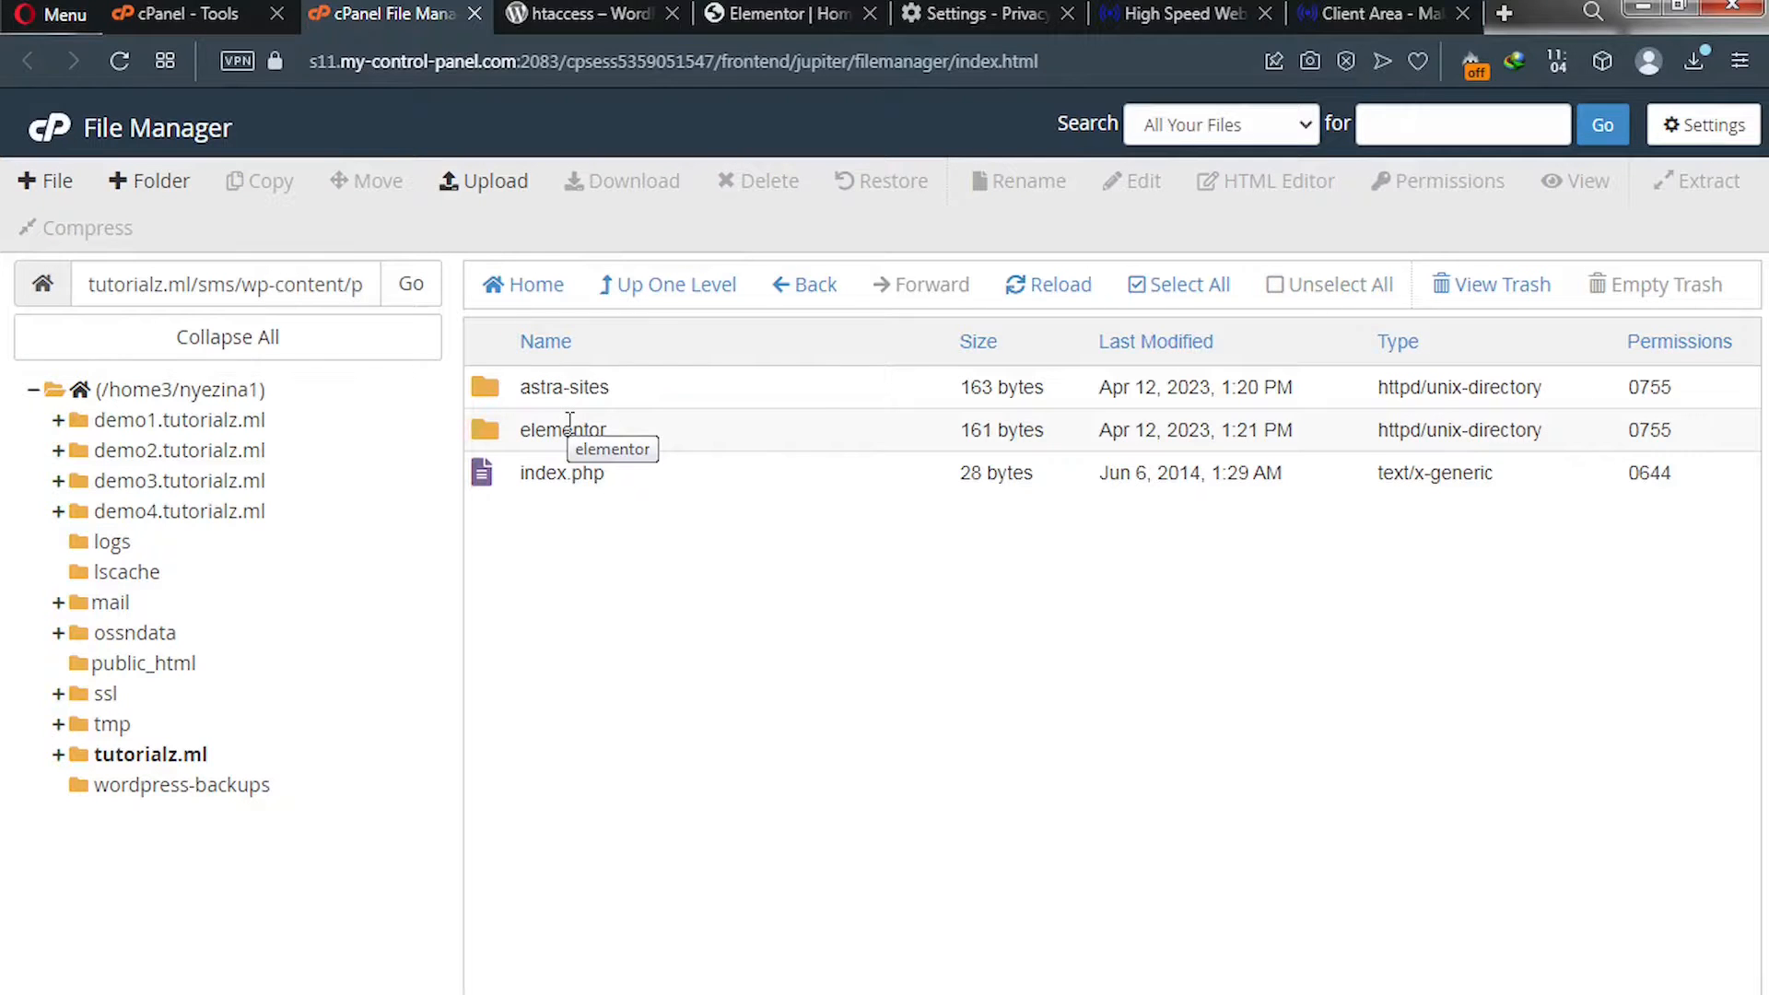
pyautogui.moveTo(548, 429)
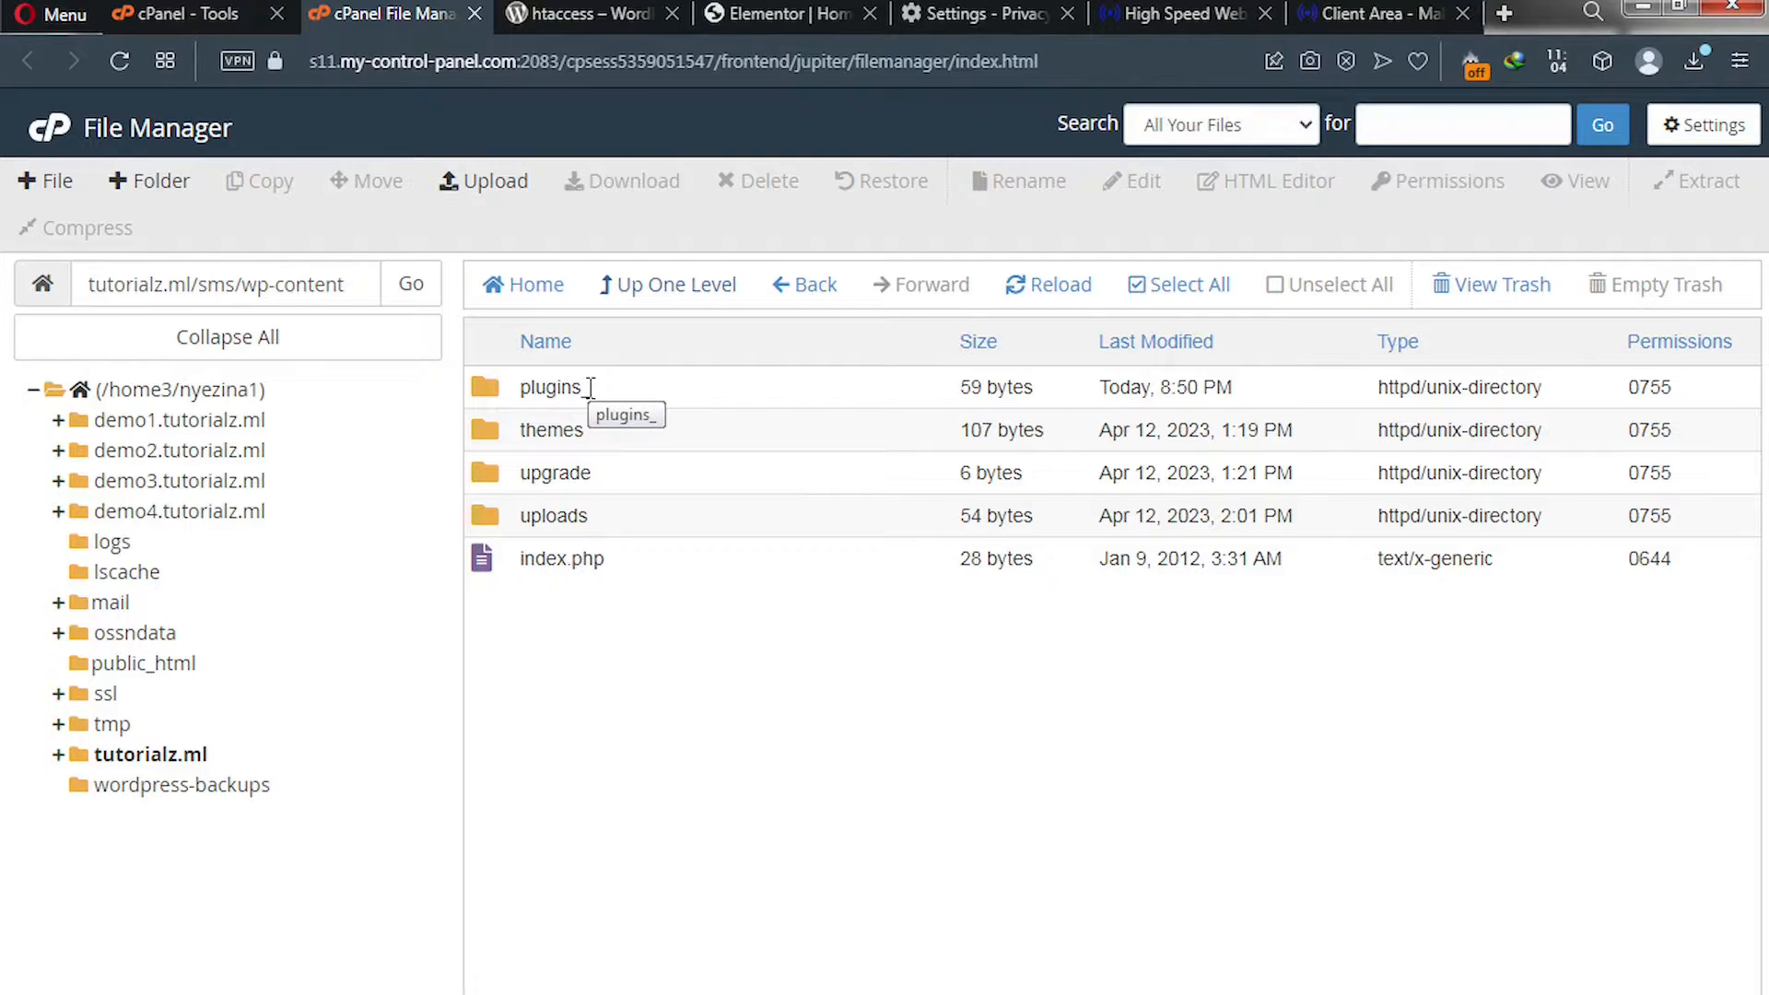
# Rename plugins_ back to plugins, restoring the WordPress plugins.
pyautogui.click(551, 387)
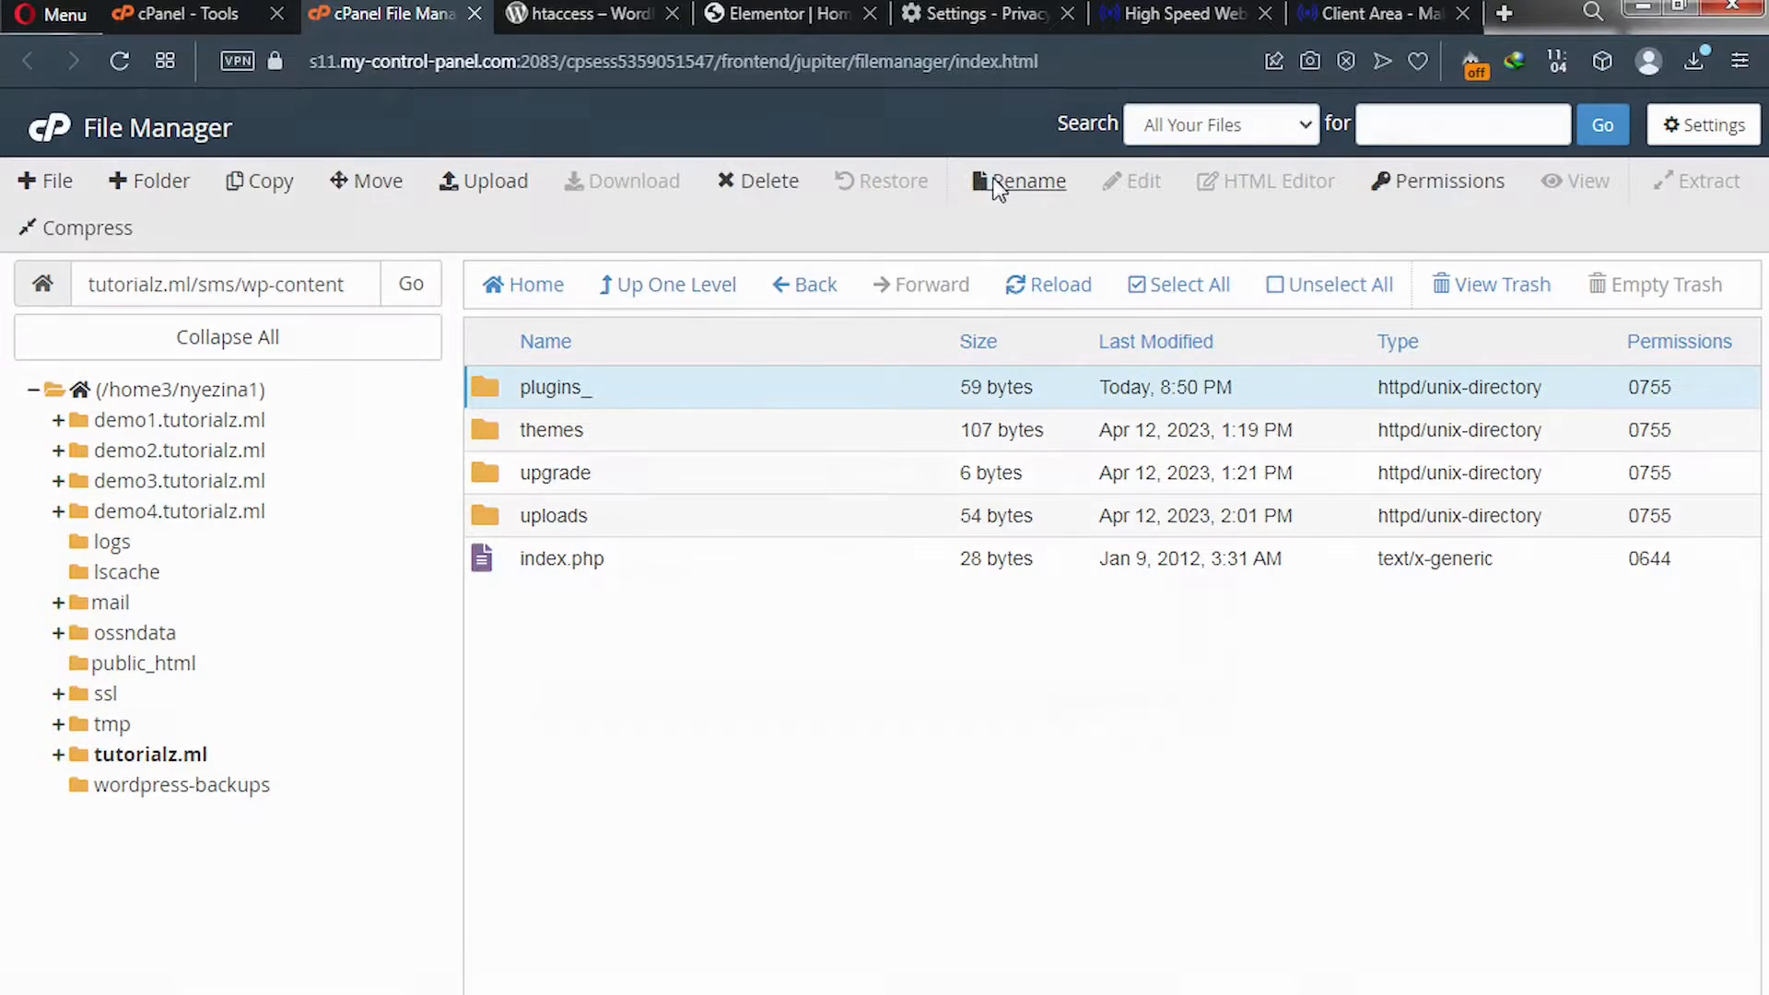
pyautogui.click(1028, 181)
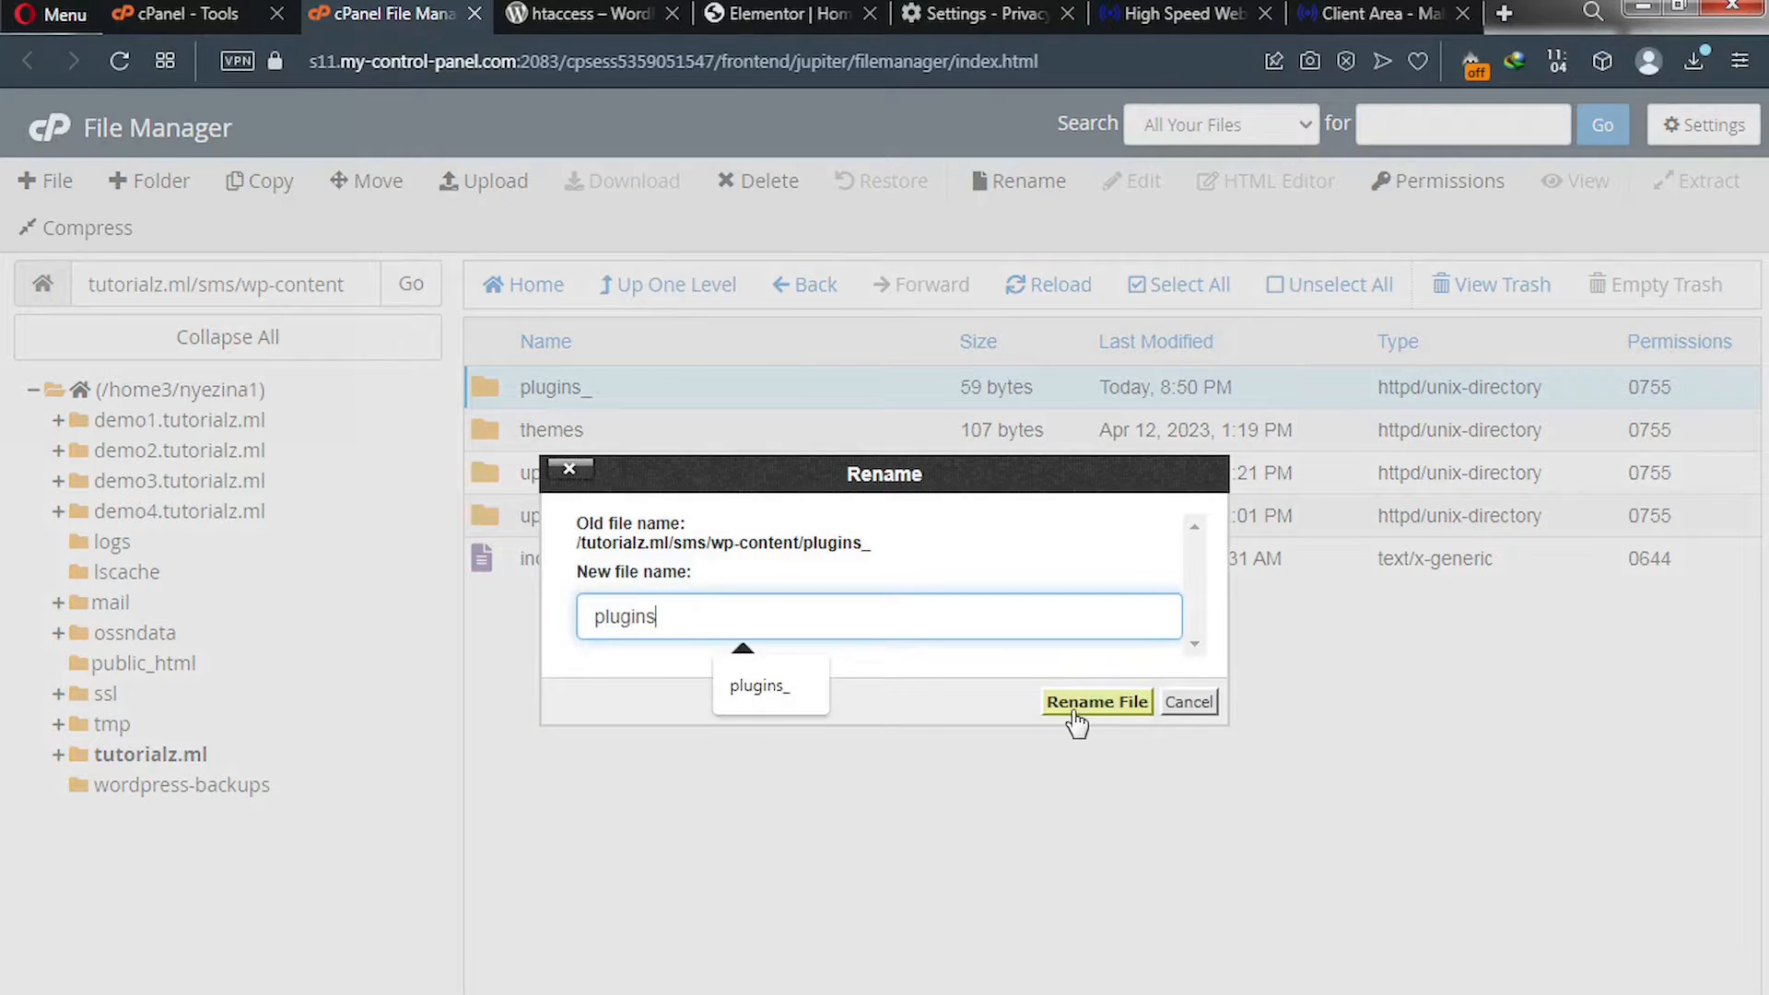
pyautogui.click(1094, 702)
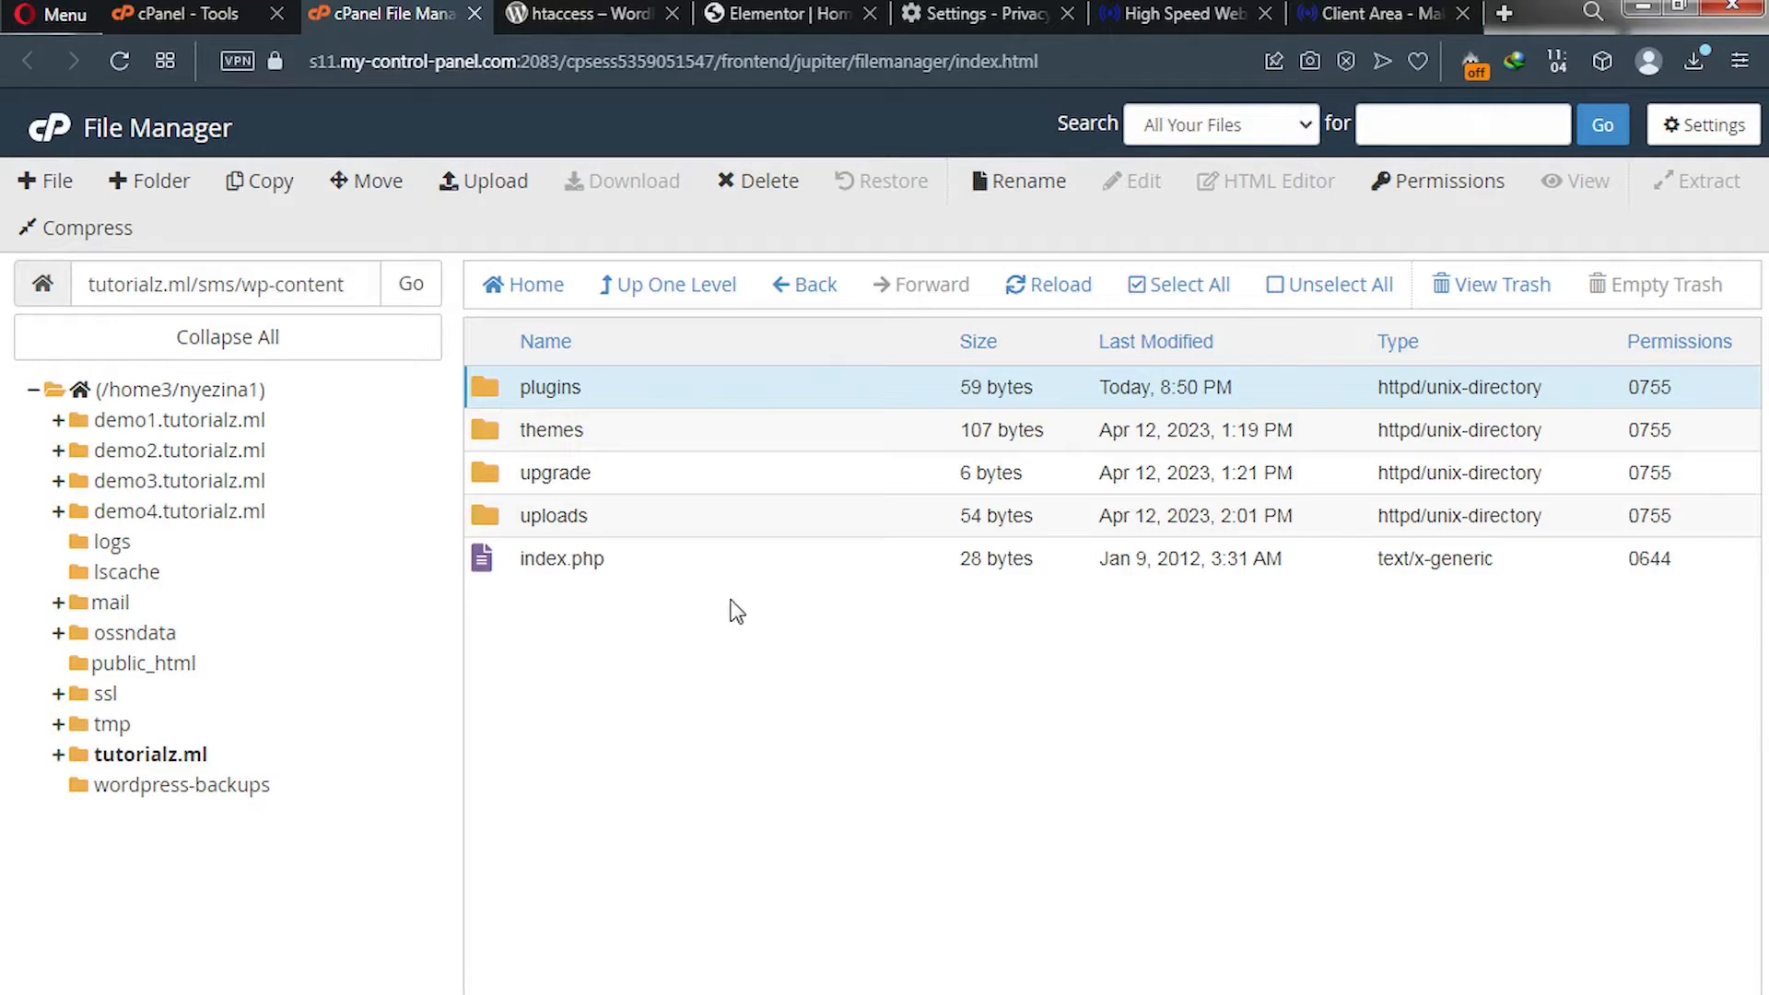
# Inside plugins, rename astra-sites to astra-sites_ to disable that plugin.
pyautogui.doubleClick(549, 387)
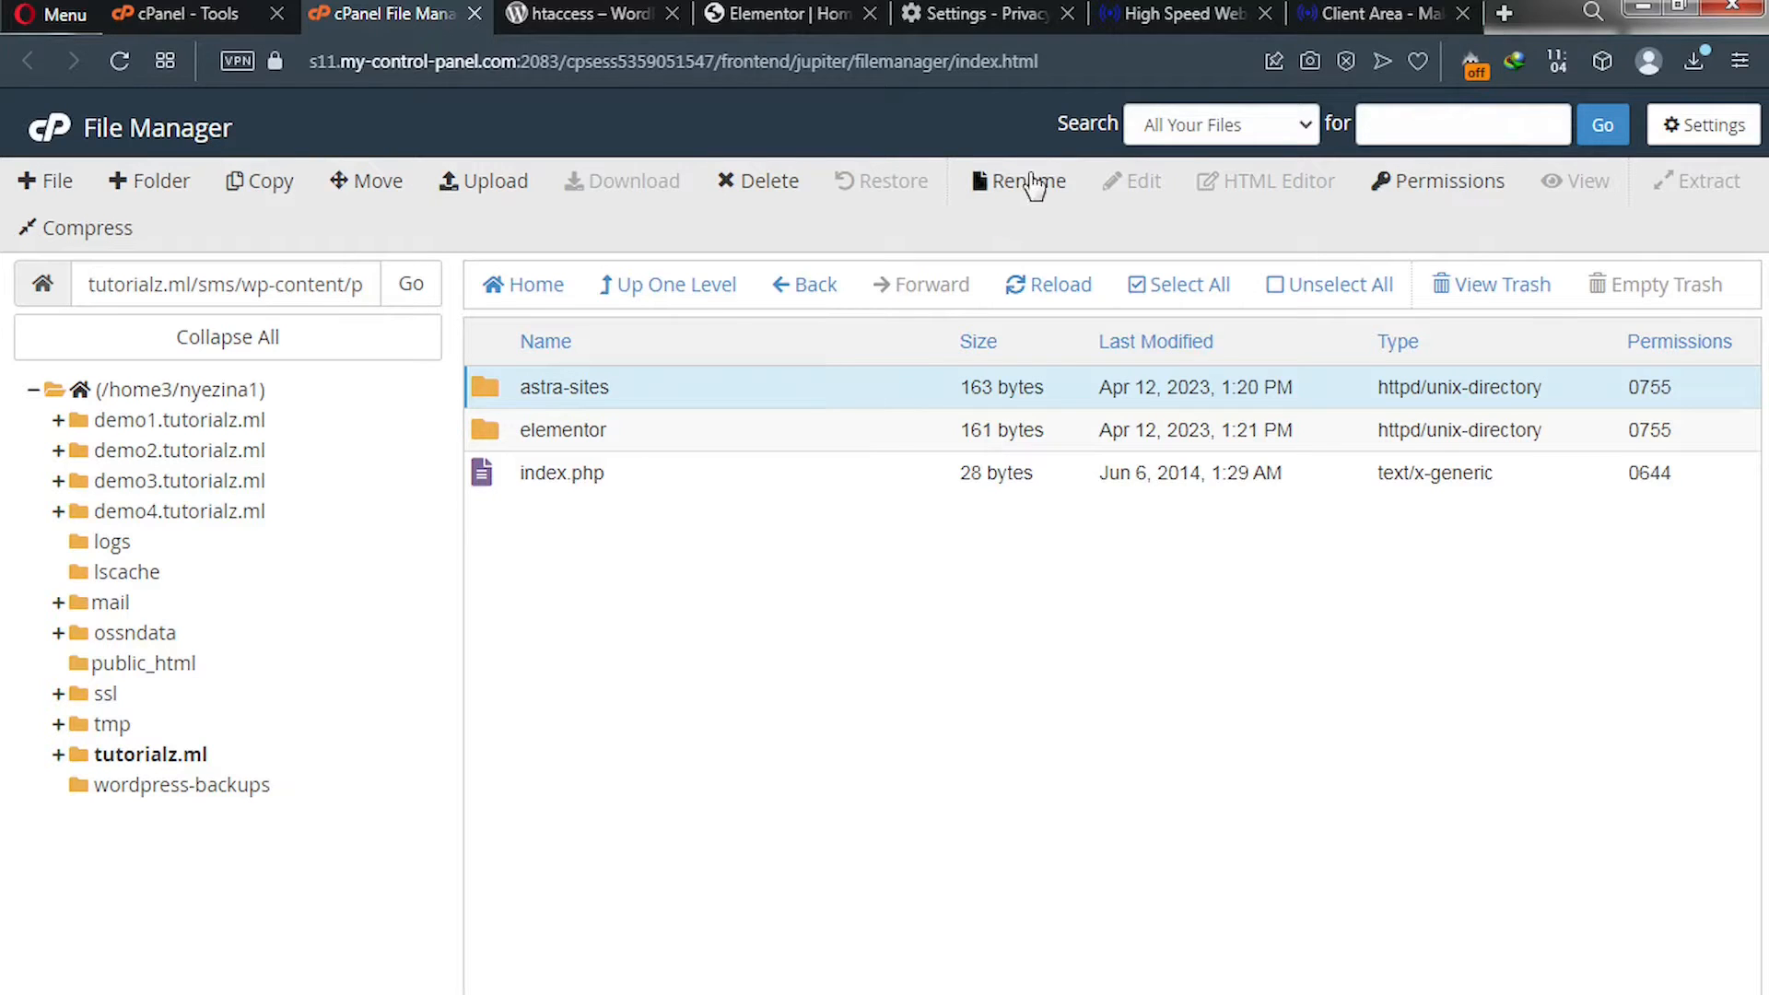
pyautogui.moveTo(1028, 202)
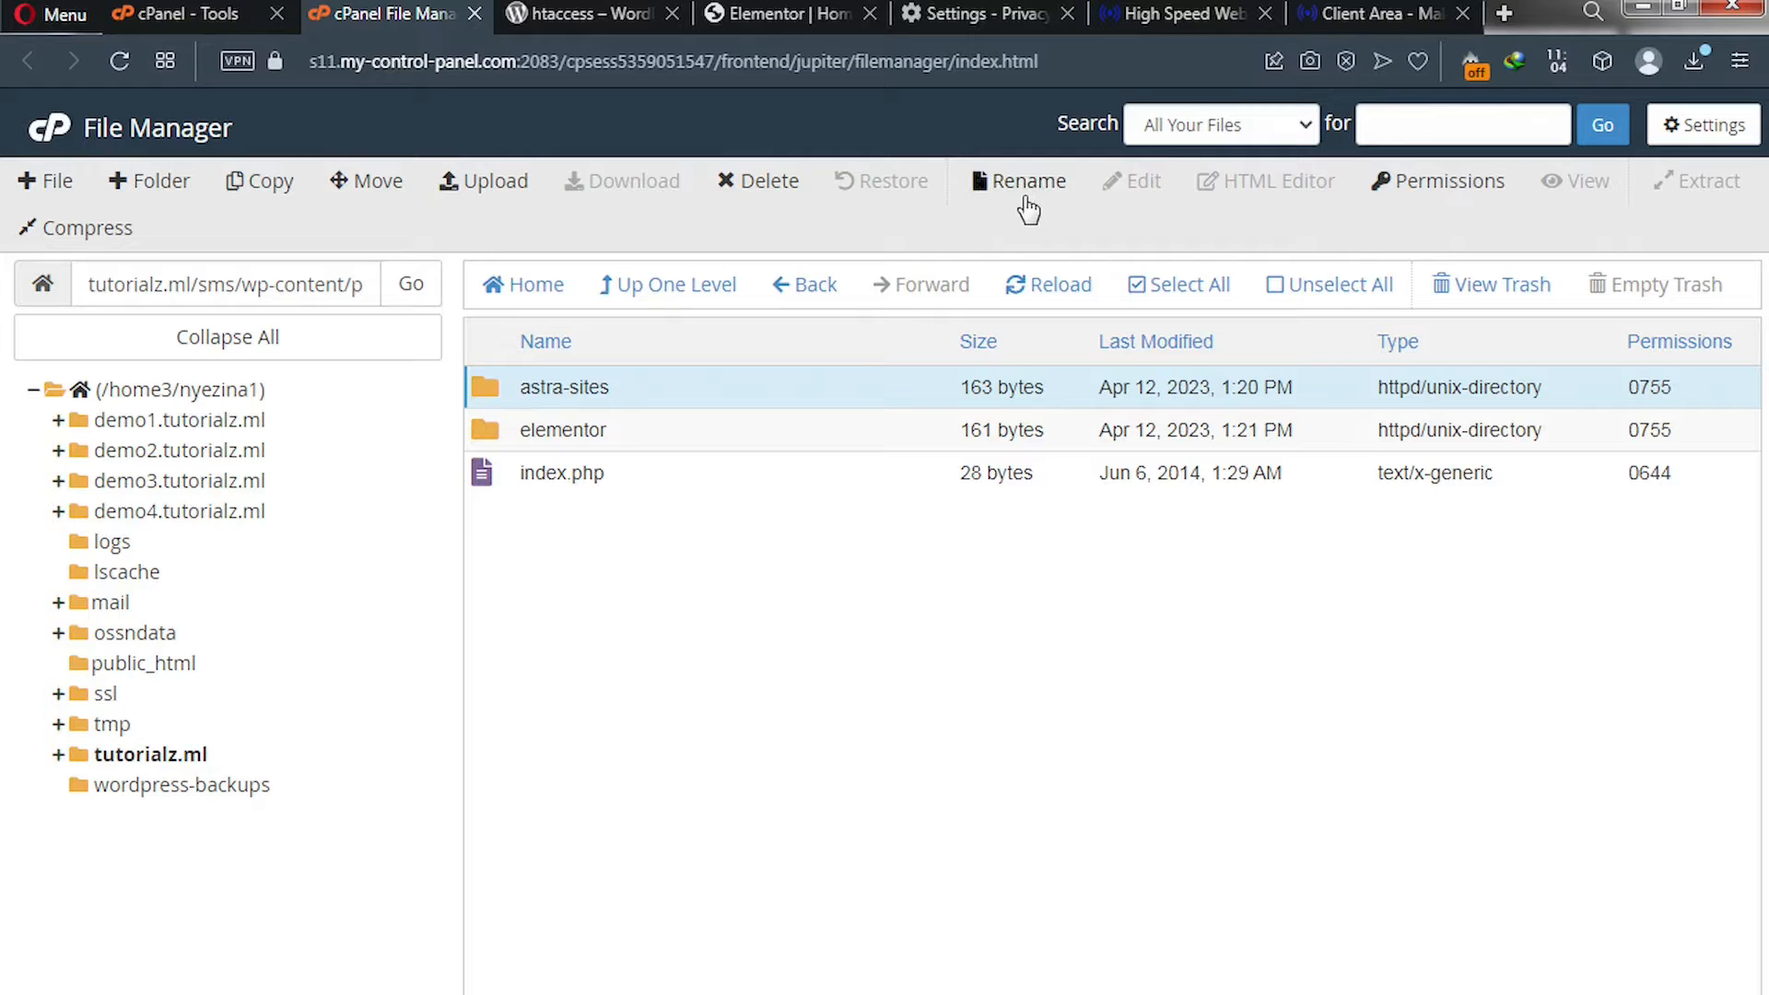
pyautogui.moveTo(1024, 180)
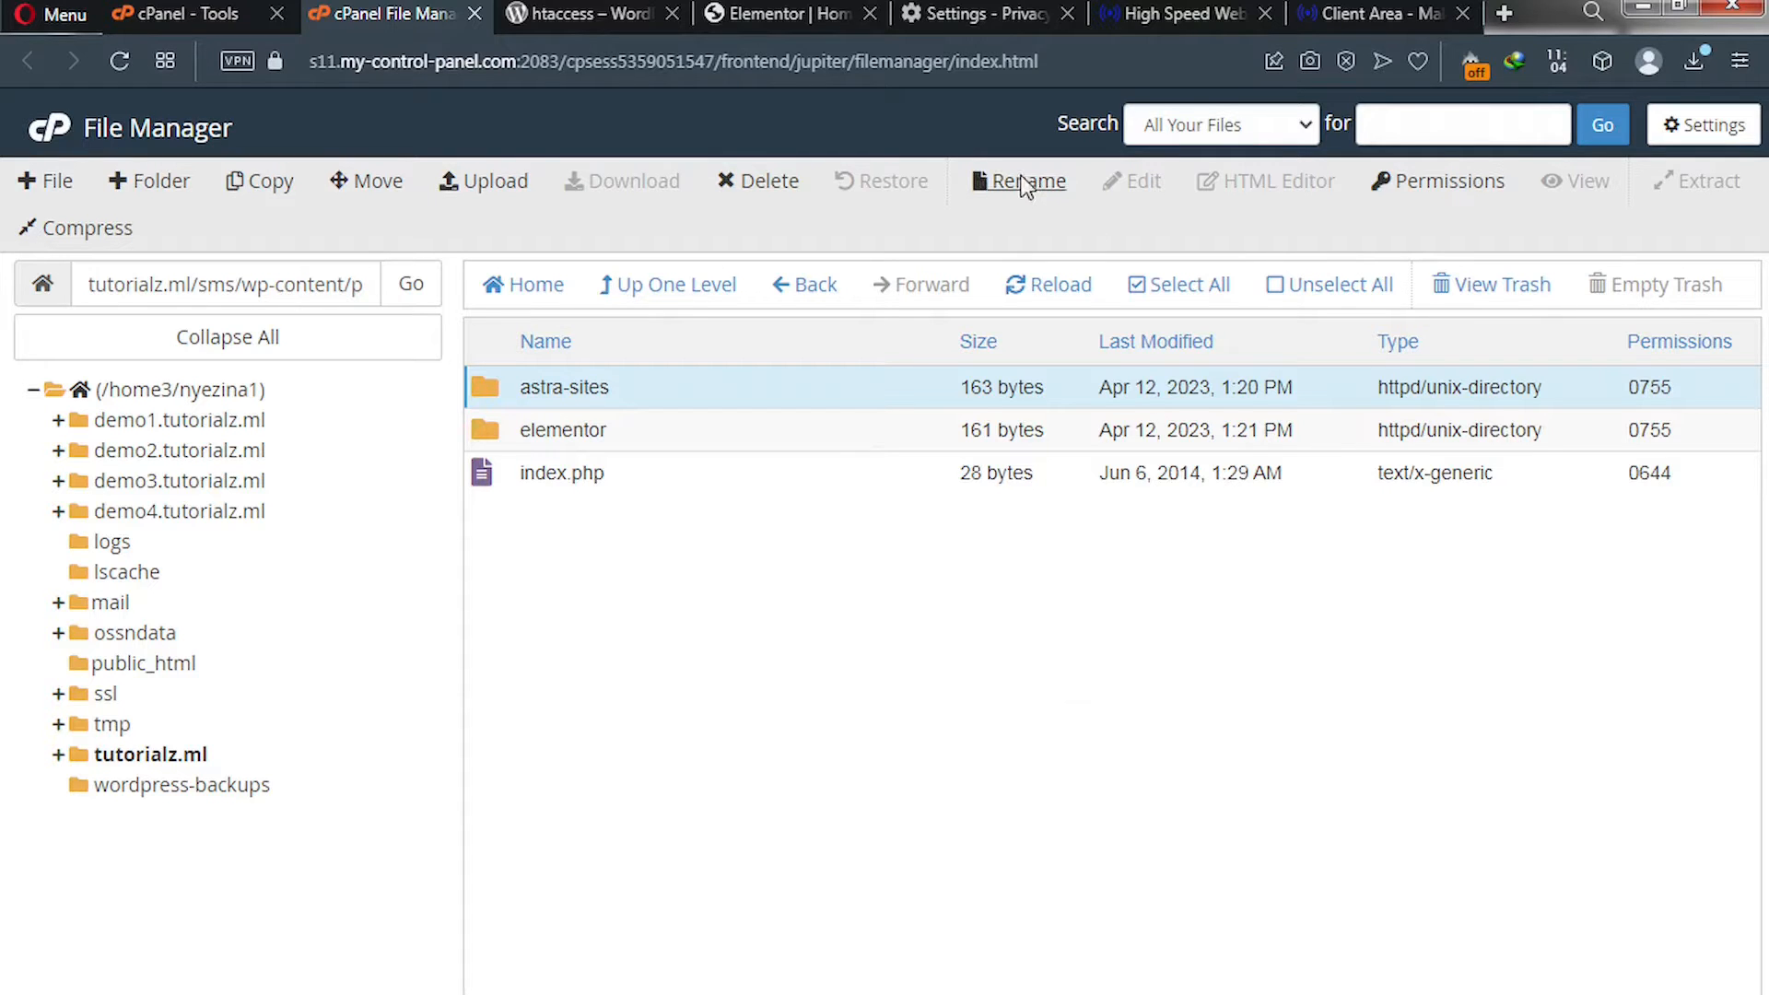
pyautogui.click(1029, 180)
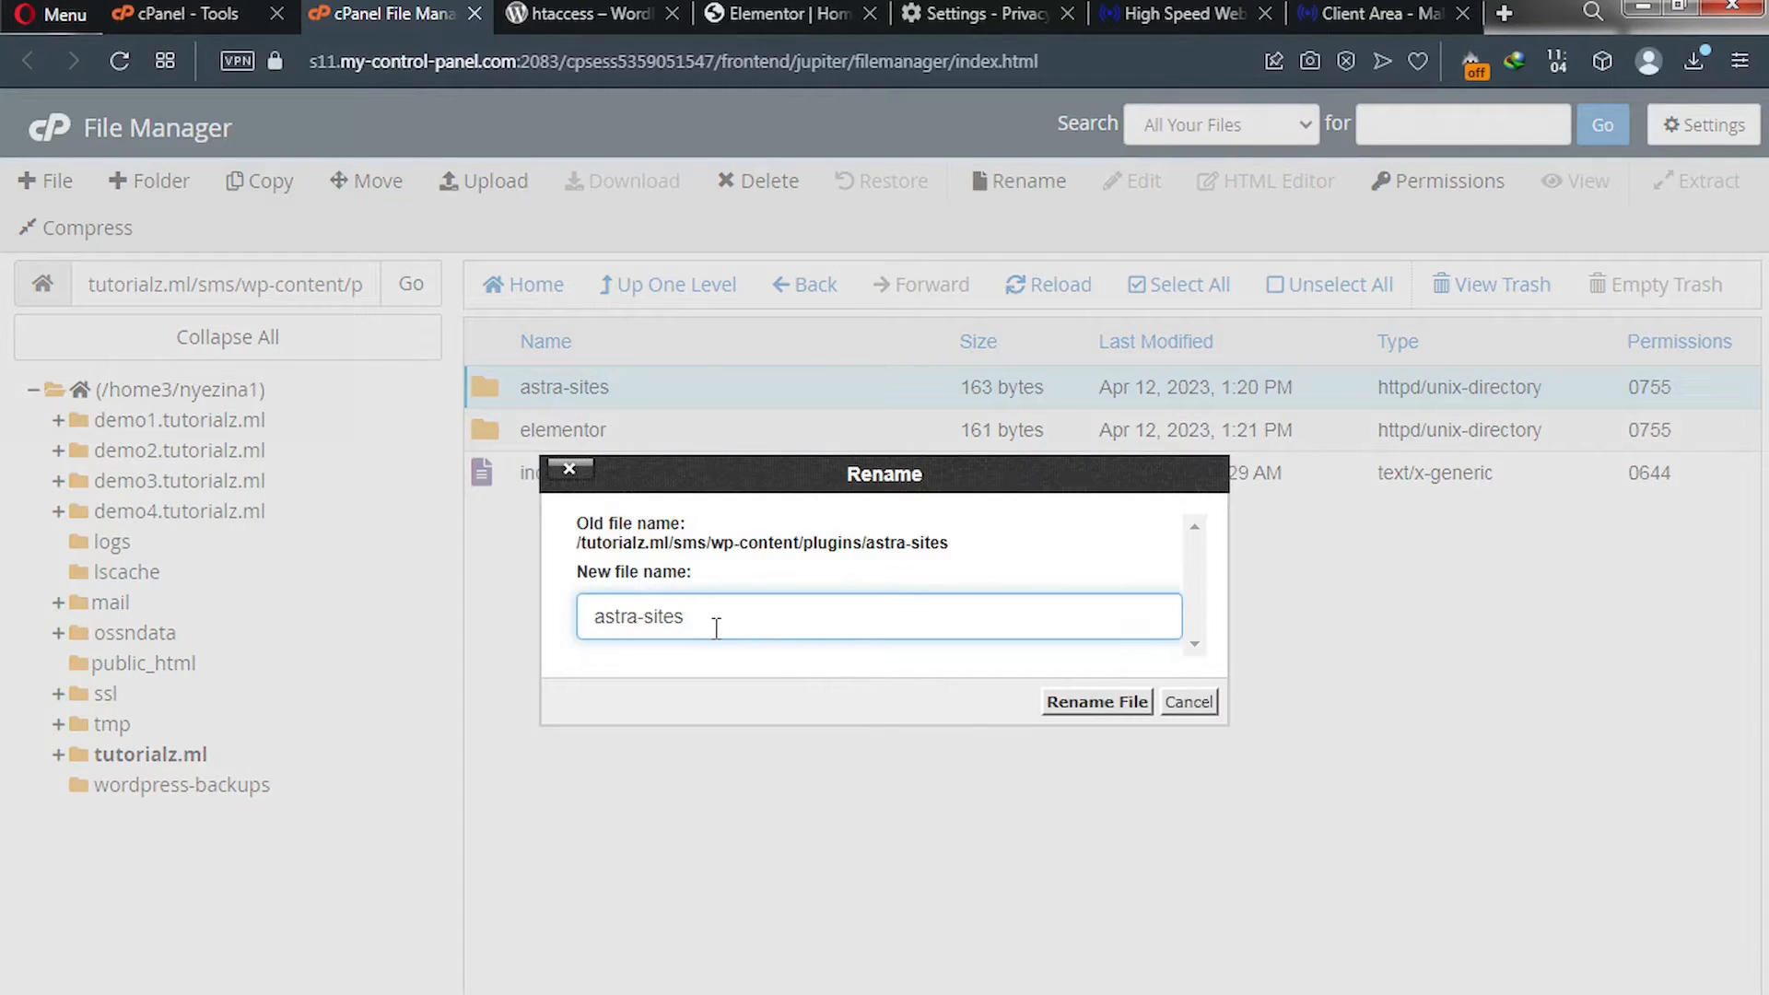
pyautogui.write('_')
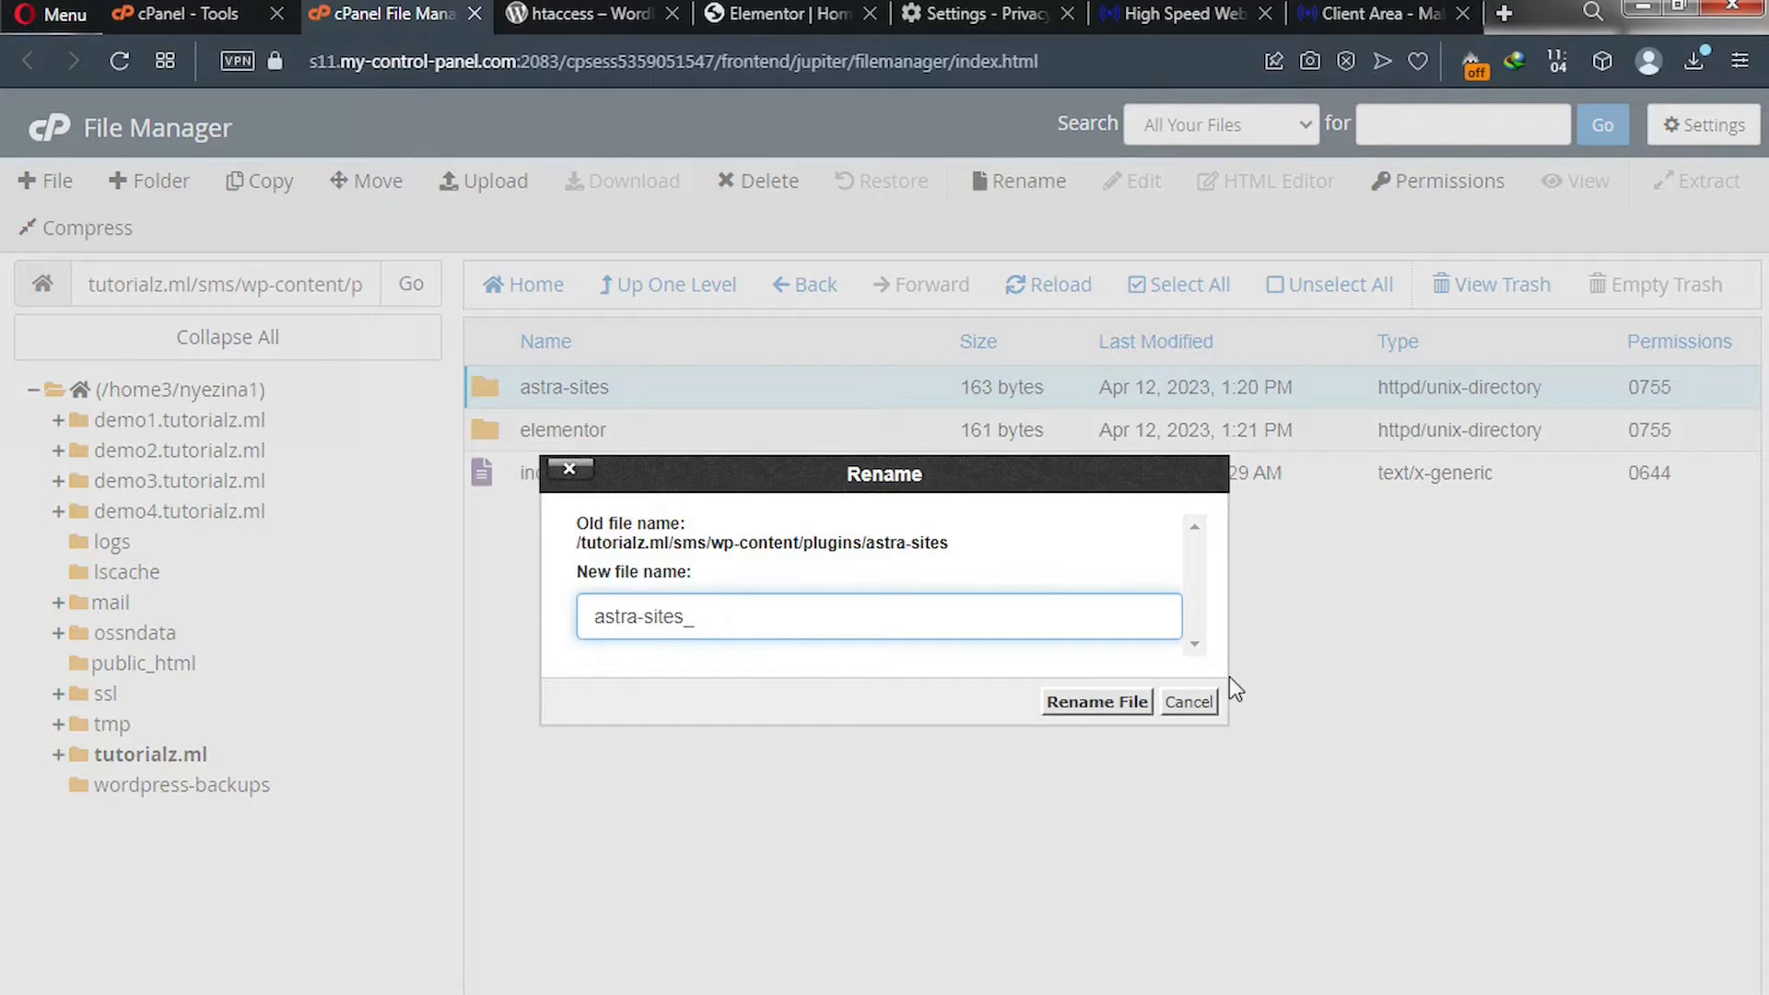
pyautogui.click(1094, 702)
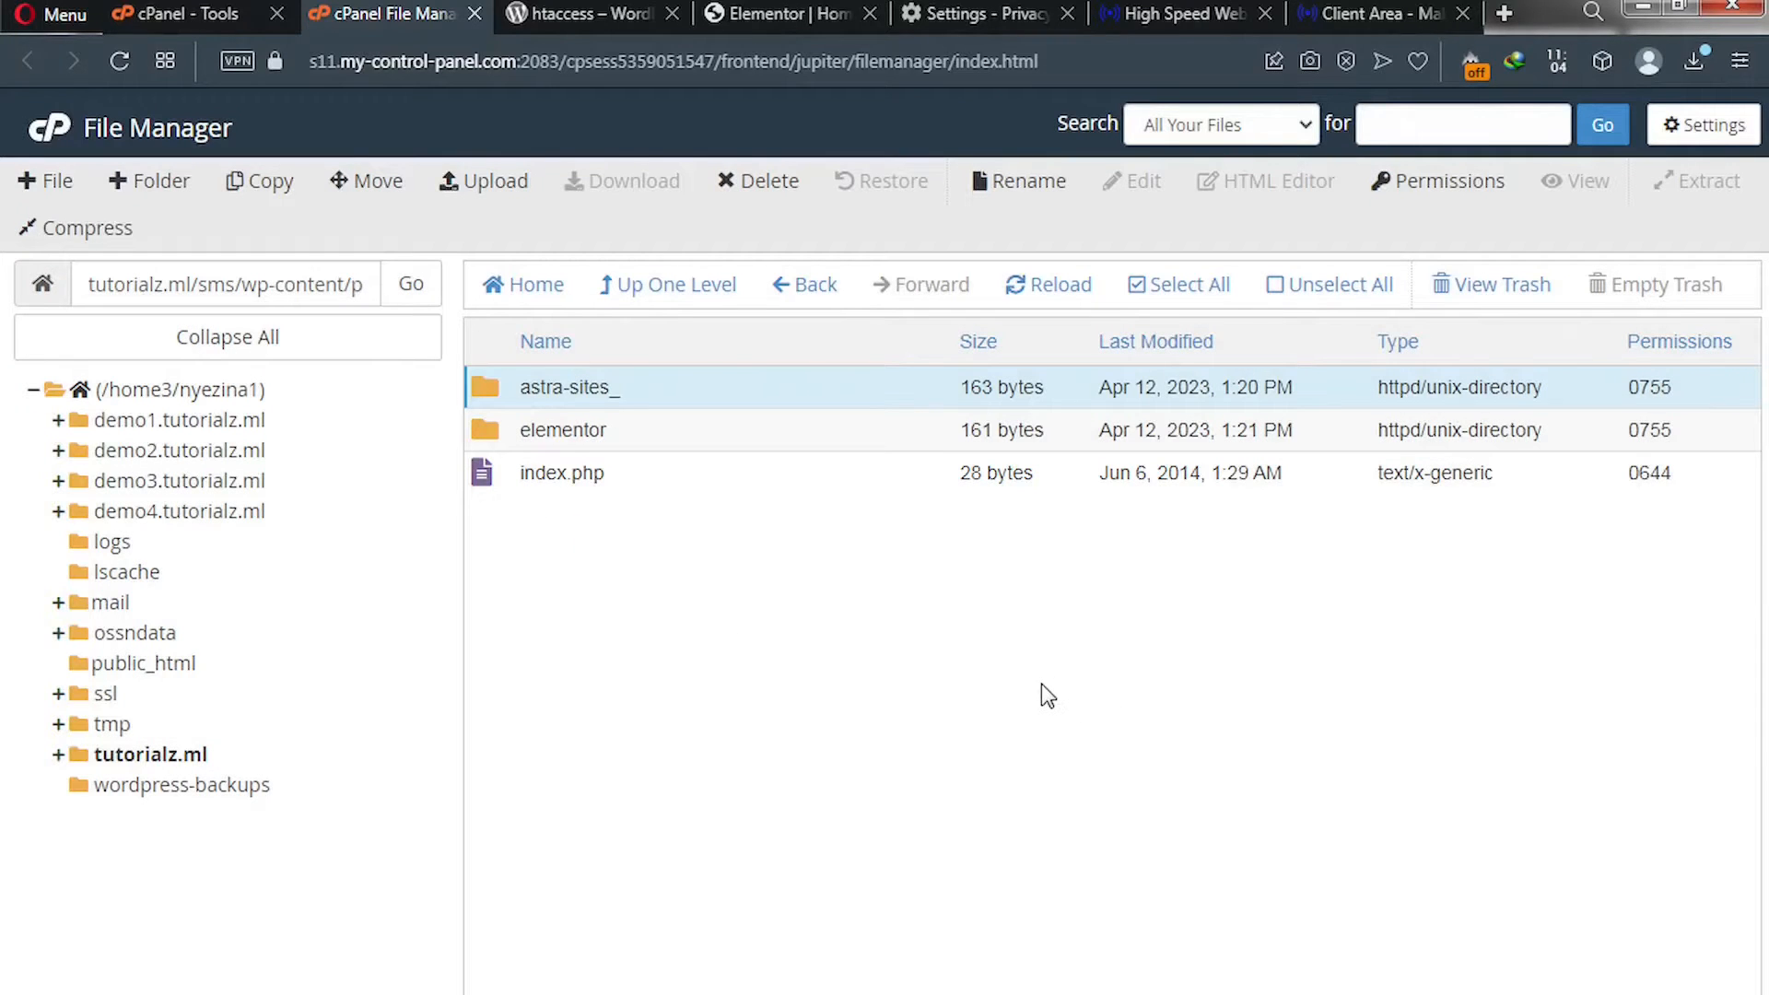
pyautogui.moveTo(1008, 691)
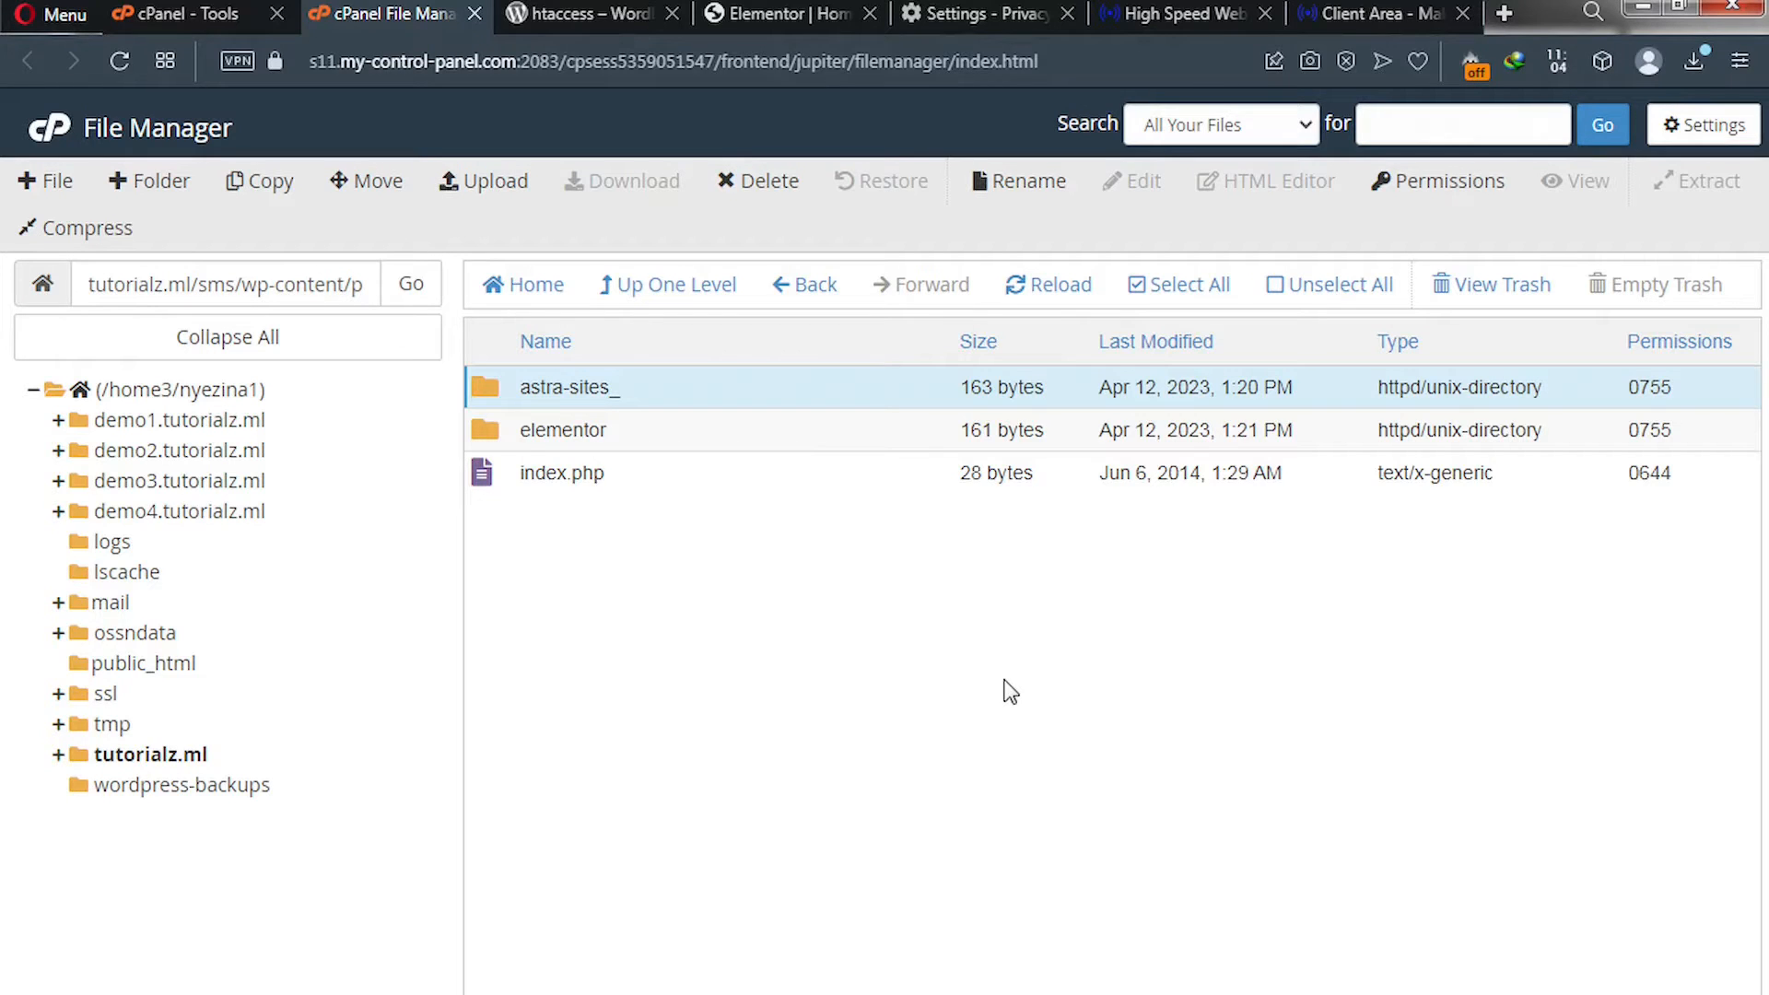
pyautogui.moveTo(505, 409)
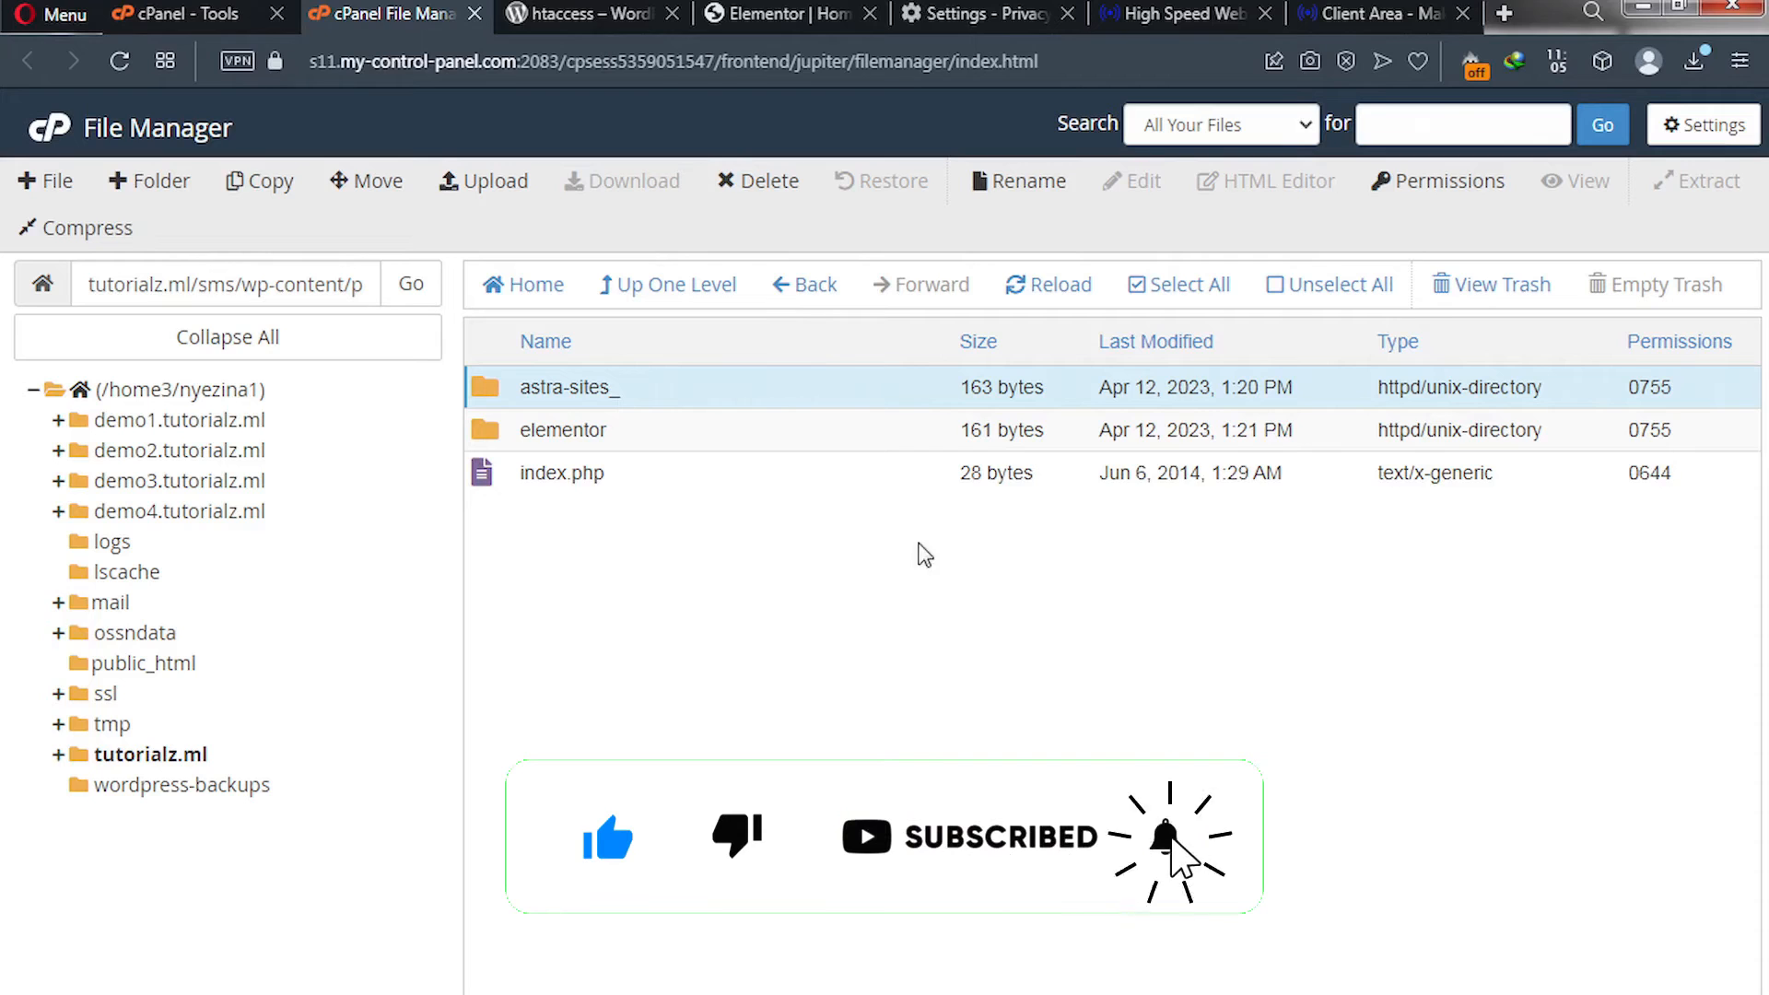
pyautogui.moveTo(702, 630)
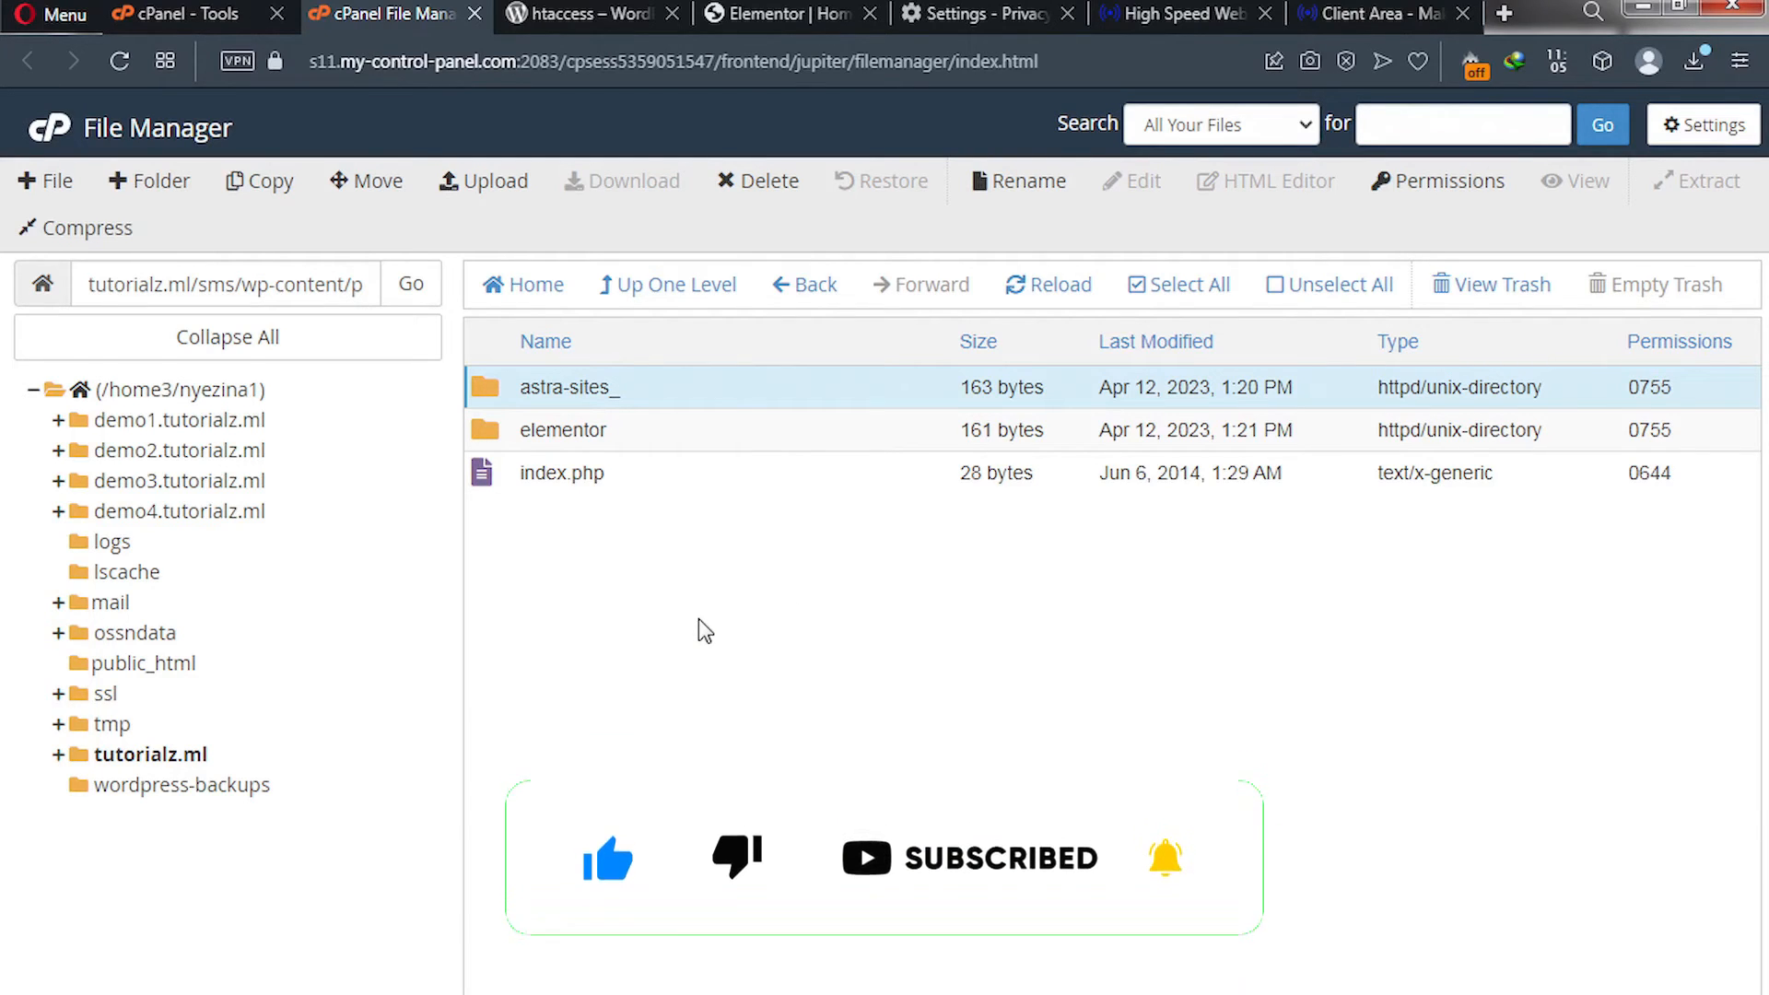